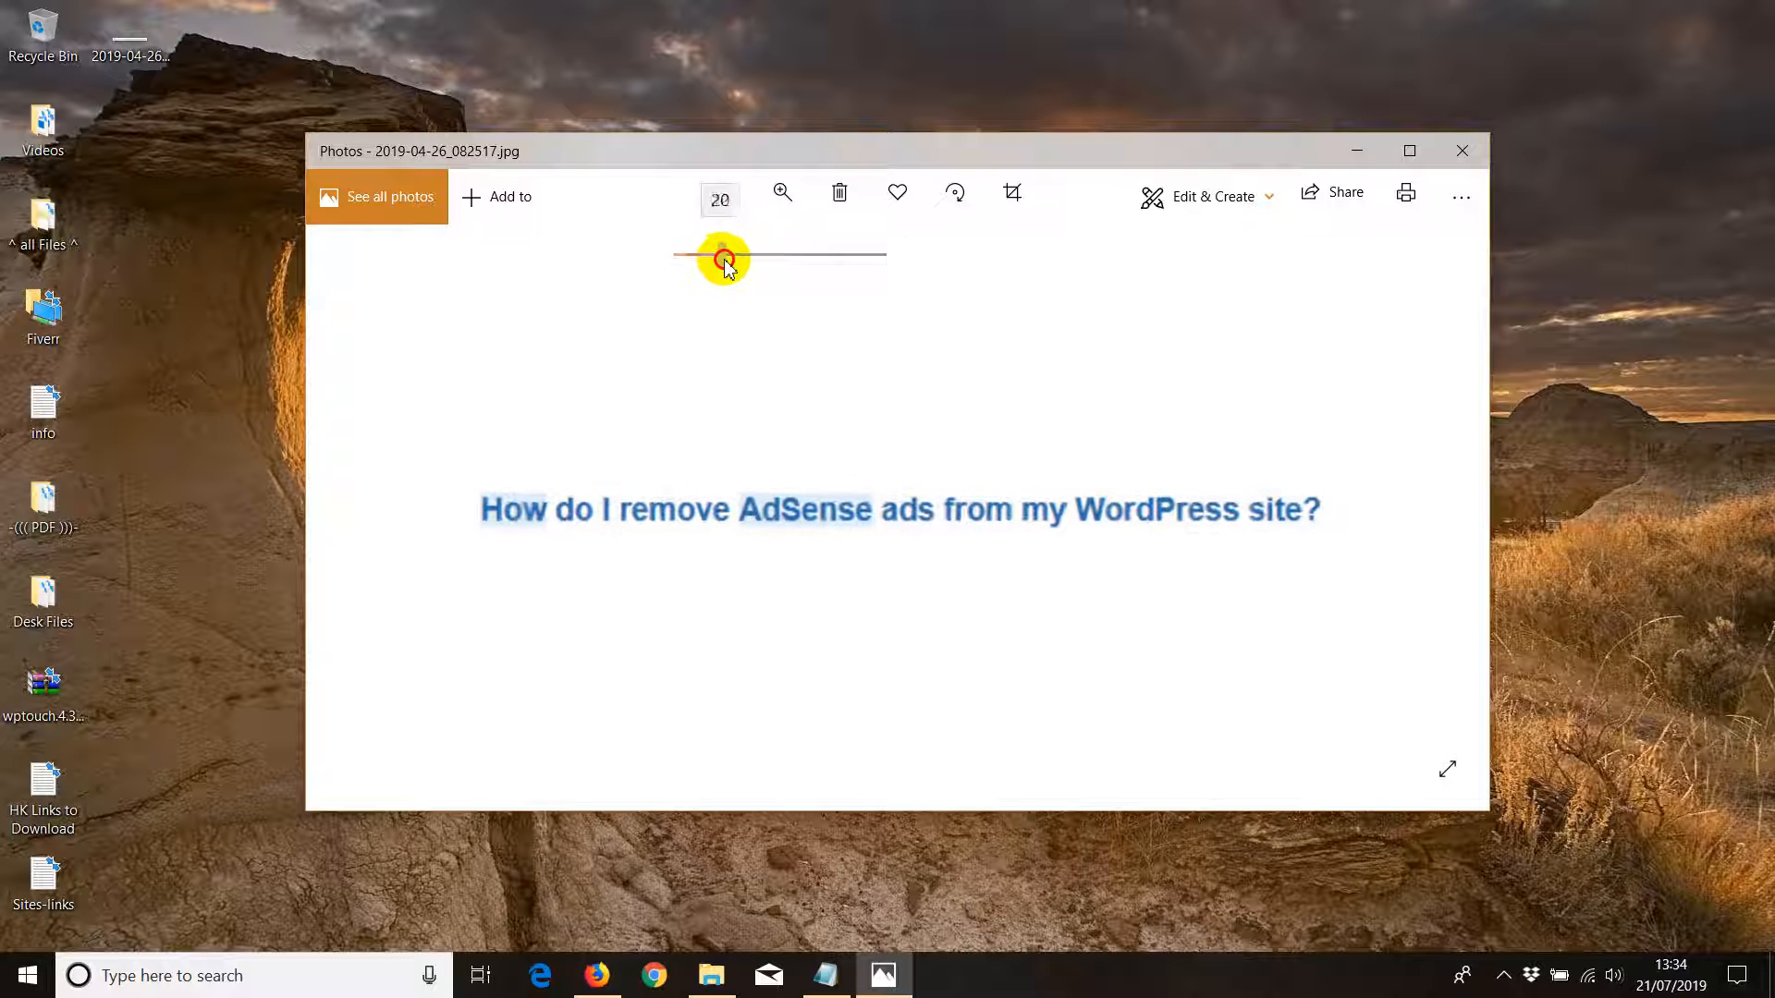
Zoom the question image about removing AdSense ads so it reads clearly
drag(720, 259, 742, 258)
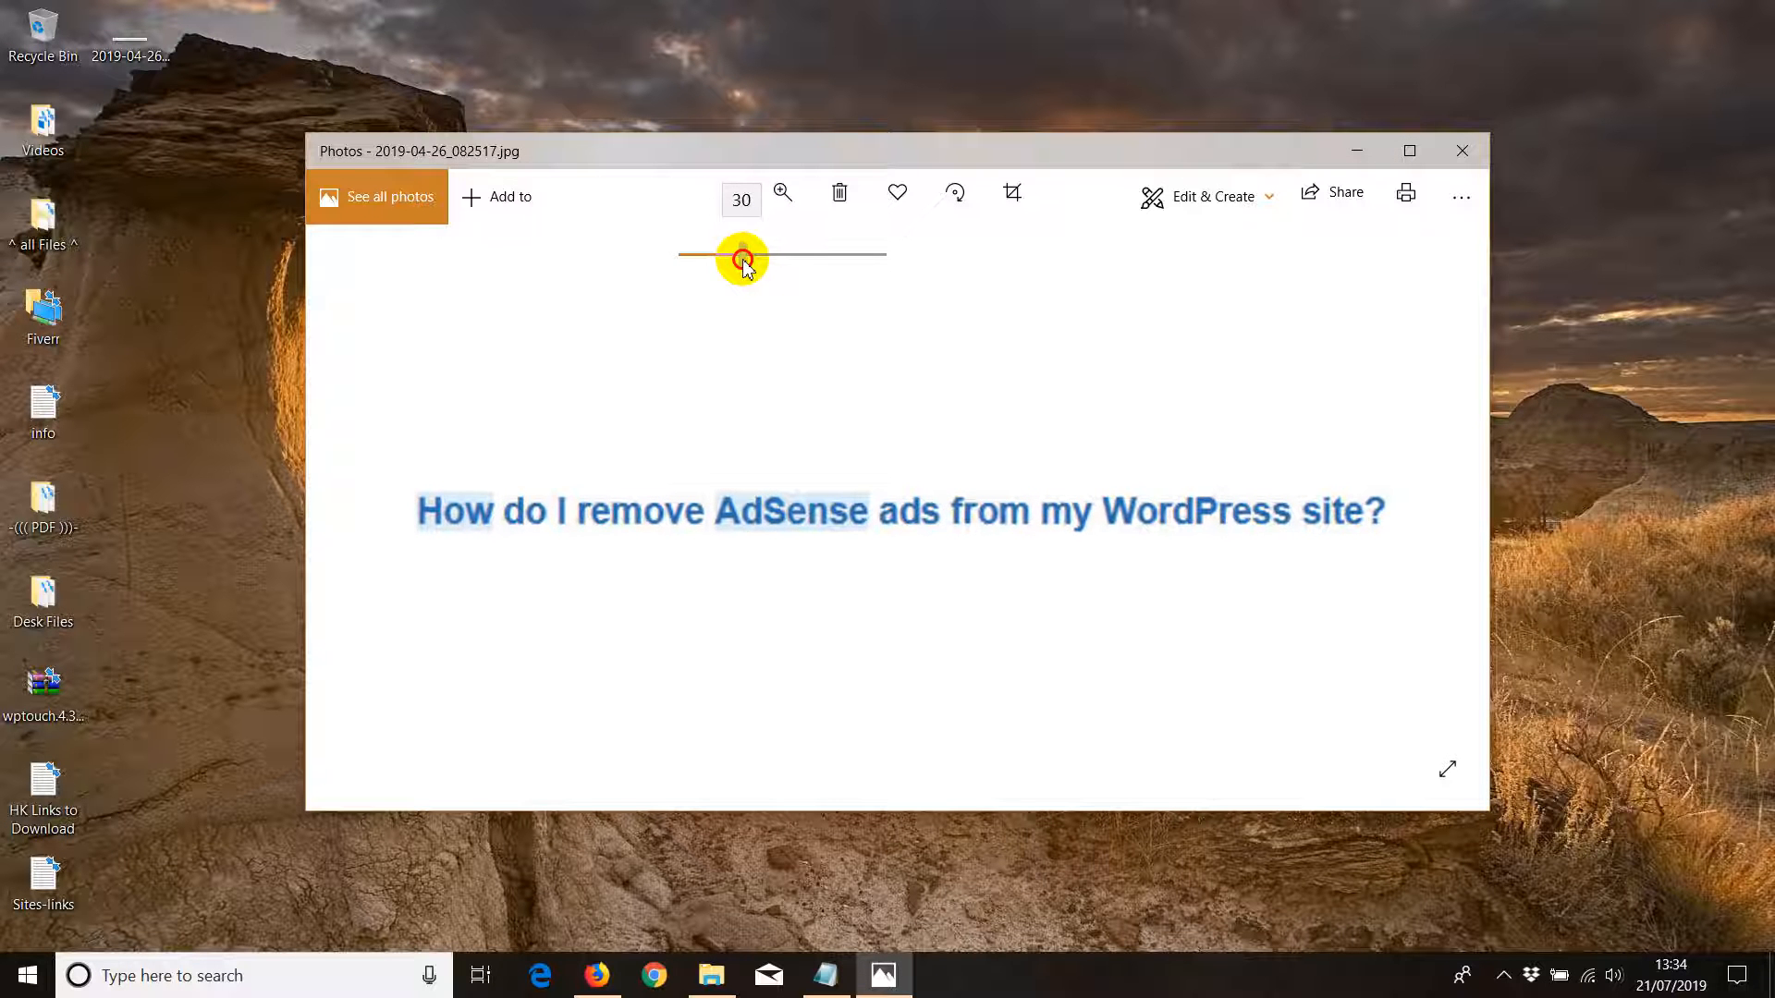
drag(741, 257, 713, 257)
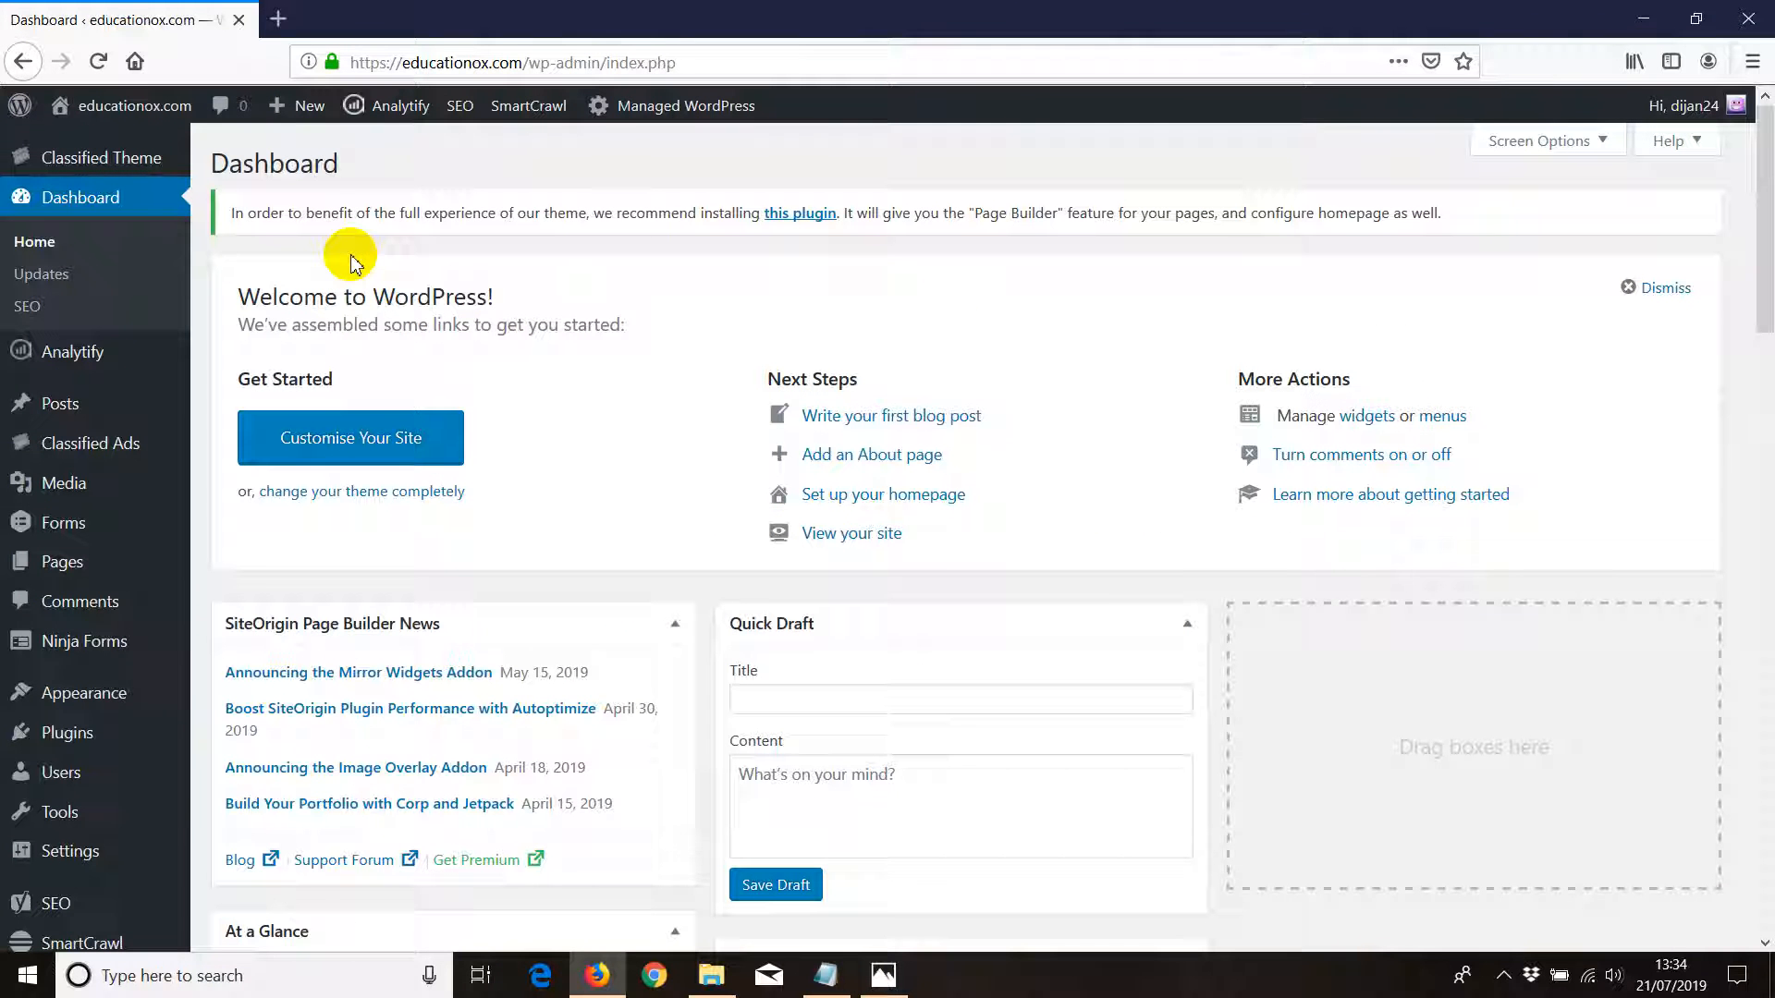
mouse_move(440, 357)
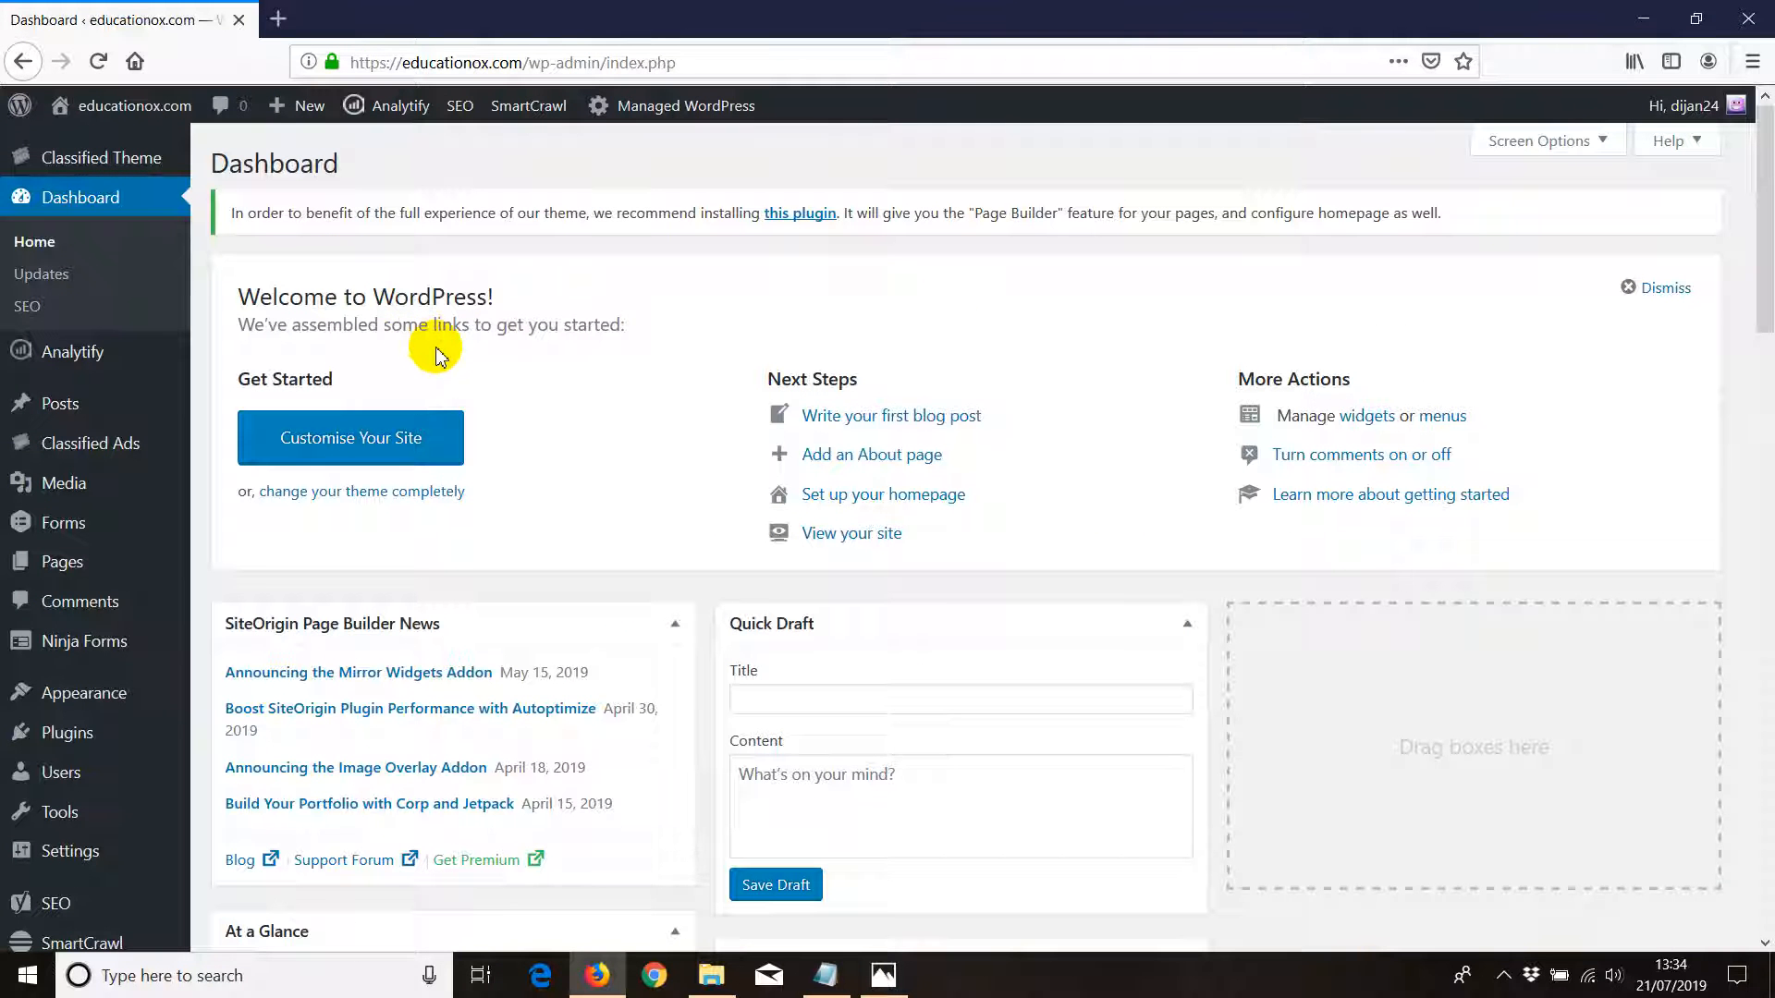
mouse_move(518, 377)
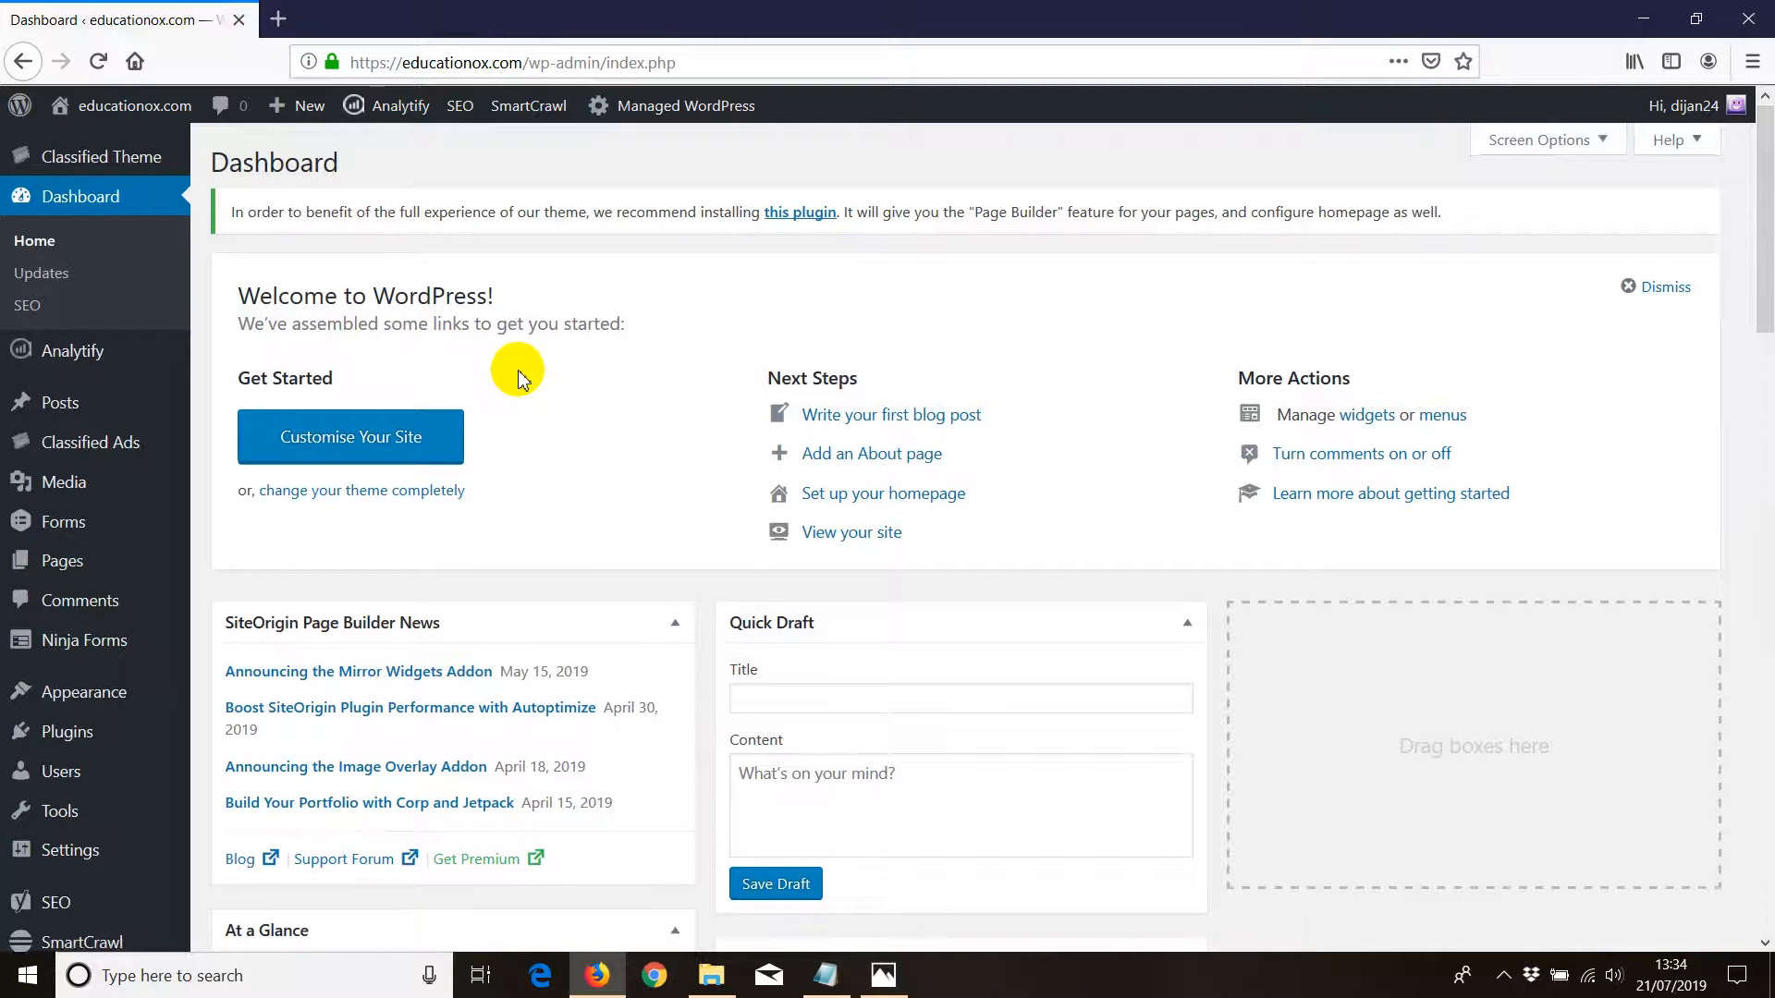
Reach the Theme Editor from the Appearance menu of the admin dashboard
scroll(down, 3)
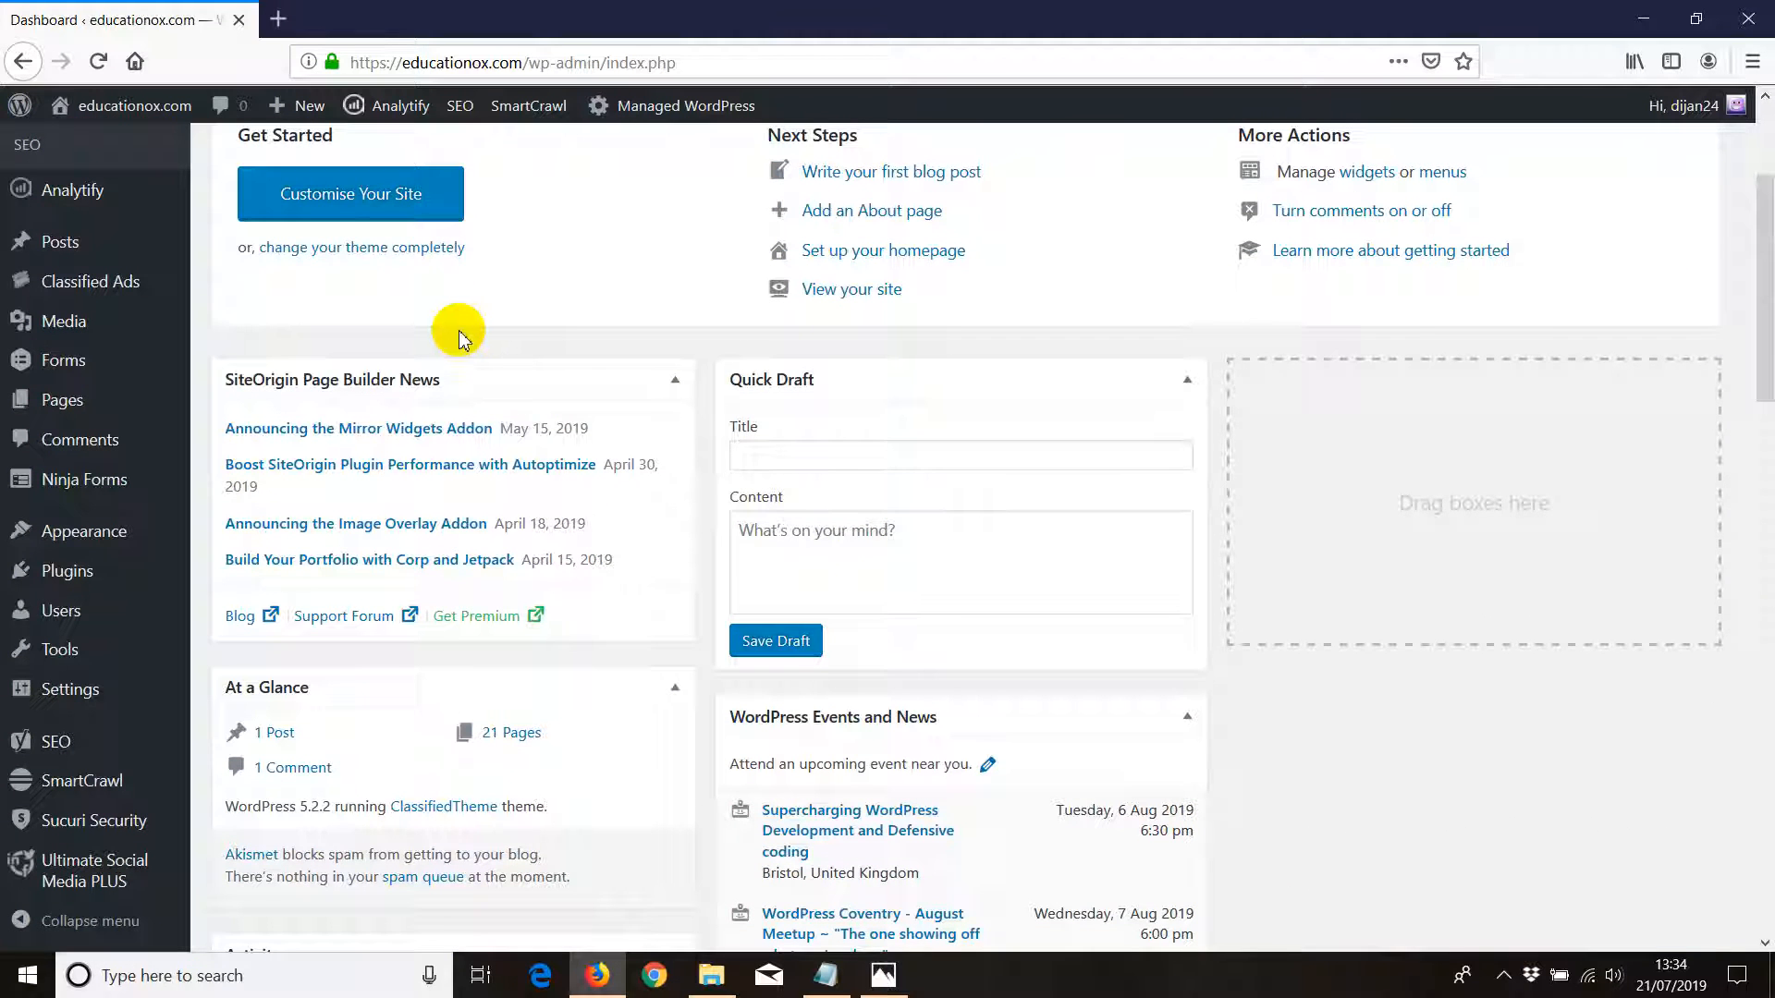
mouse_move(67, 572)
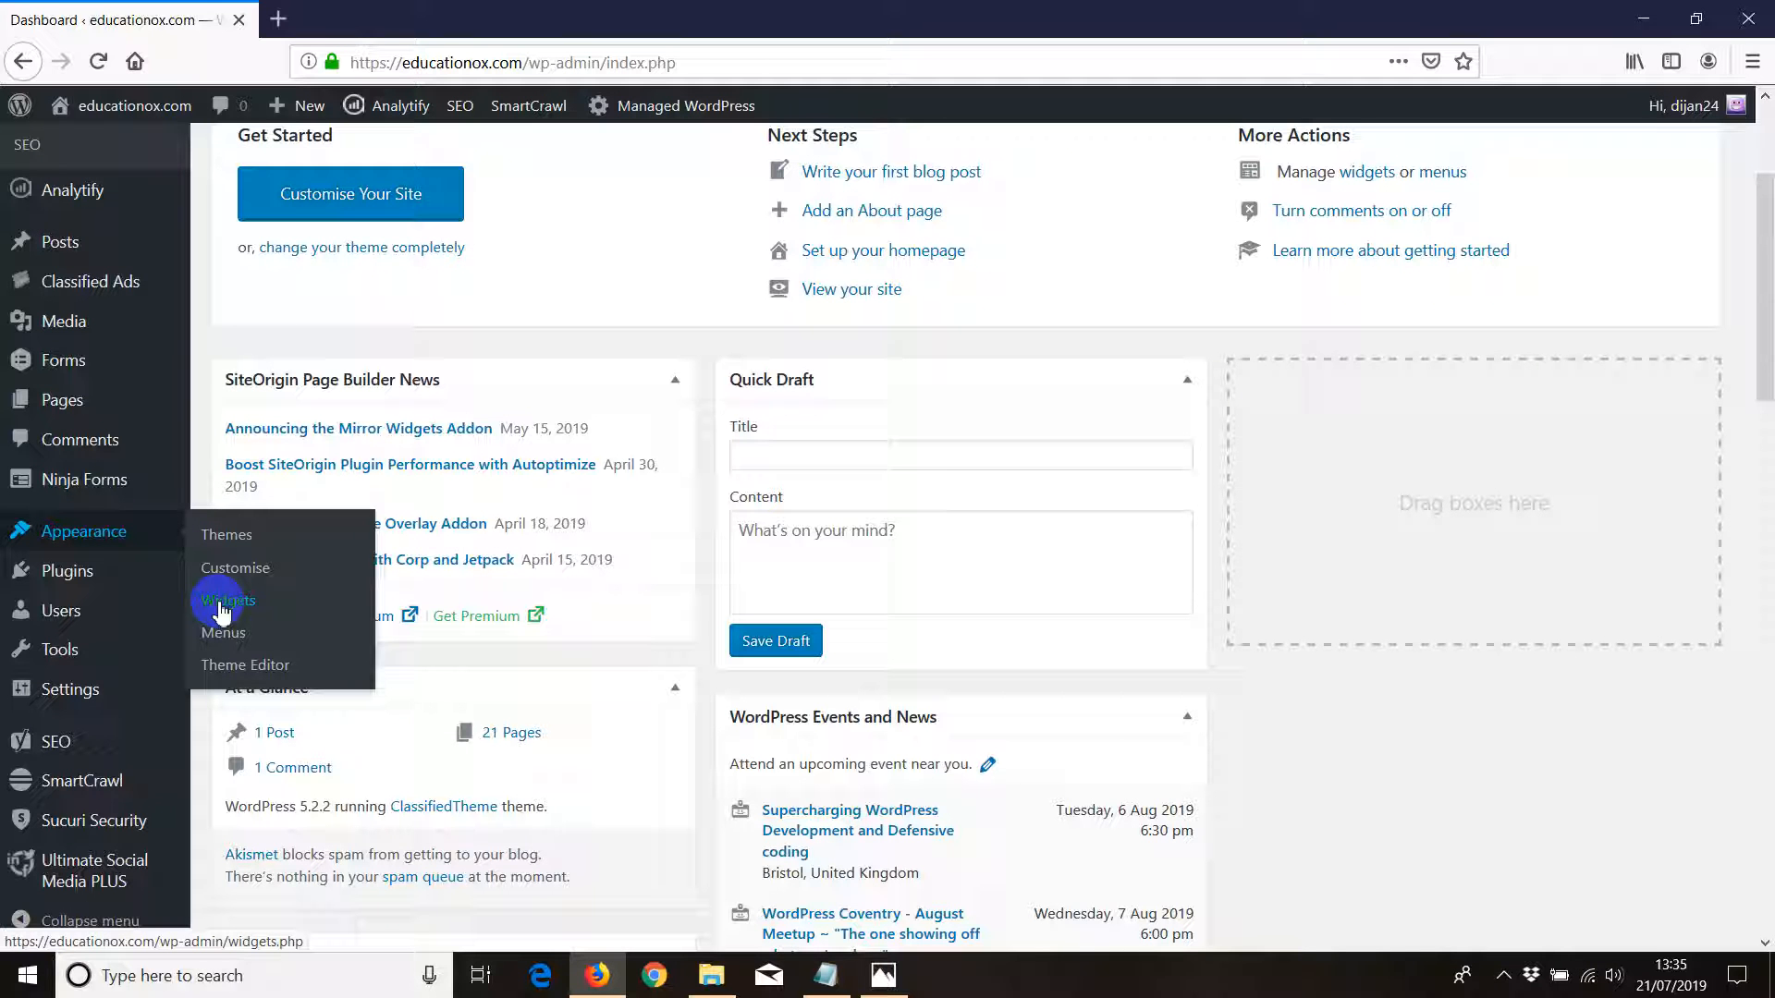
mouse_move(222, 632)
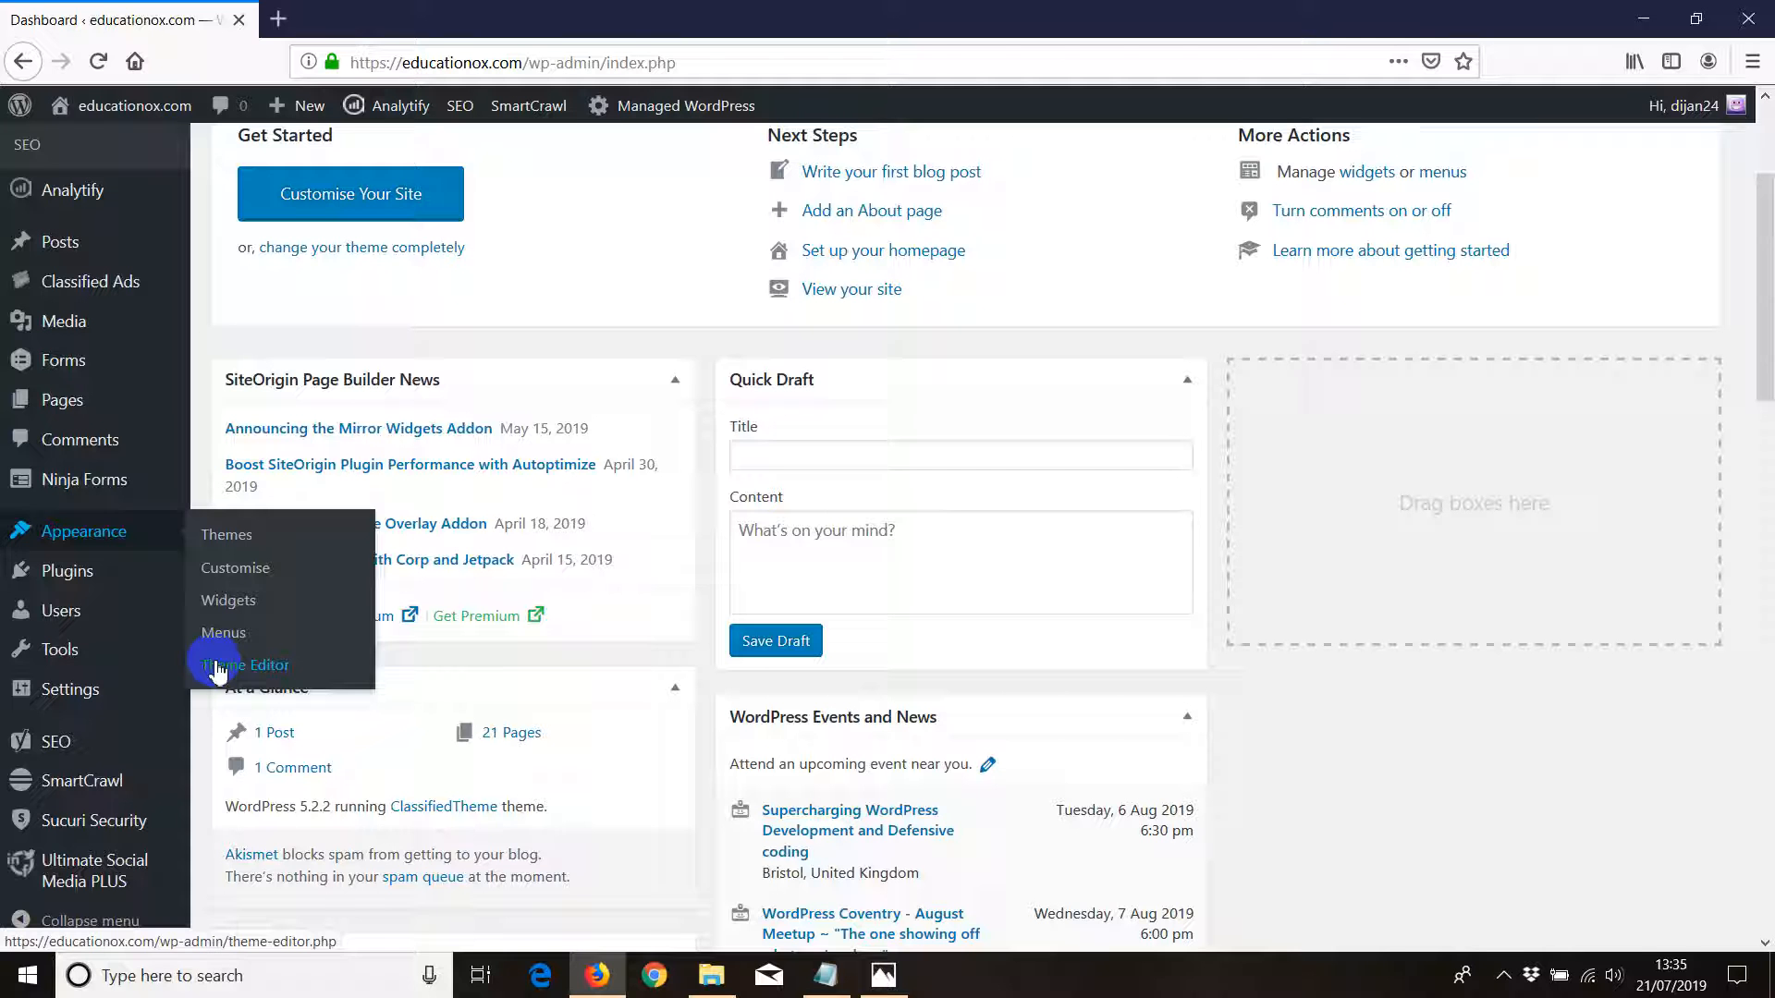
click(246, 663)
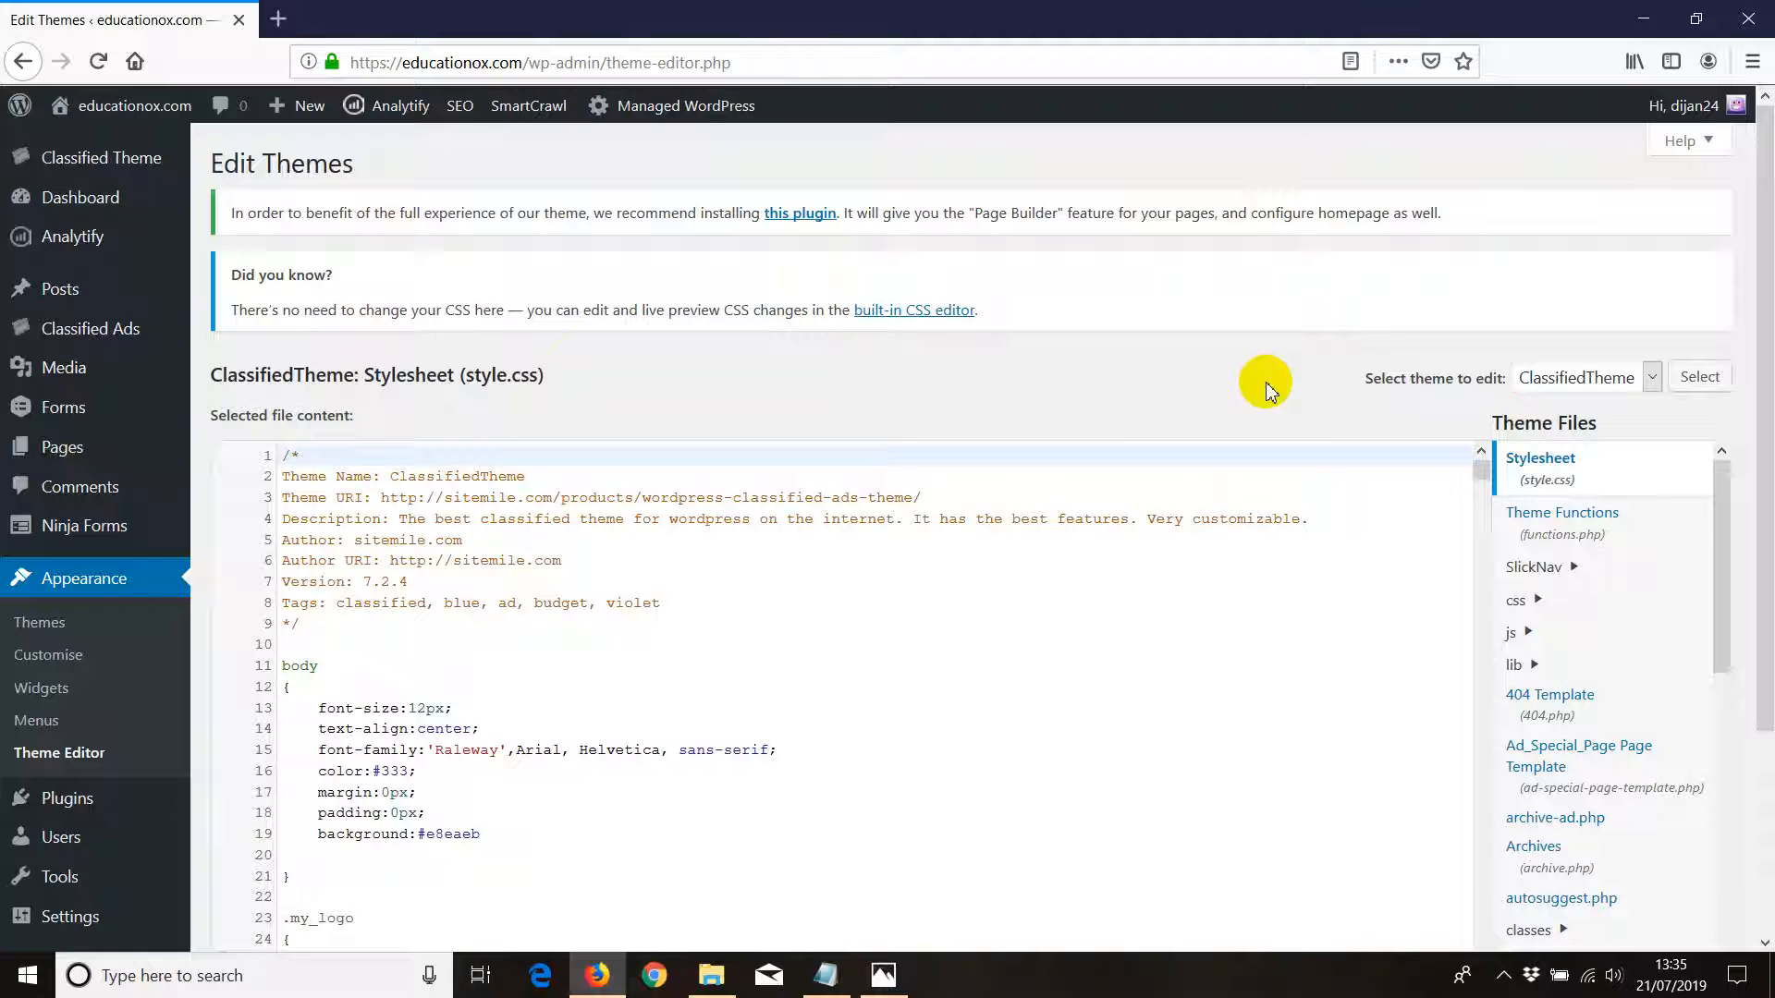
mouse_move(1582, 665)
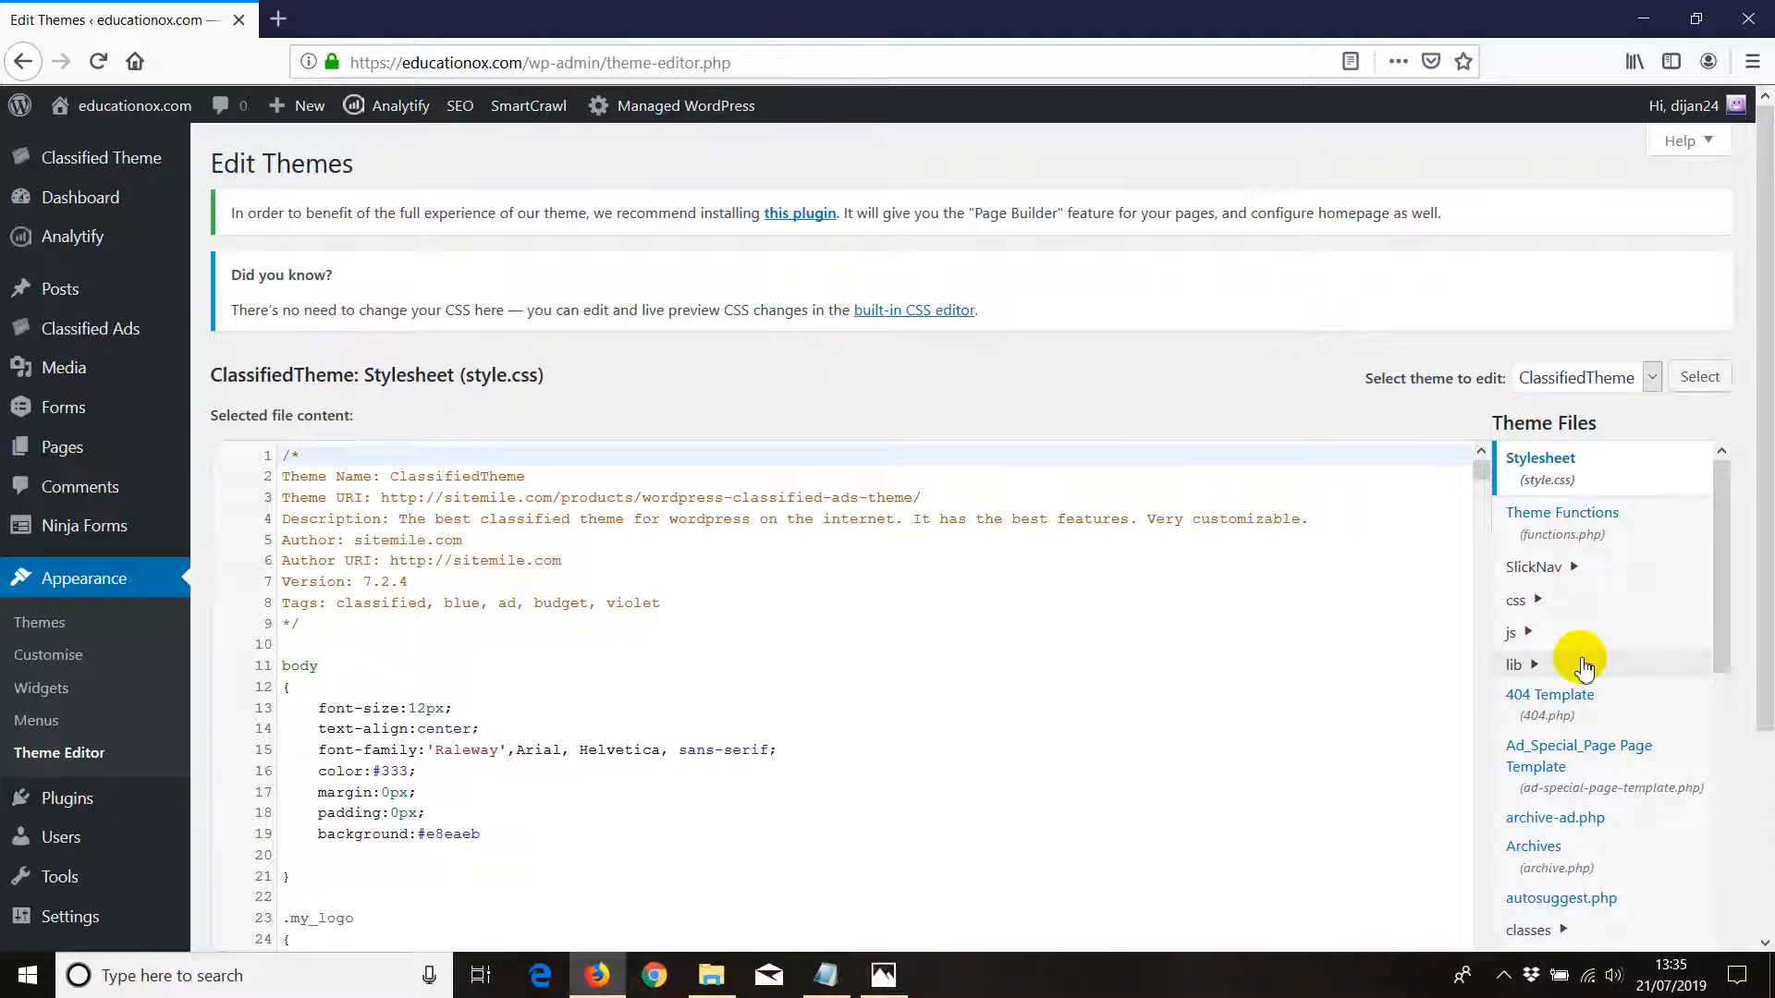
Load the Single Post template (single.php) from the ClassifiedTheme file list
scroll(down, 3)
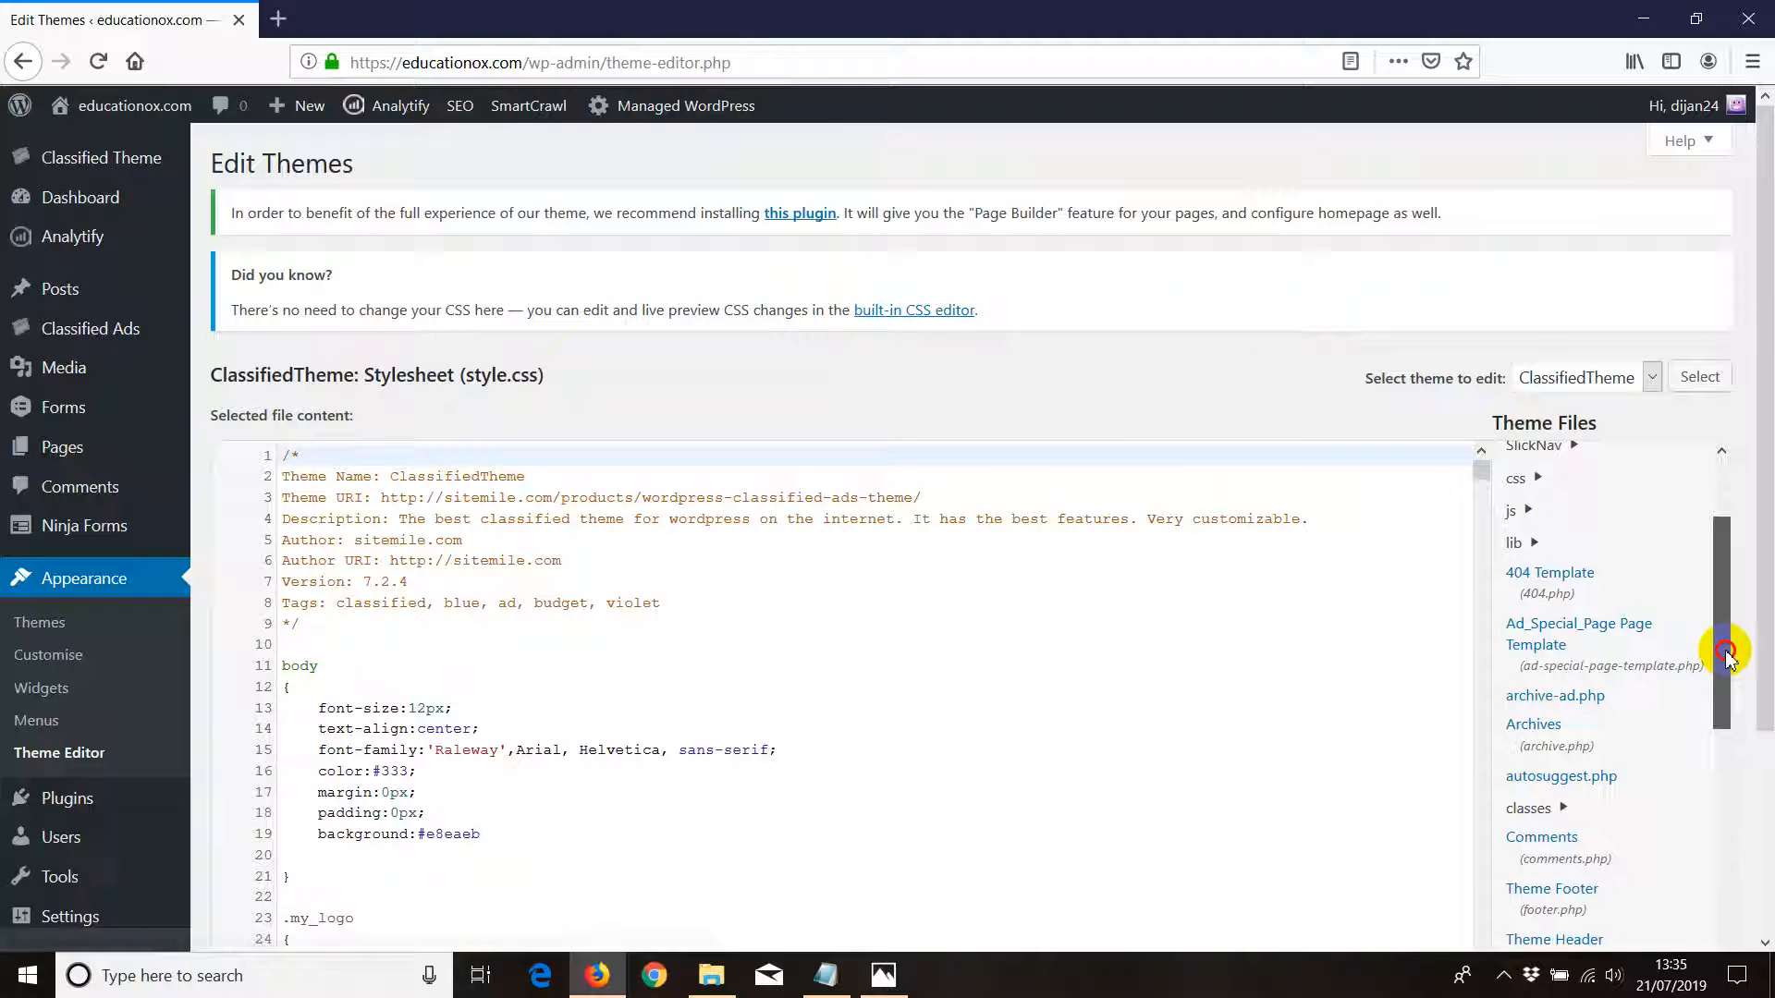
scroll(down, 3)
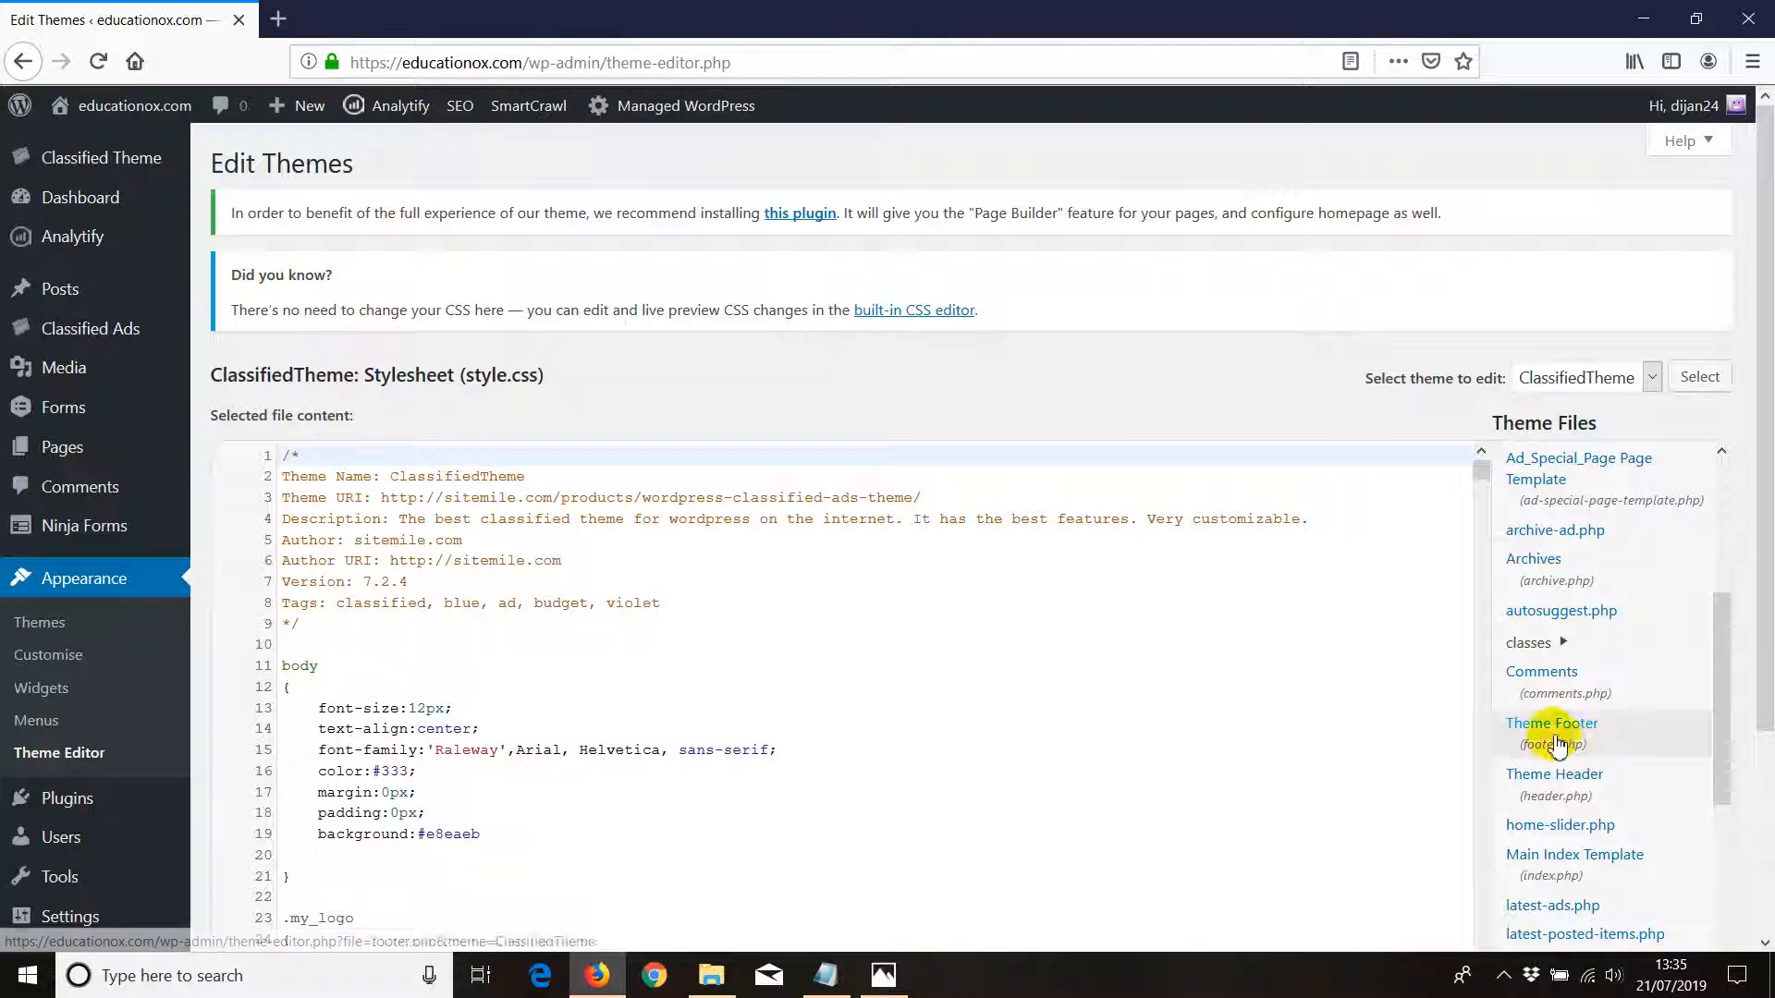
mouse_move(1554, 773)
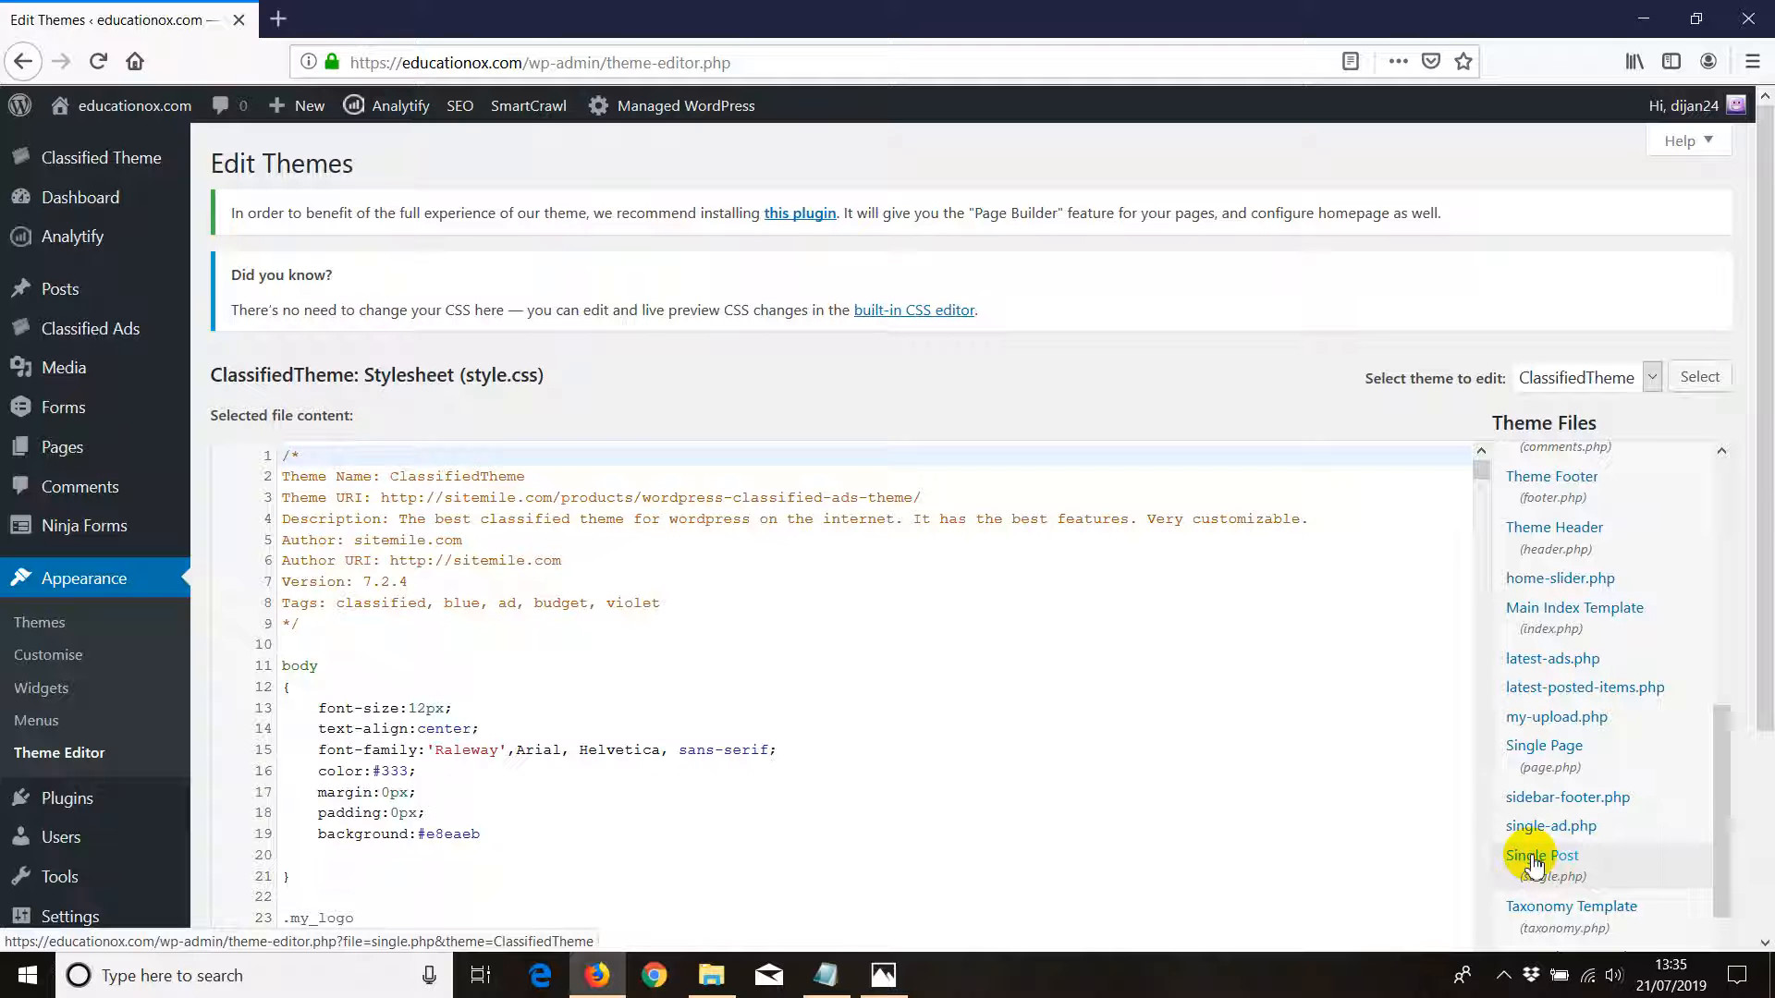
click(1542, 854)
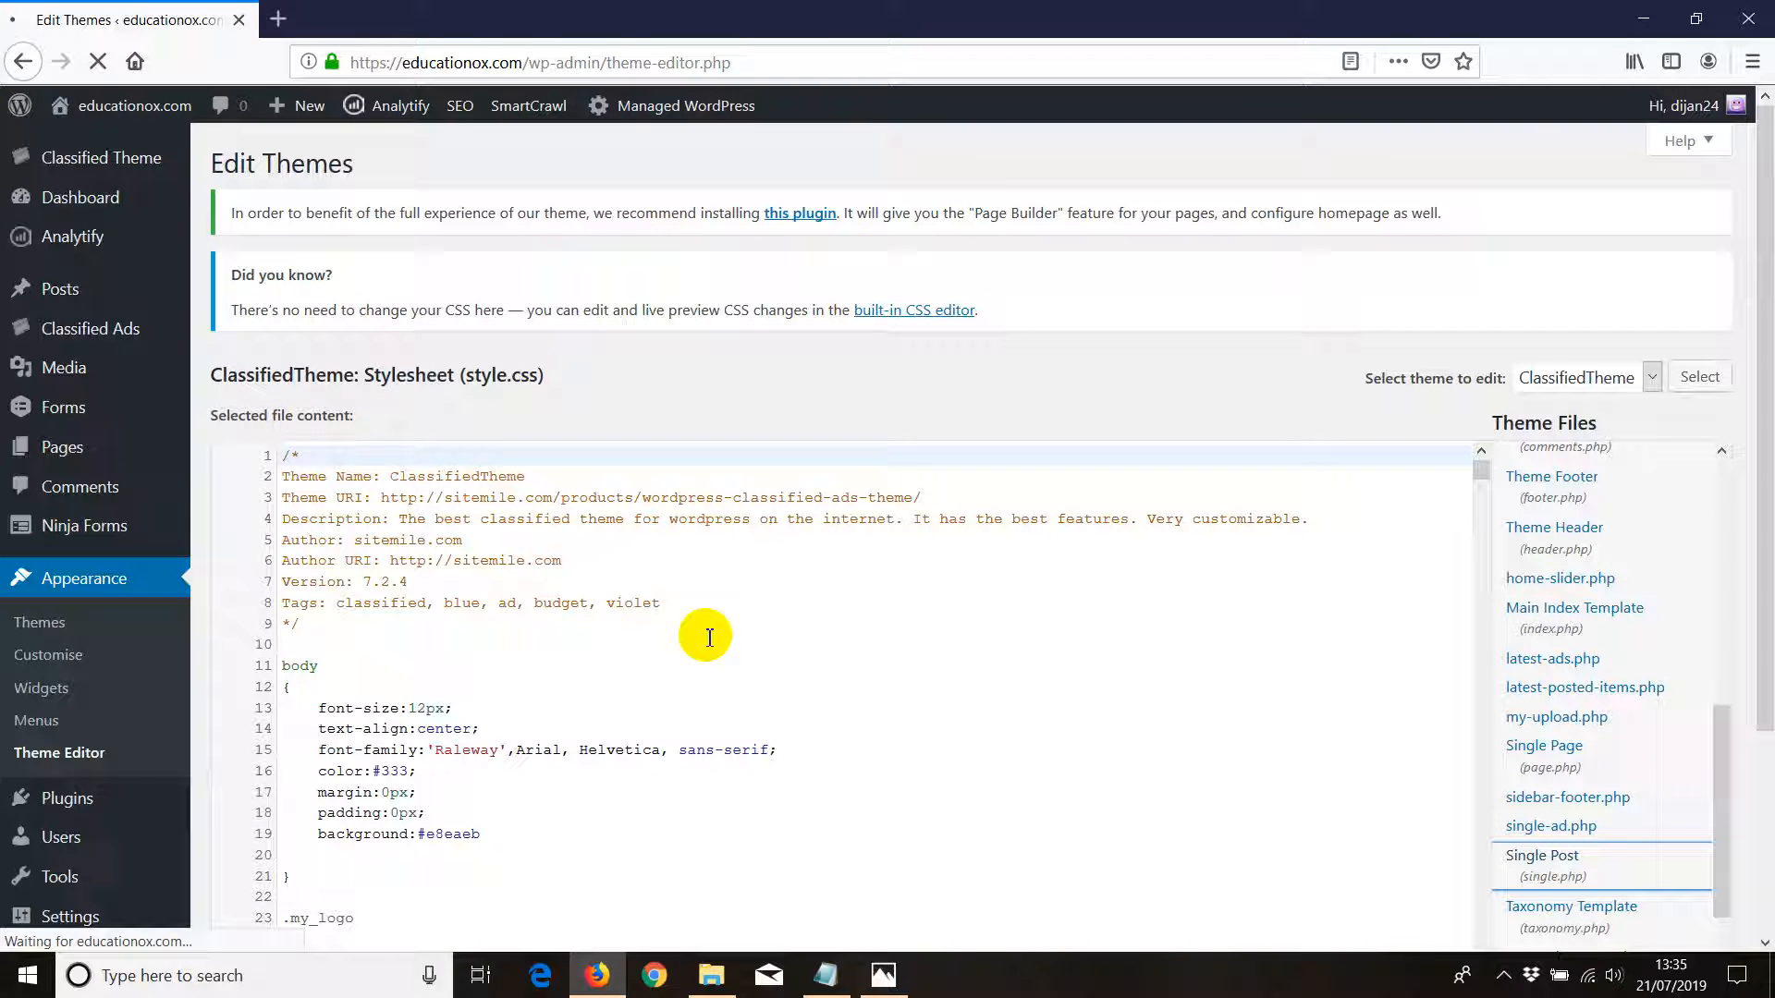
Search the Single Post template code for a <head> section
click(1542, 863)
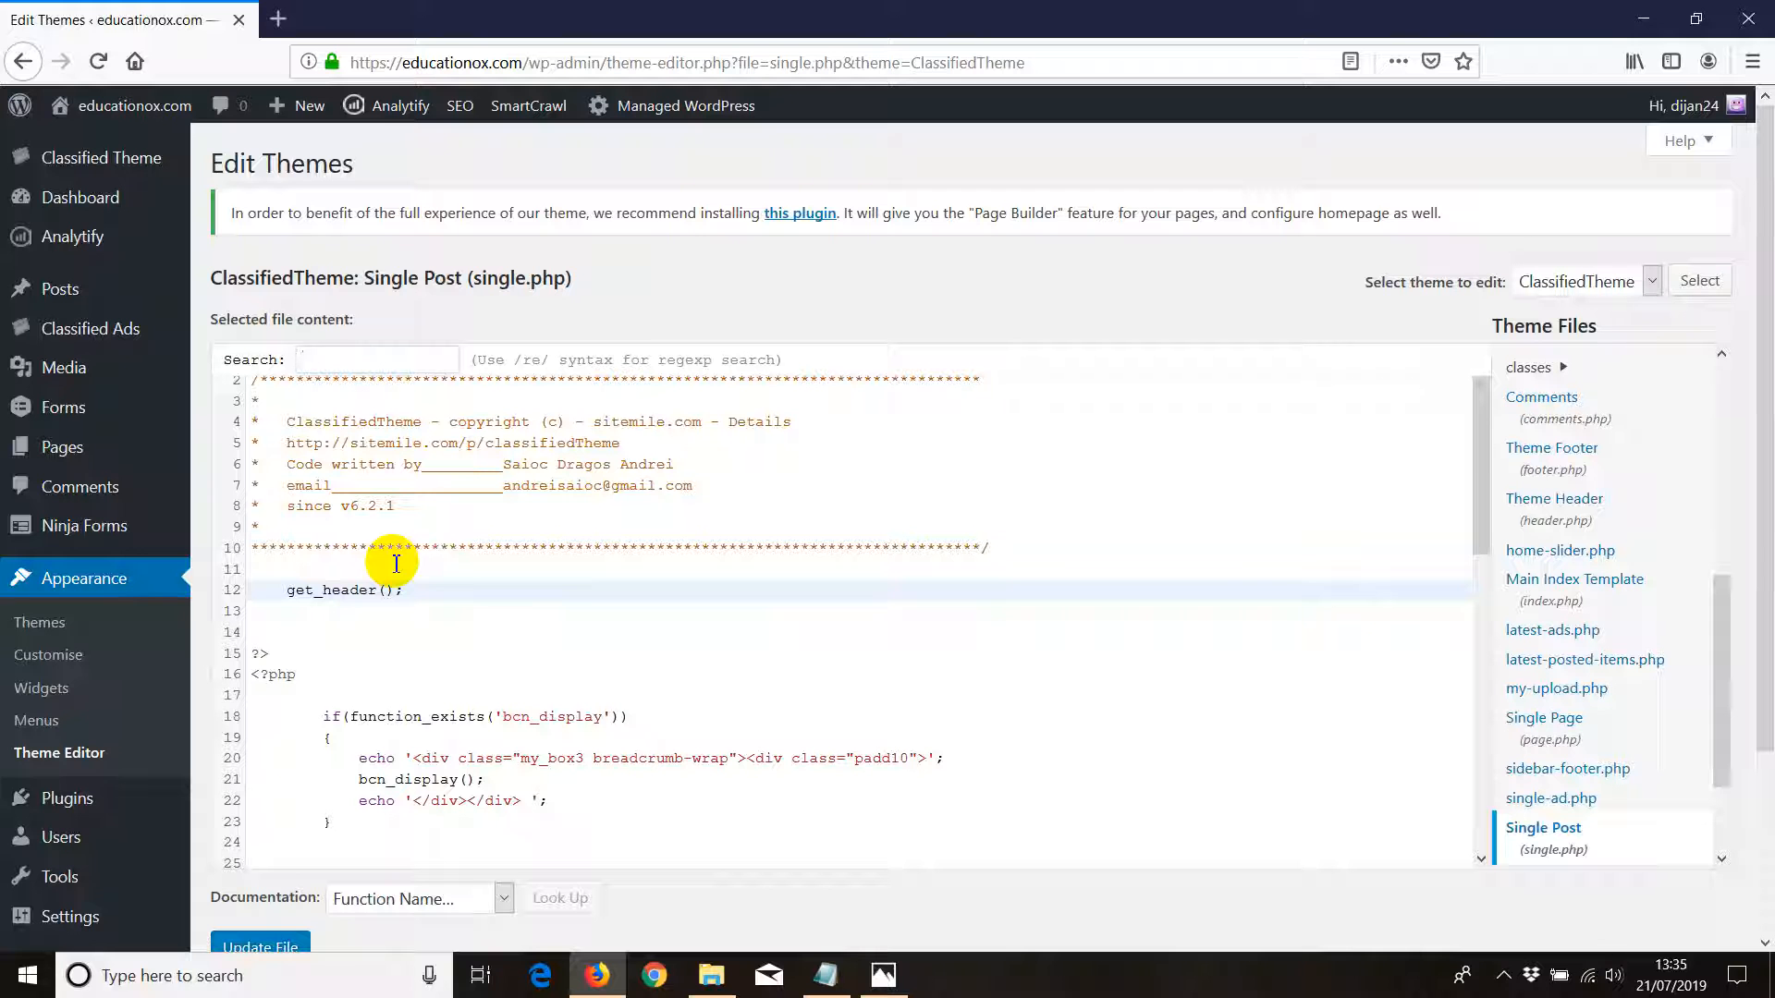
text(<head>)
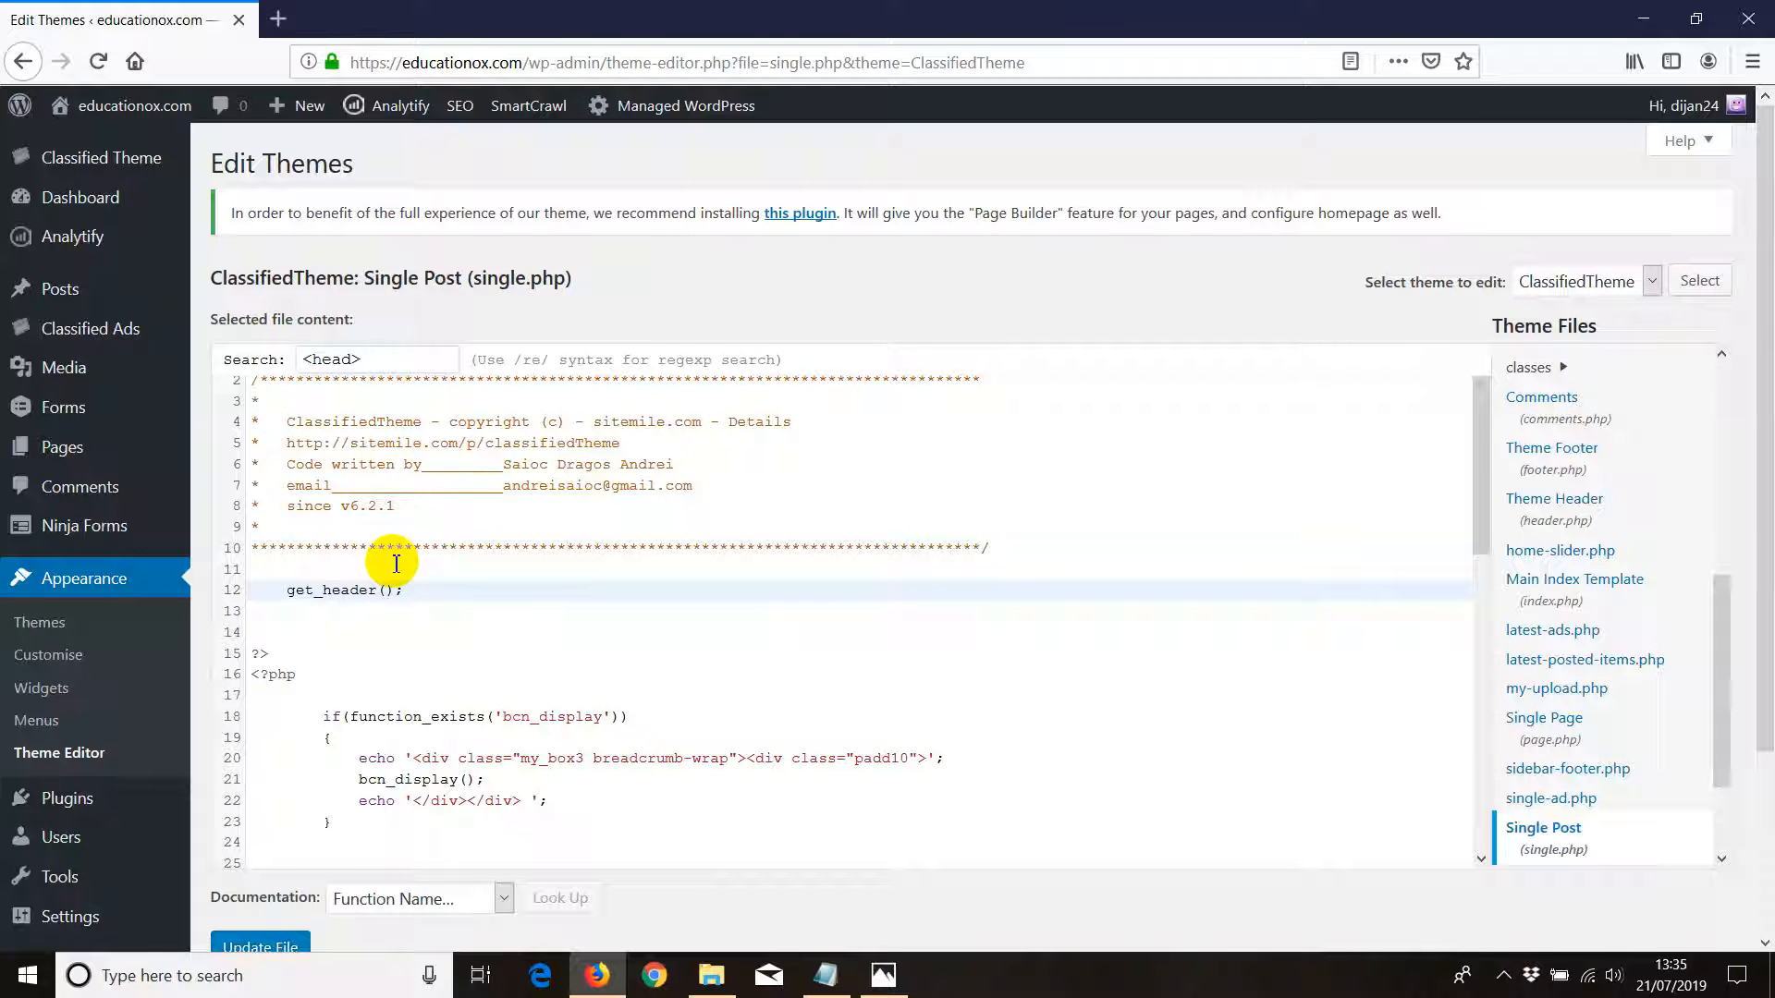
mouse_move(445, 573)
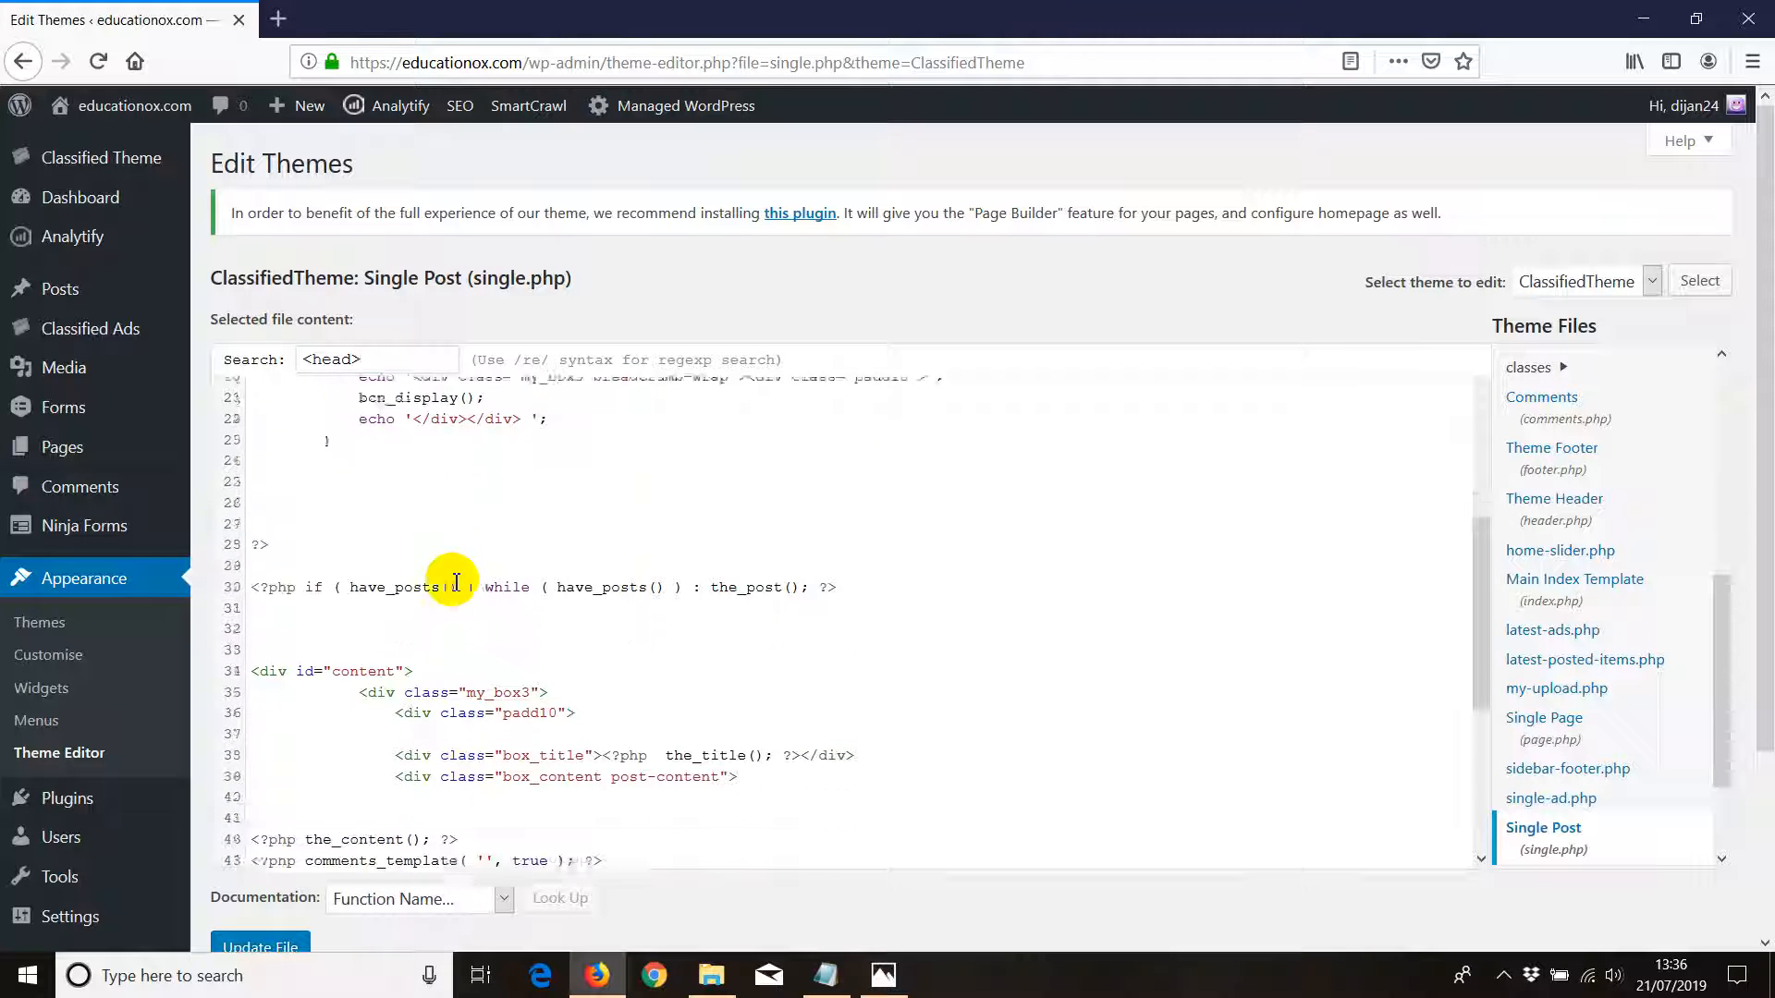
scroll(down, 3)
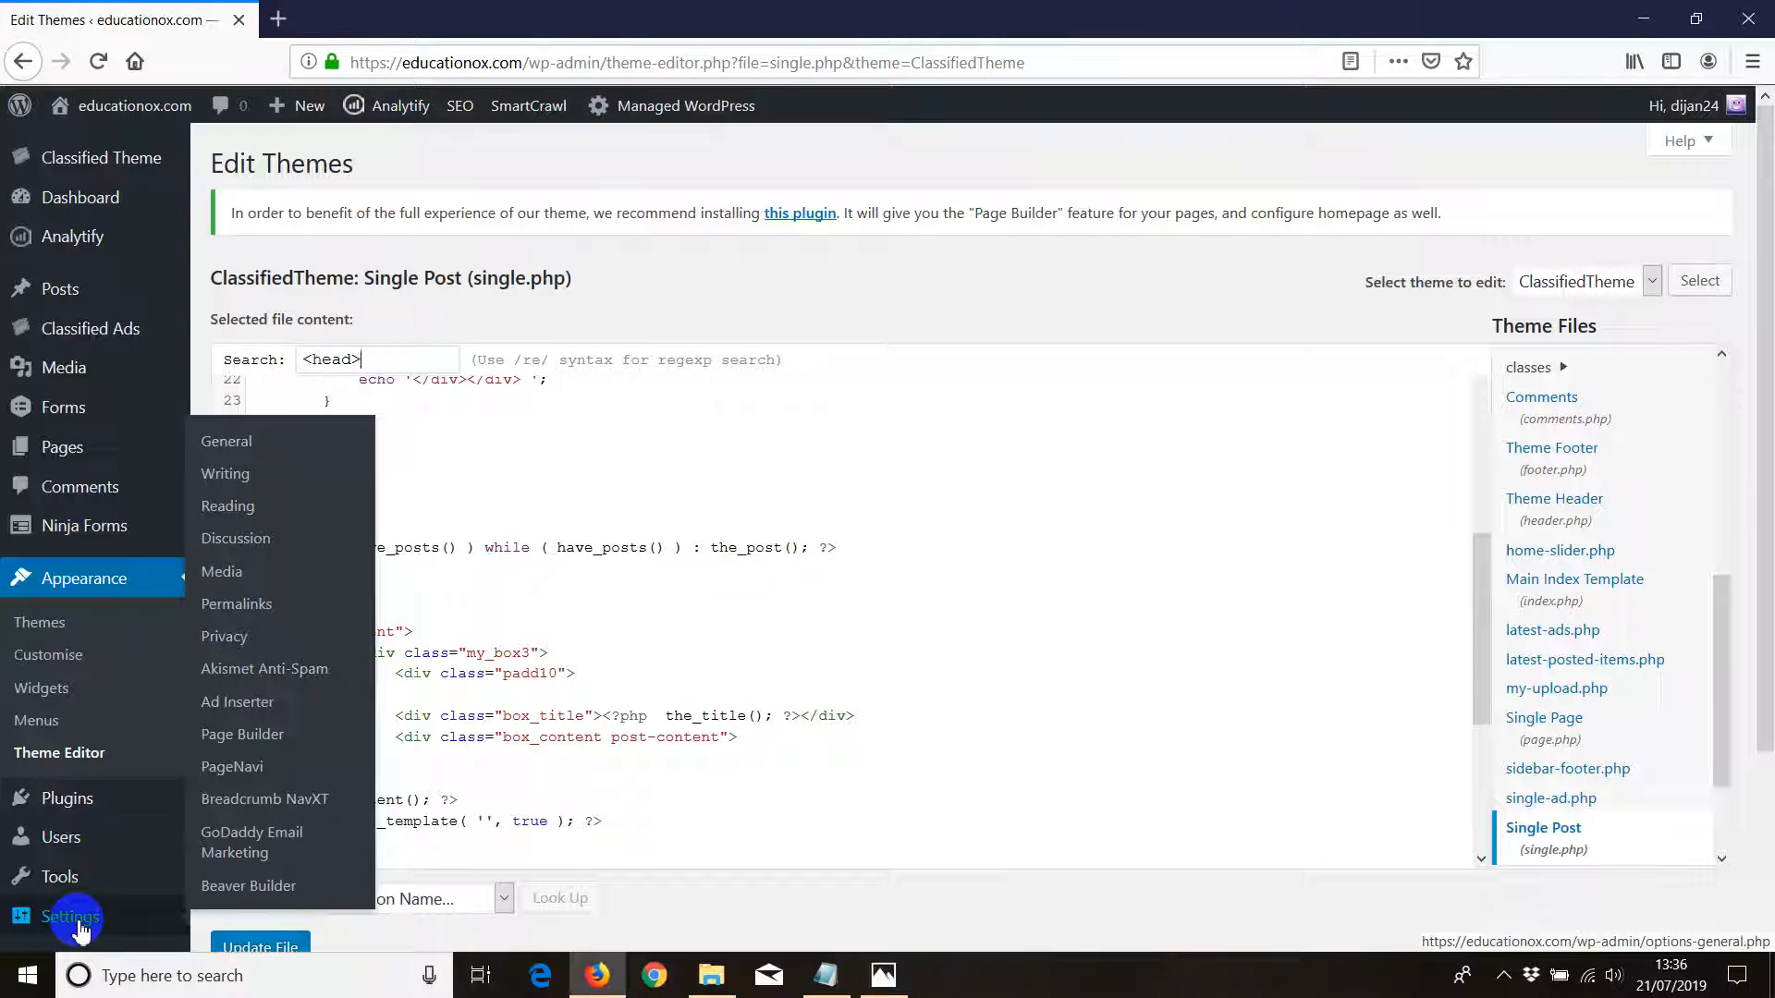
mouse_move(65, 799)
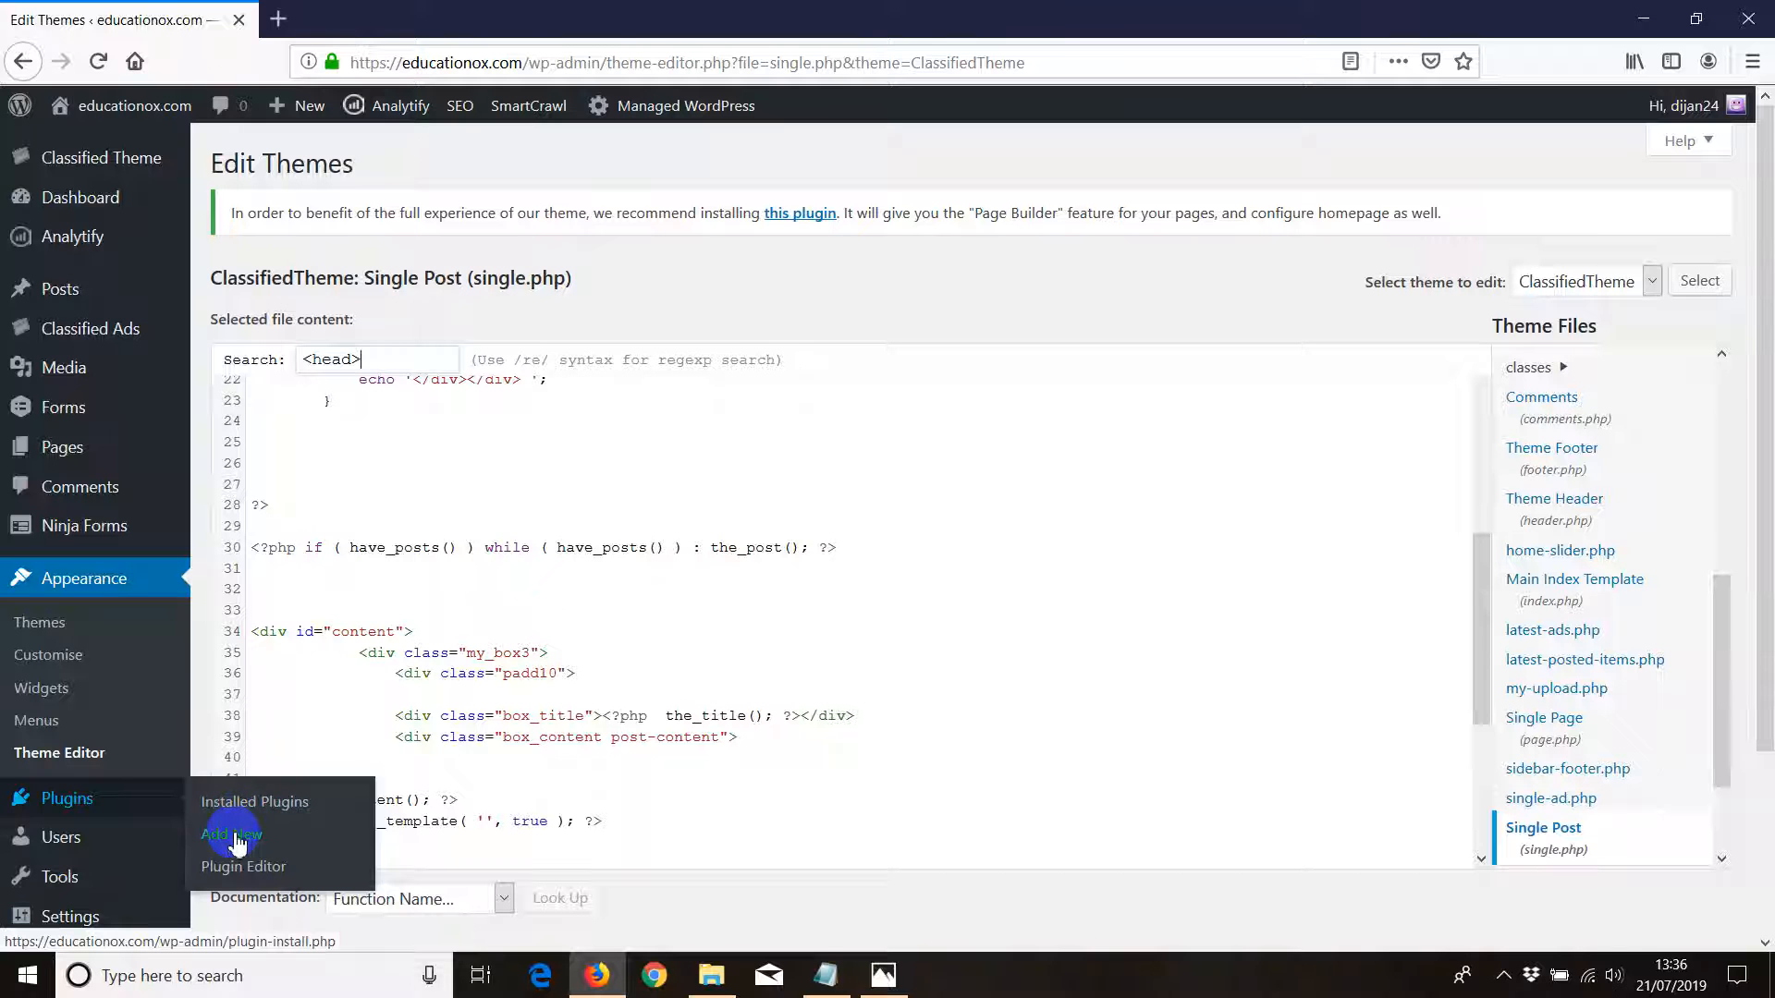
Search Add Plugins for 'adsense' and review results where Ad Inserter shows as Active
click(232, 834)
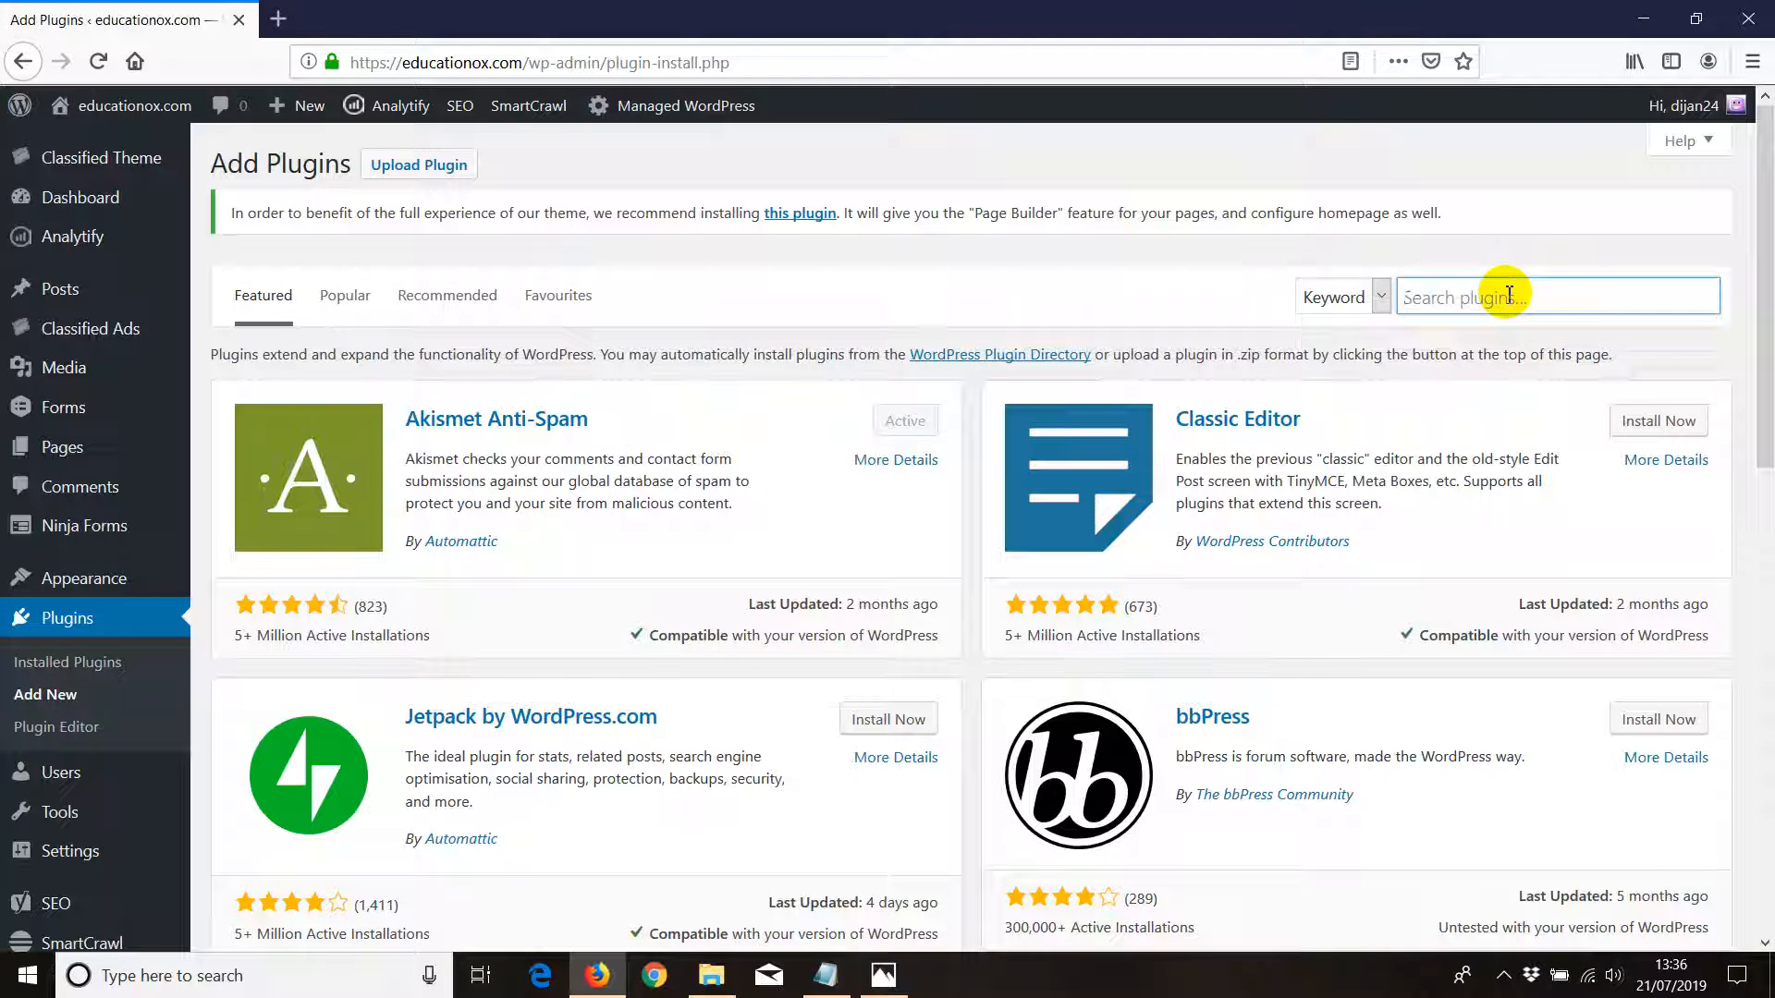
text(adsense)
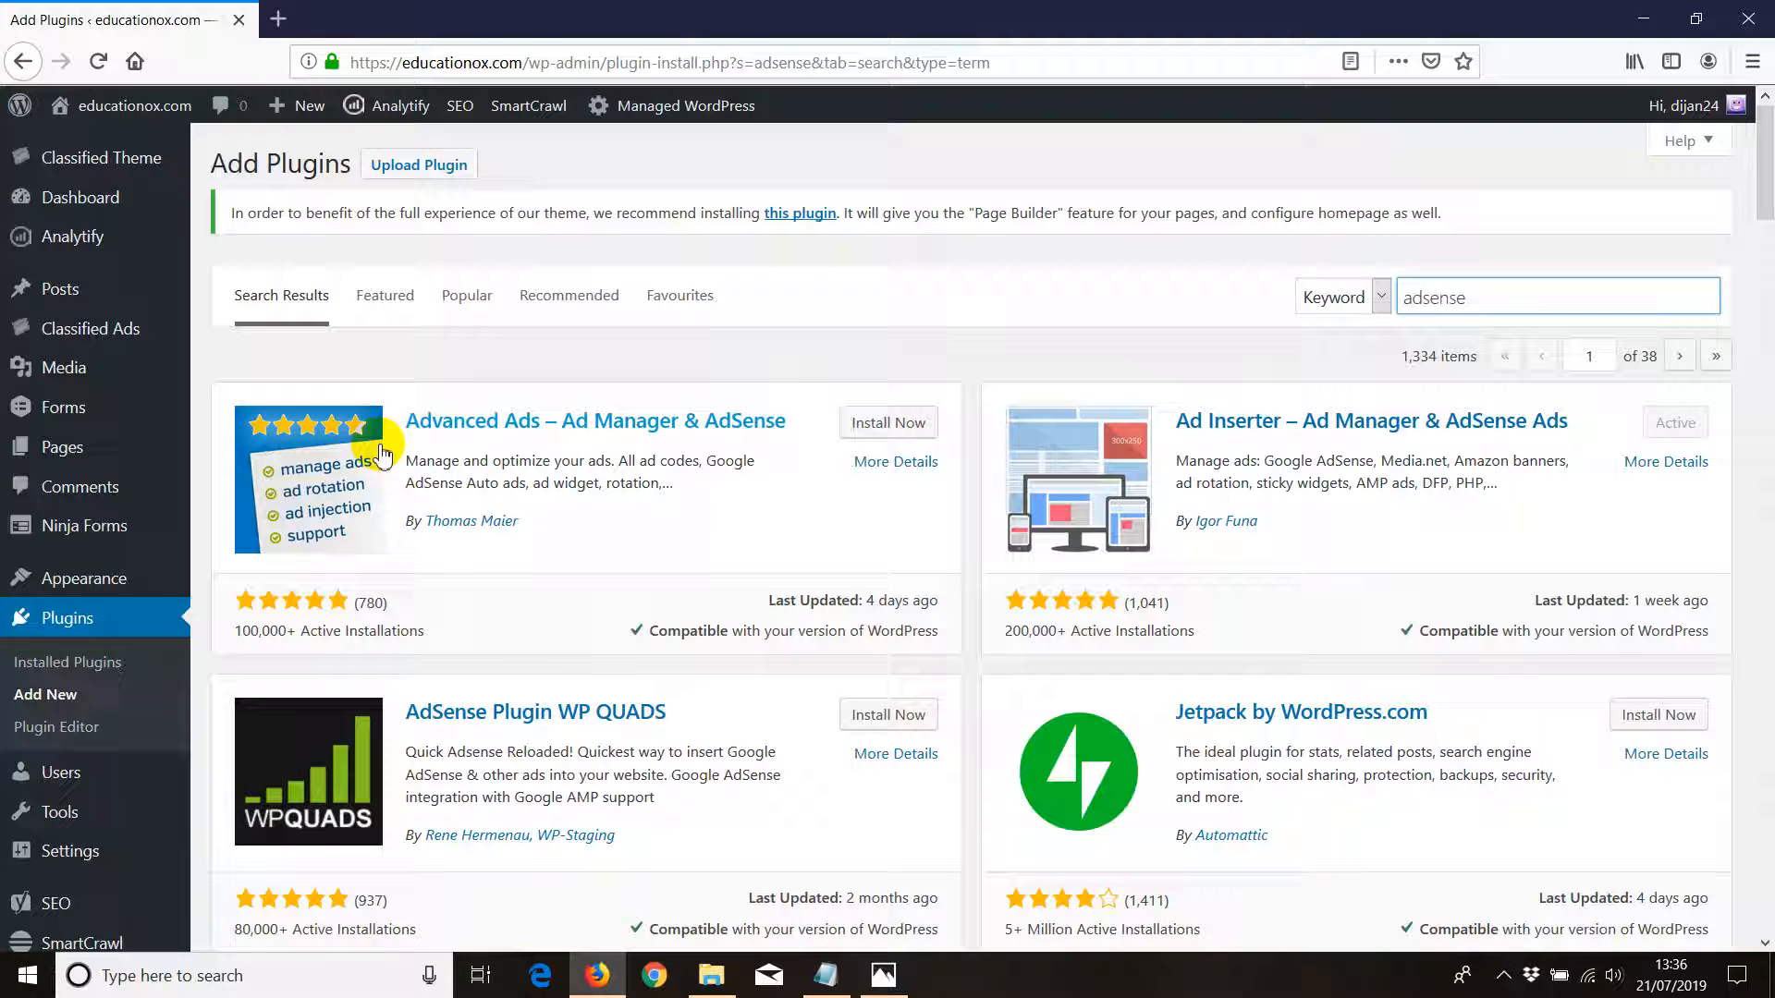
mouse_move(538, 430)
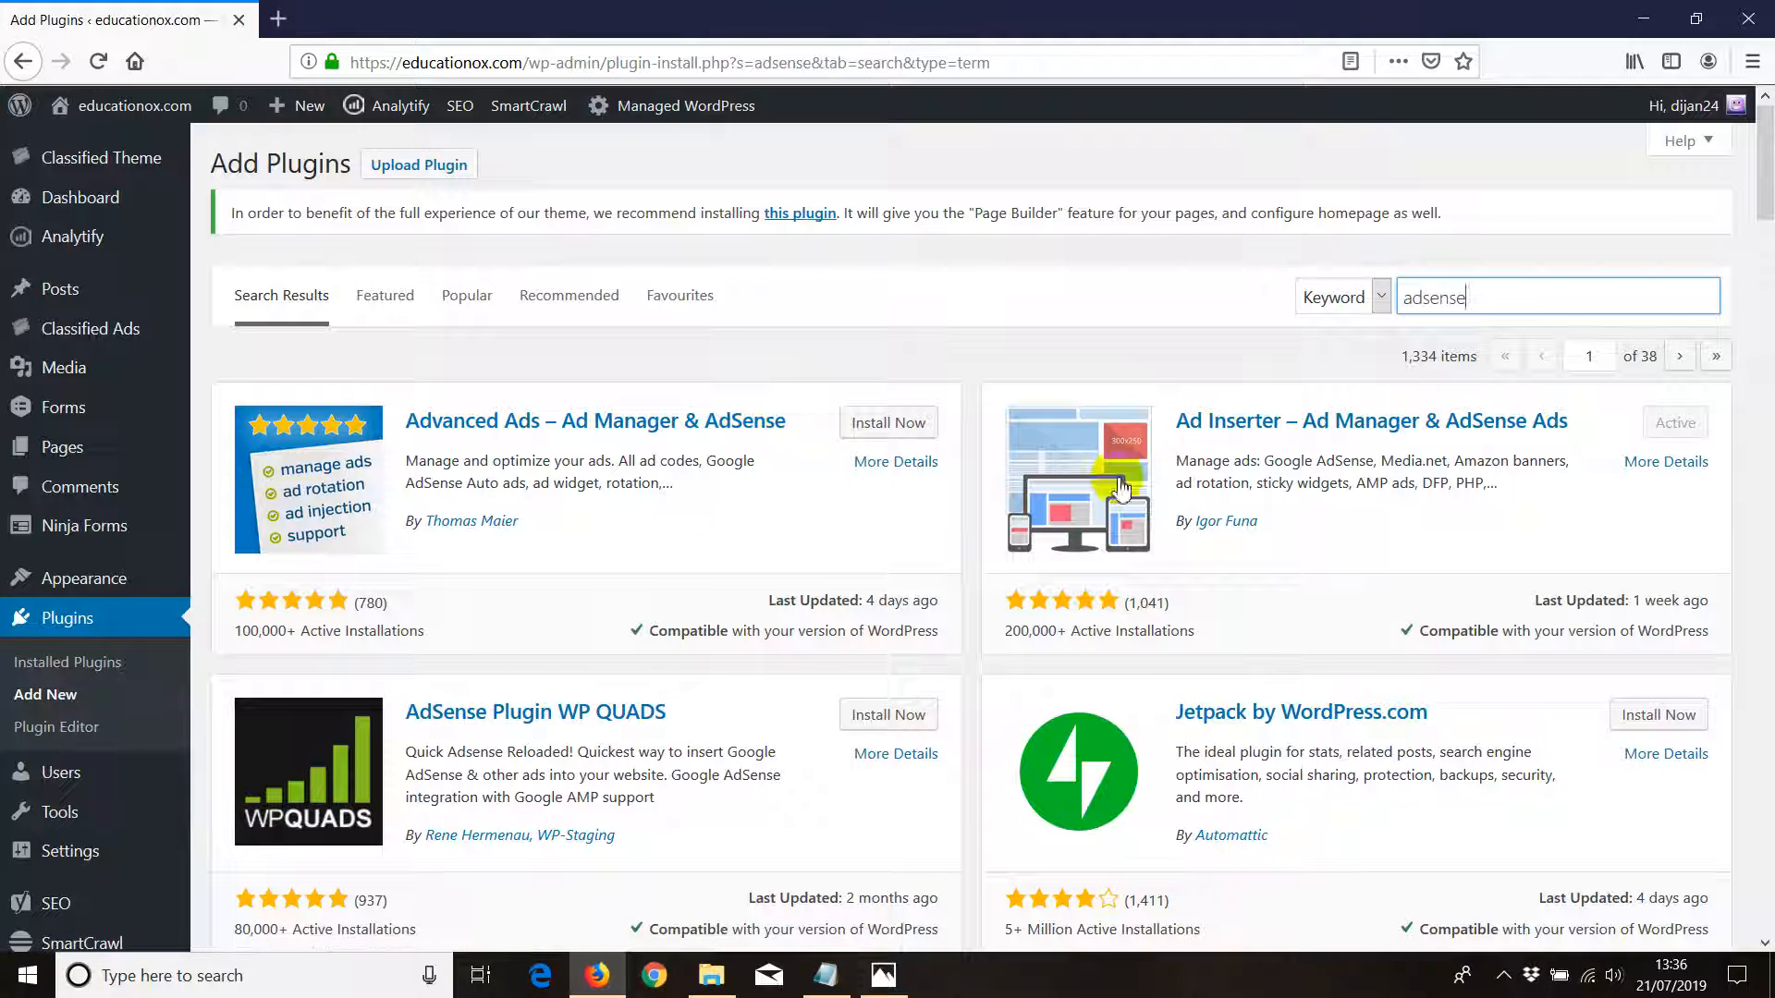
mouse_move(1453, 431)
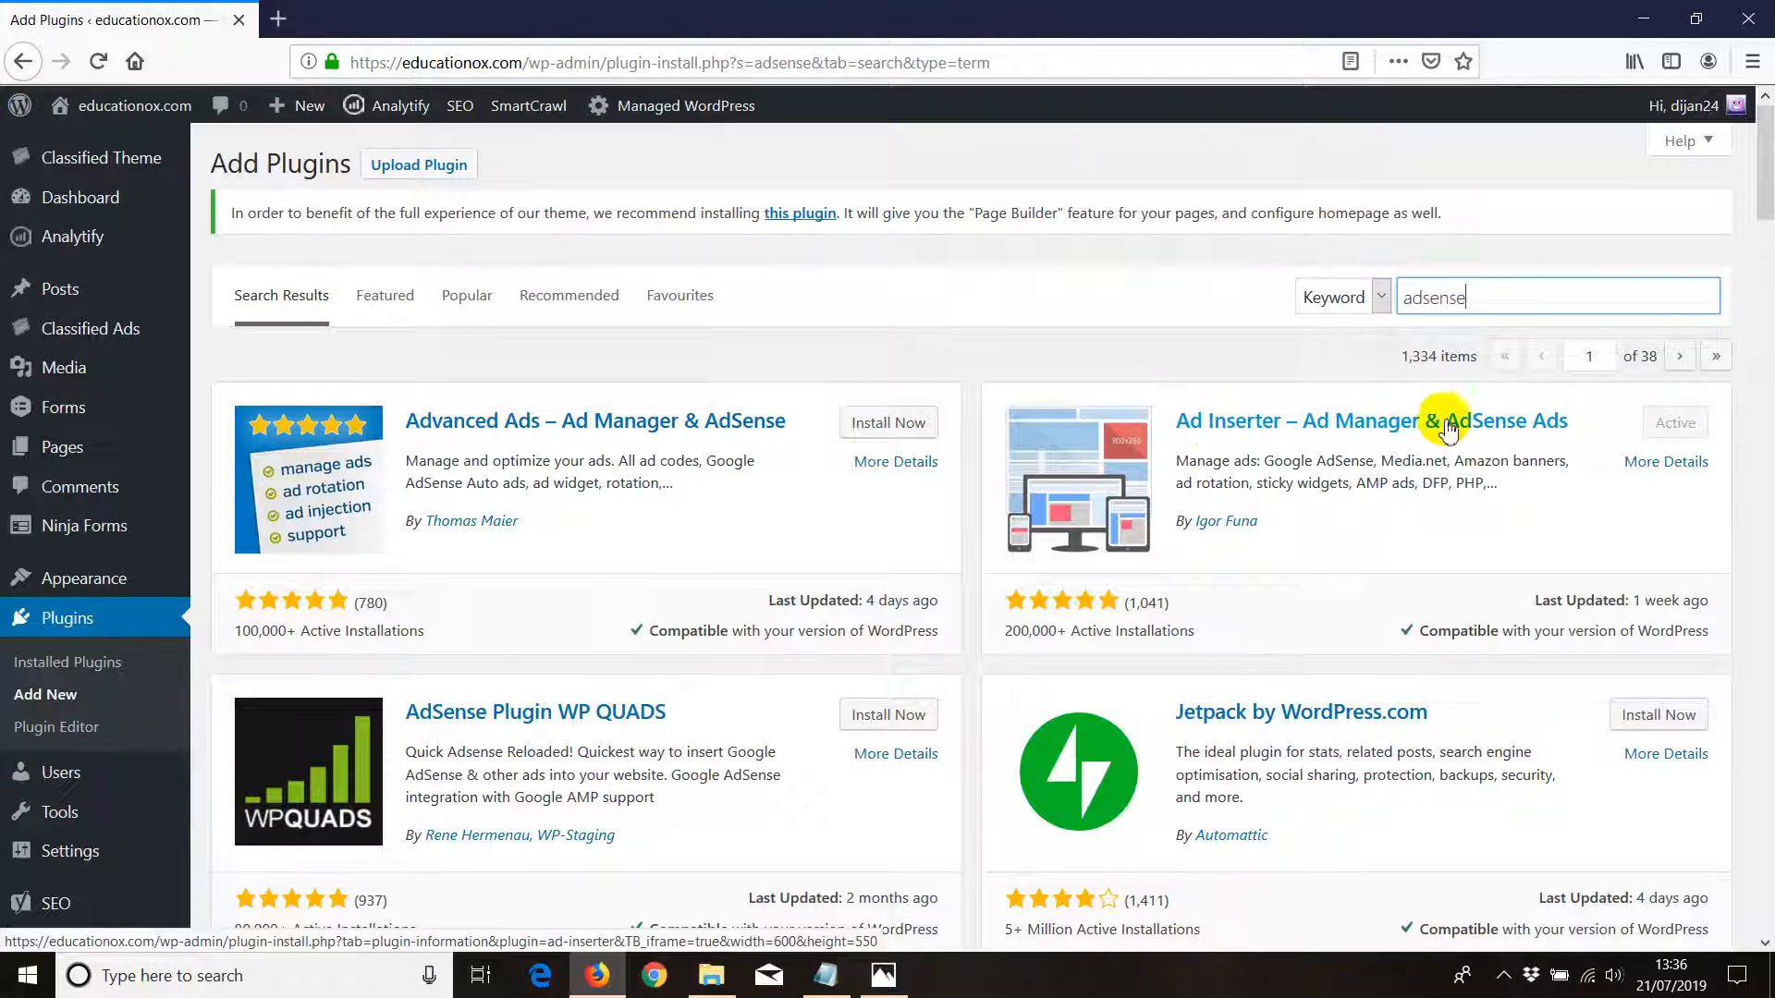
mouse_move(1492, 468)
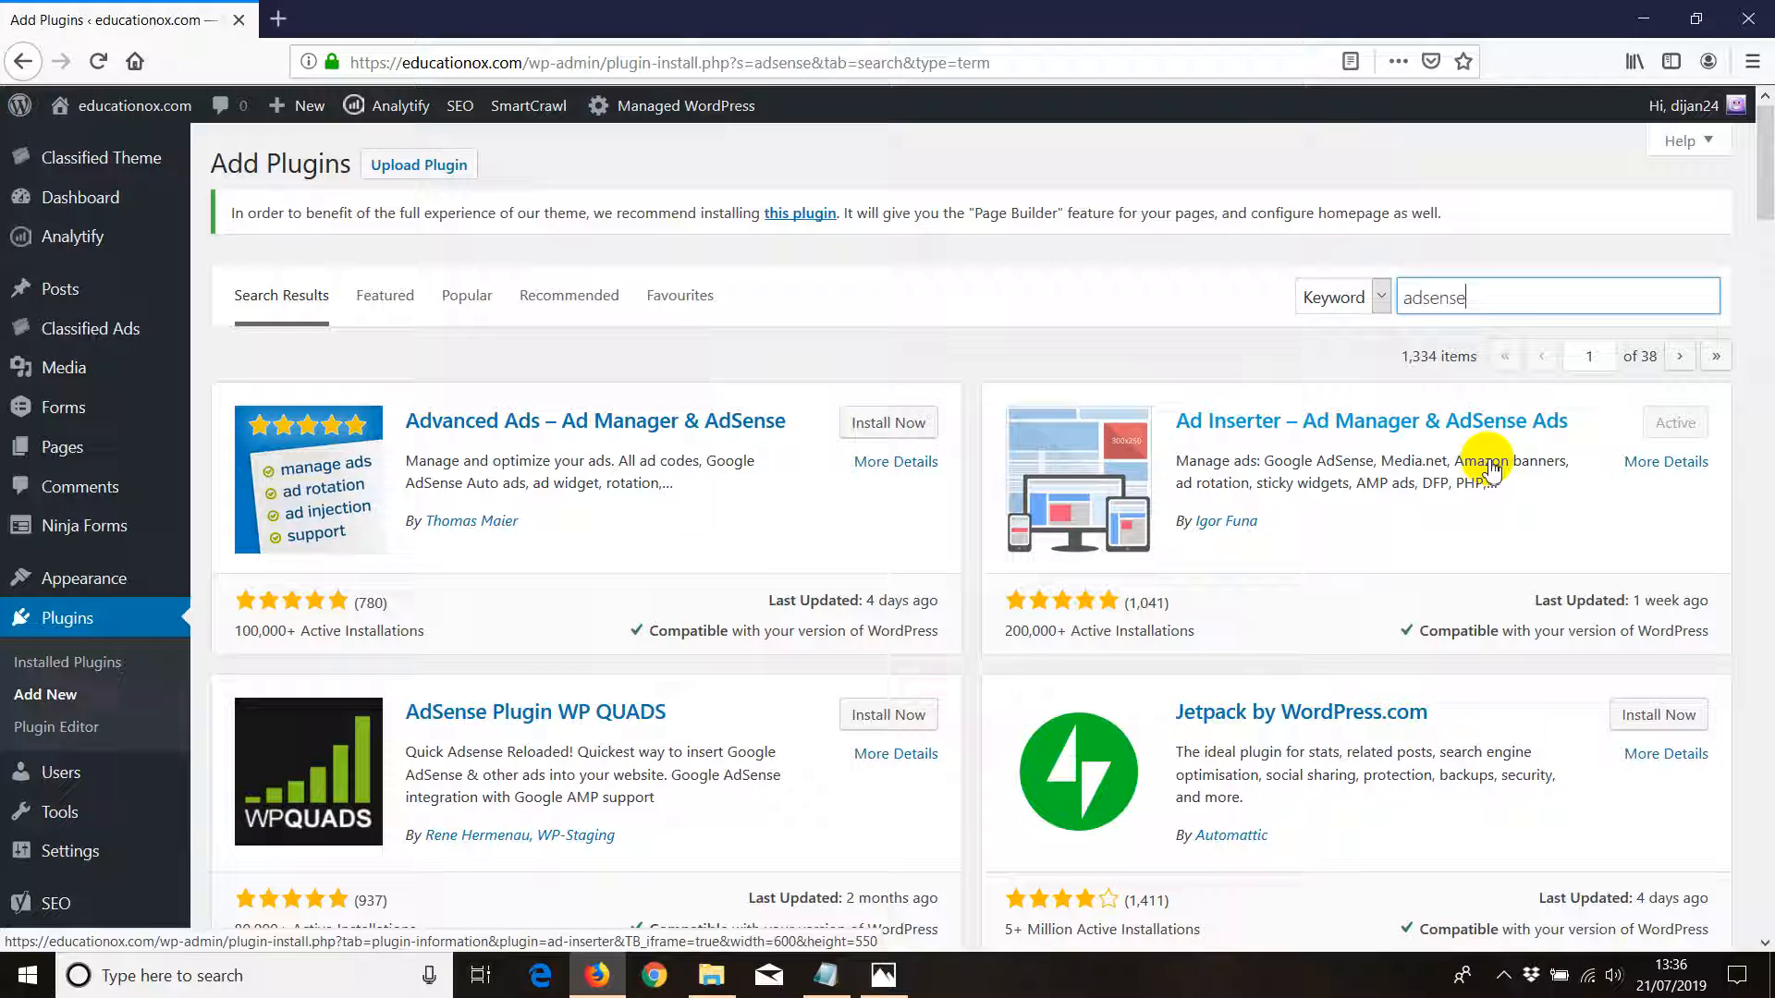
scroll(down, 3)
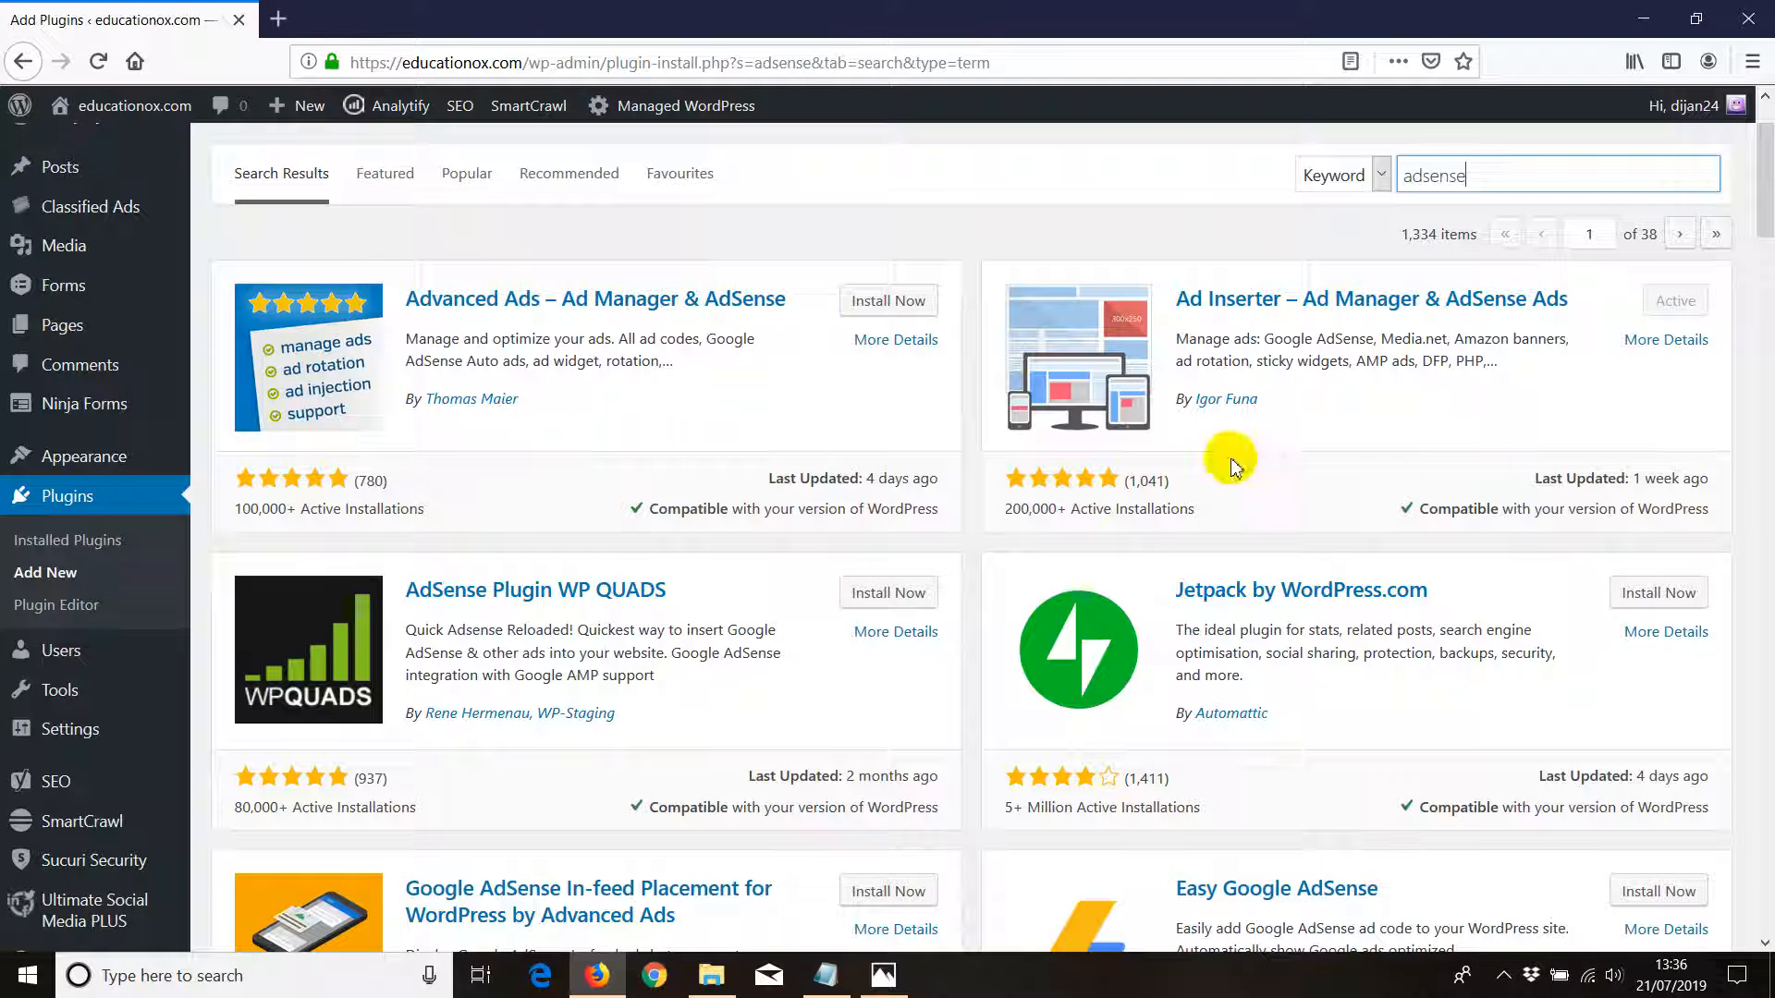
mouse_move(1274, 314)
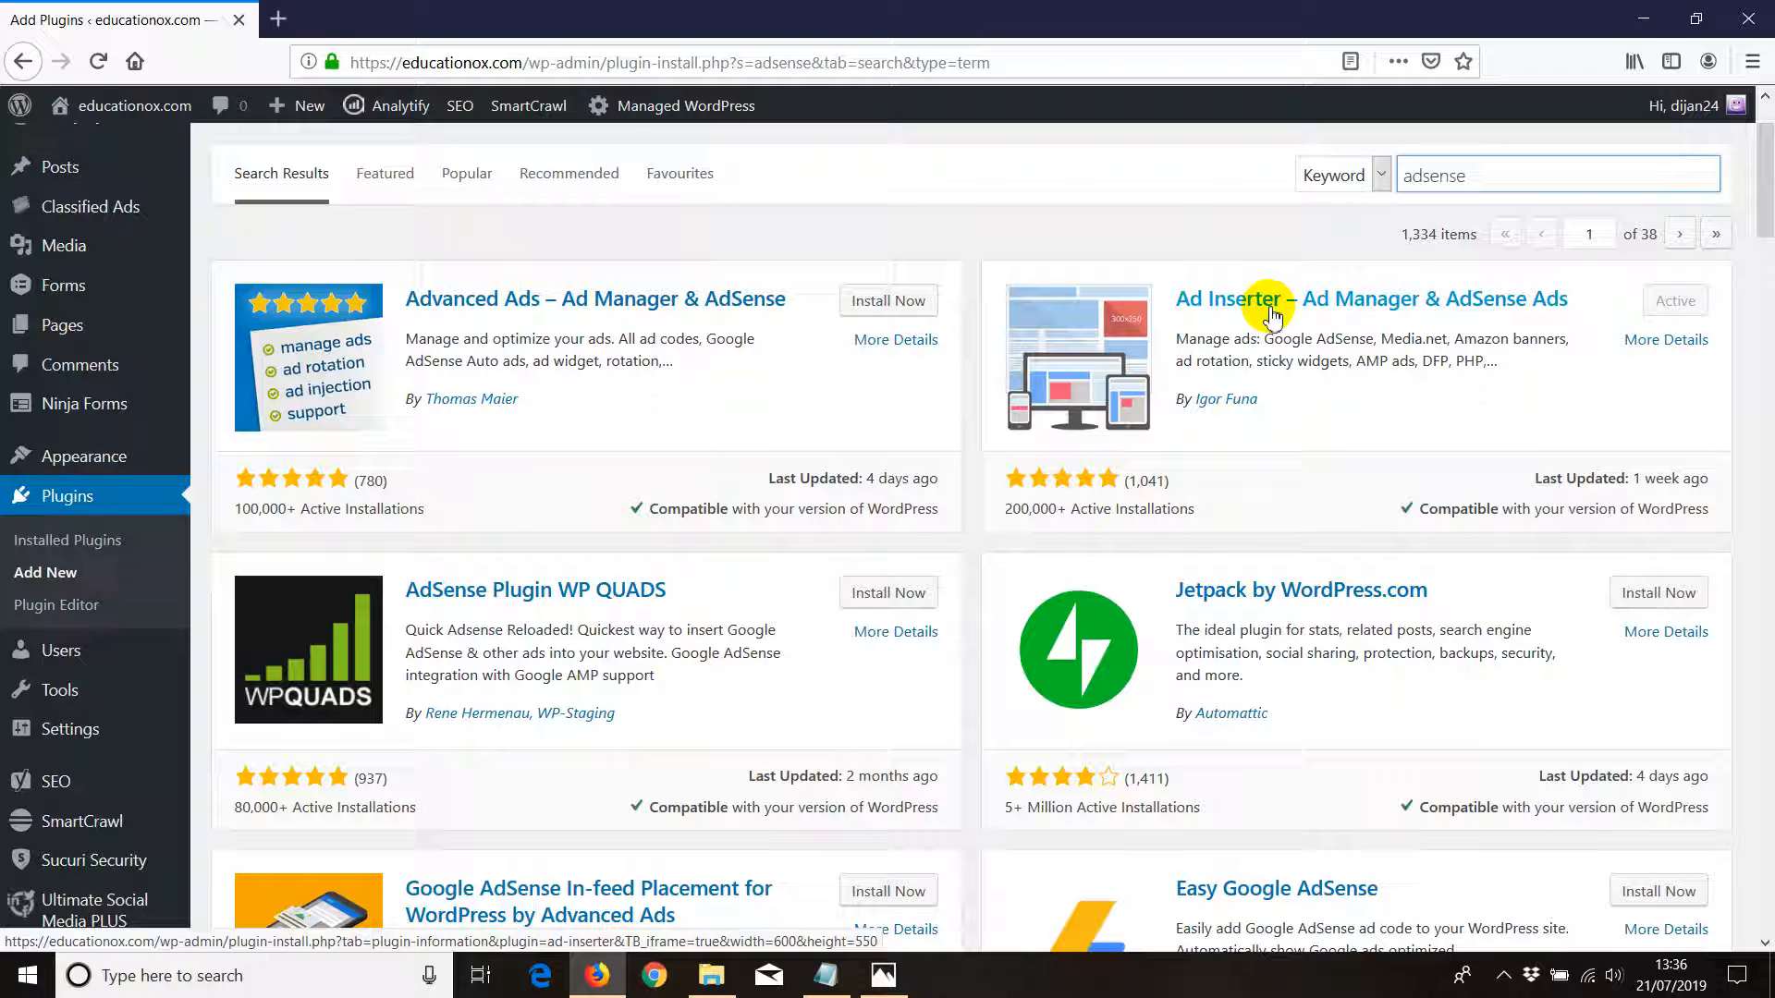
mouse_move(345, 349)
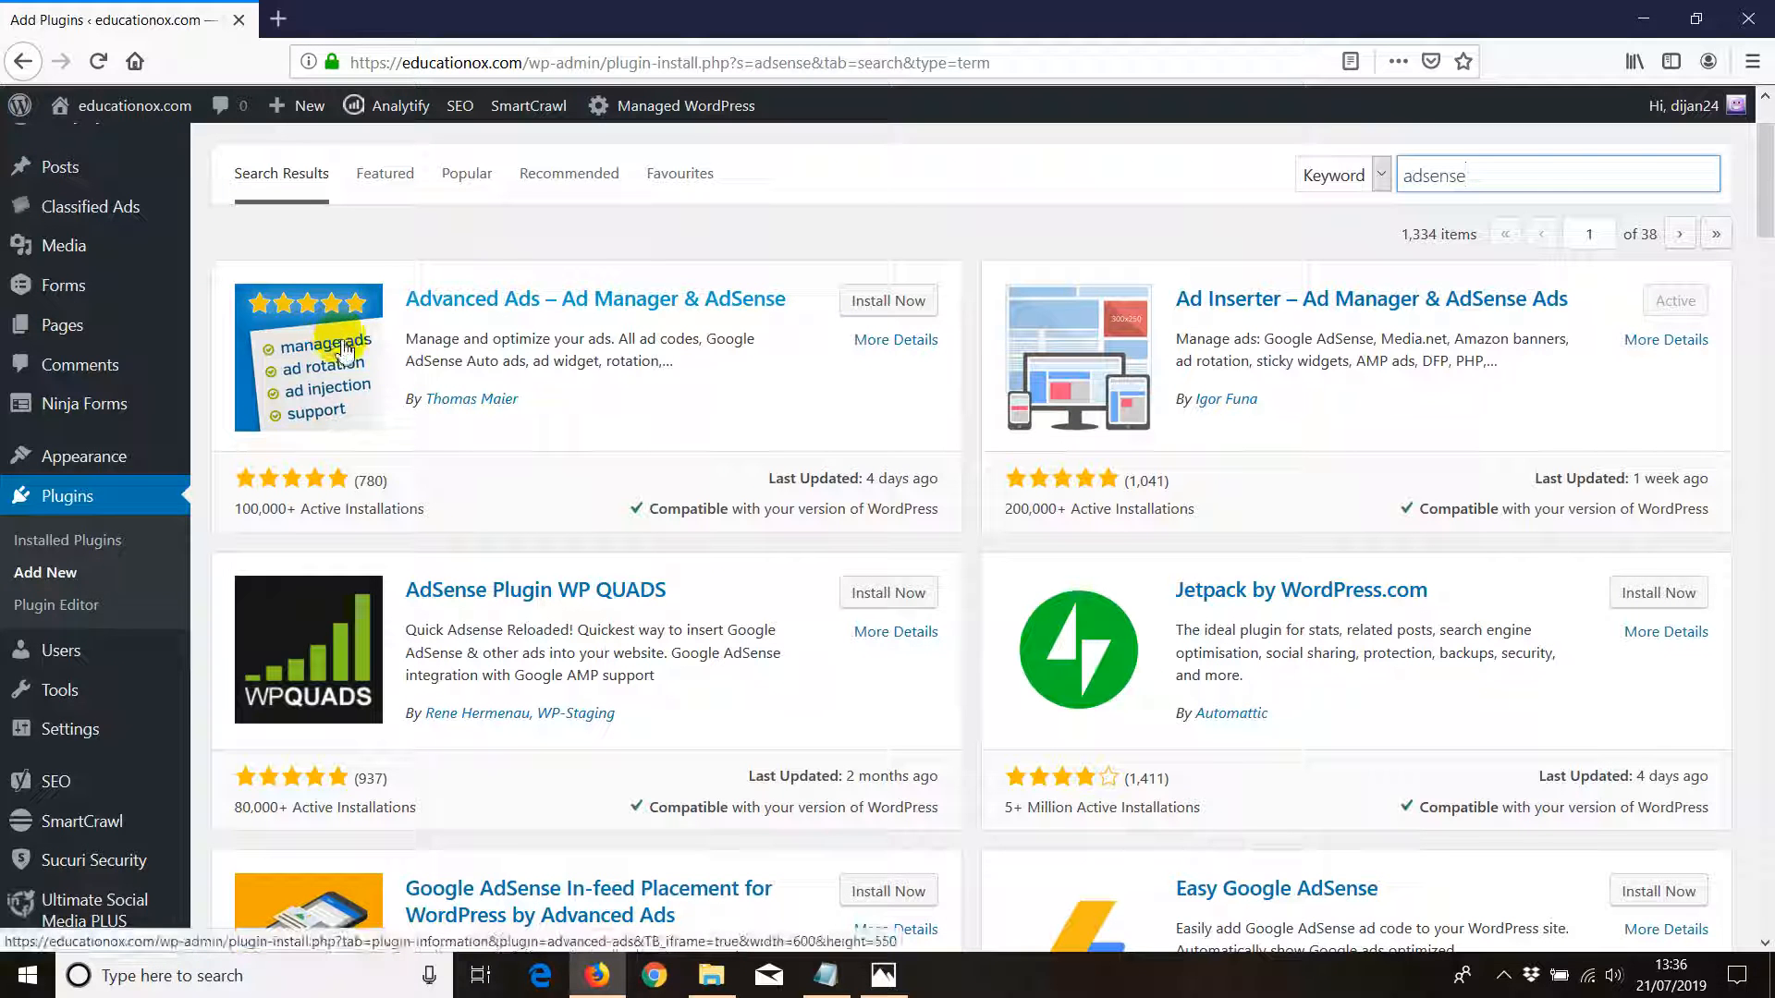
mouse_move(459, 501)
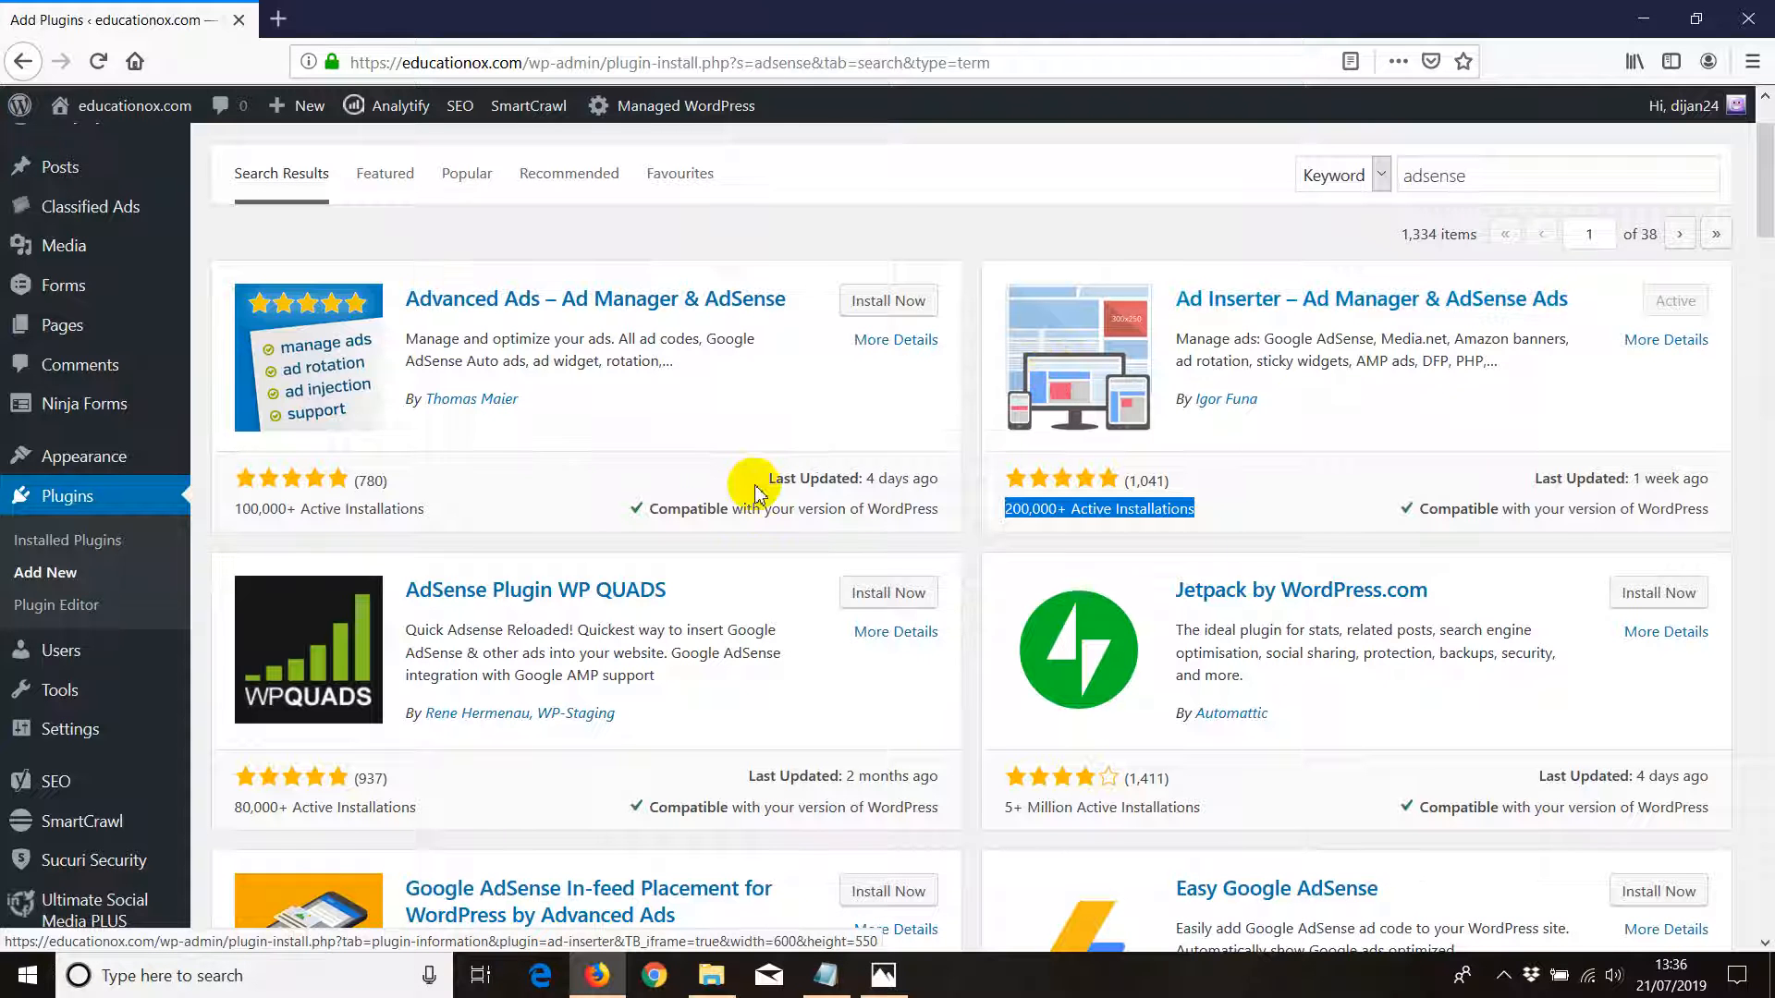
scroll(down, 3)
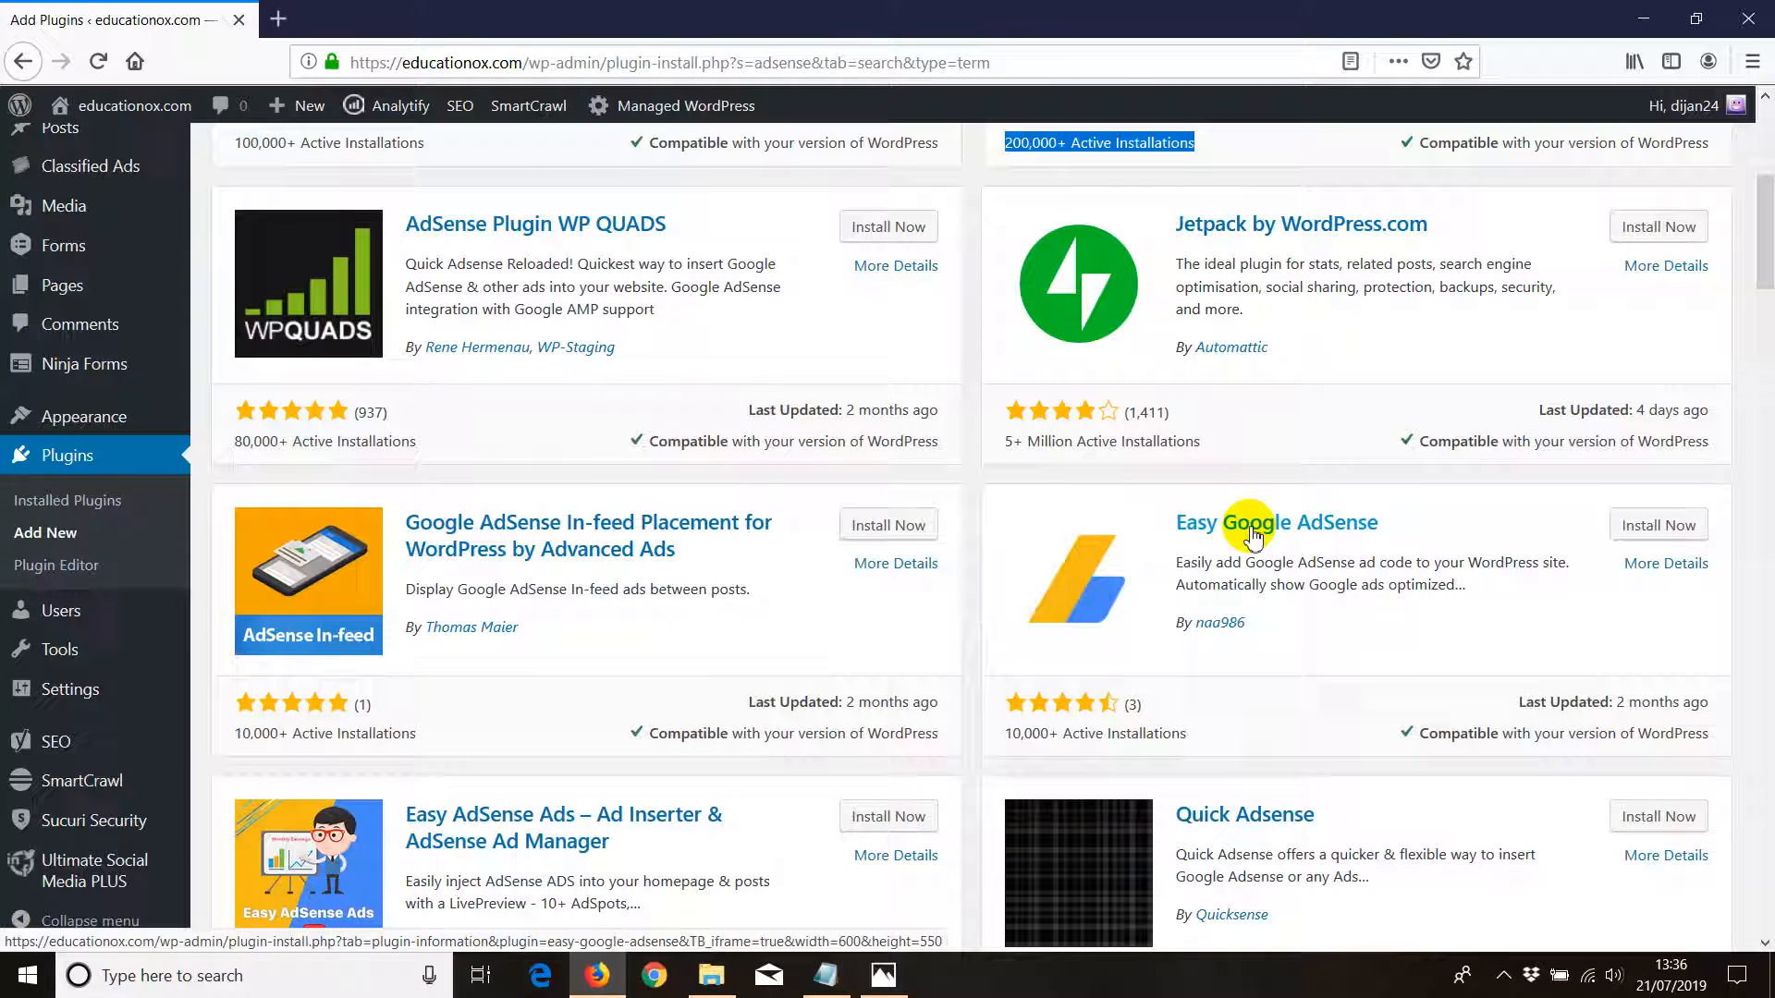
mouse_move(769, 536)
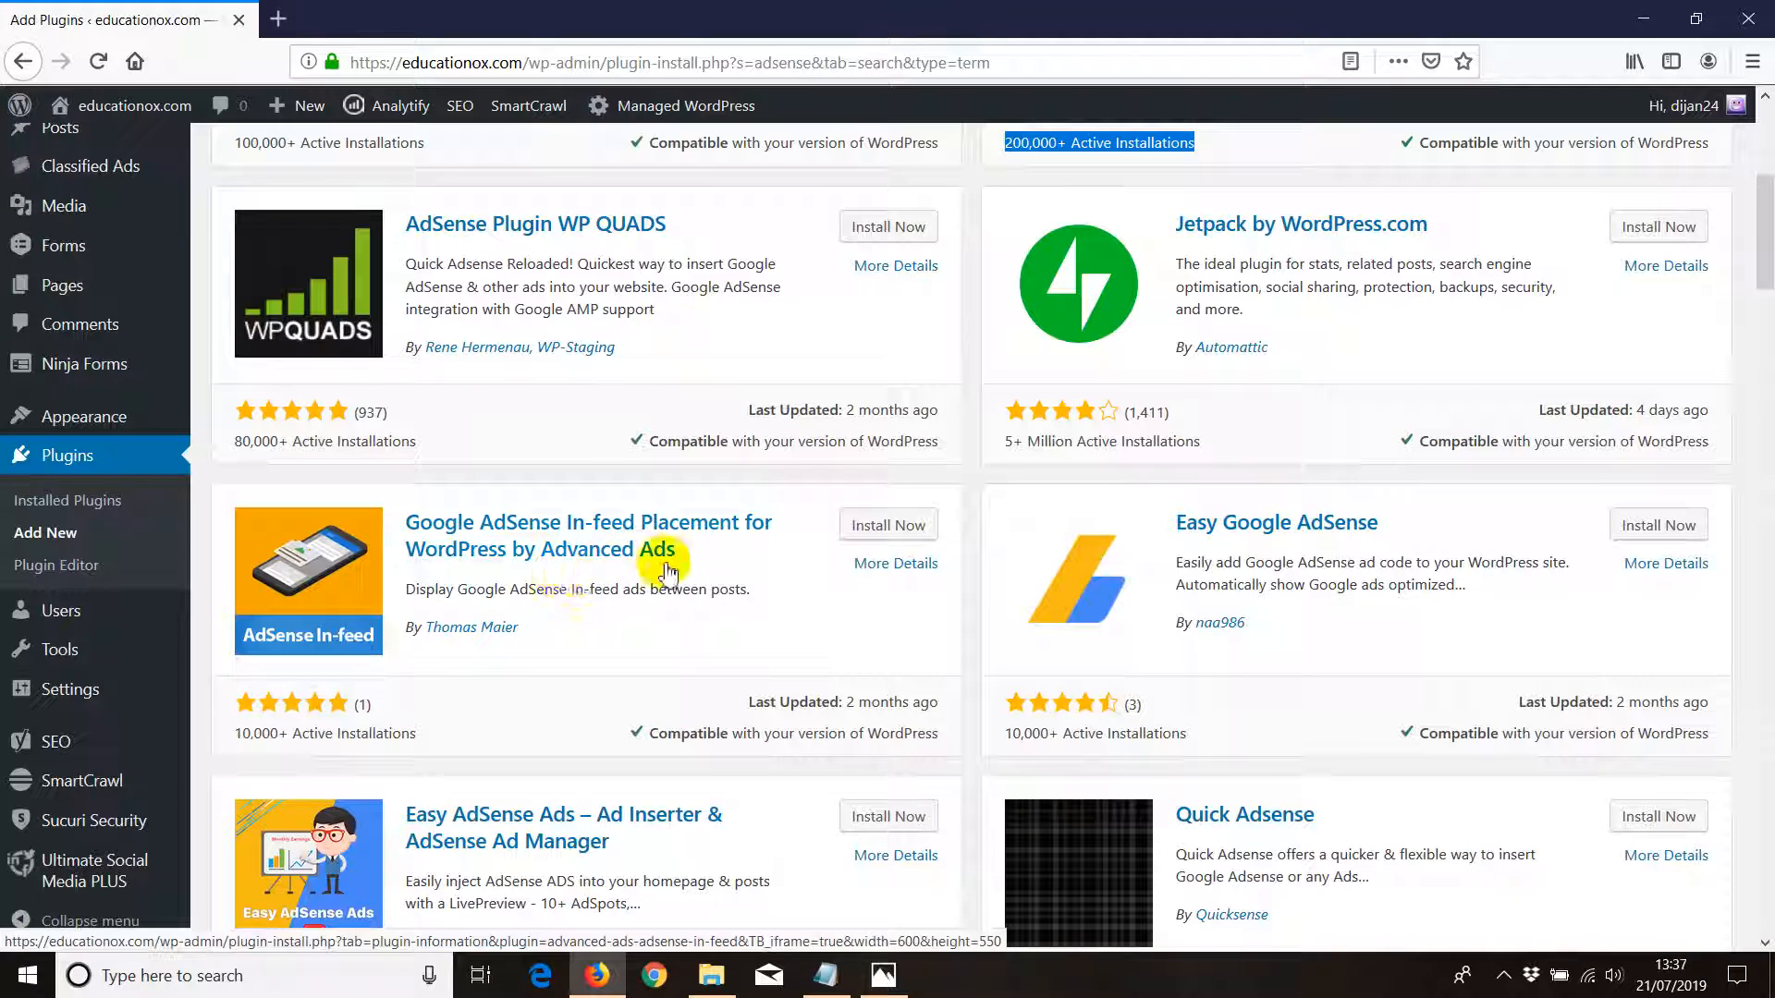
scroll(down, 3)
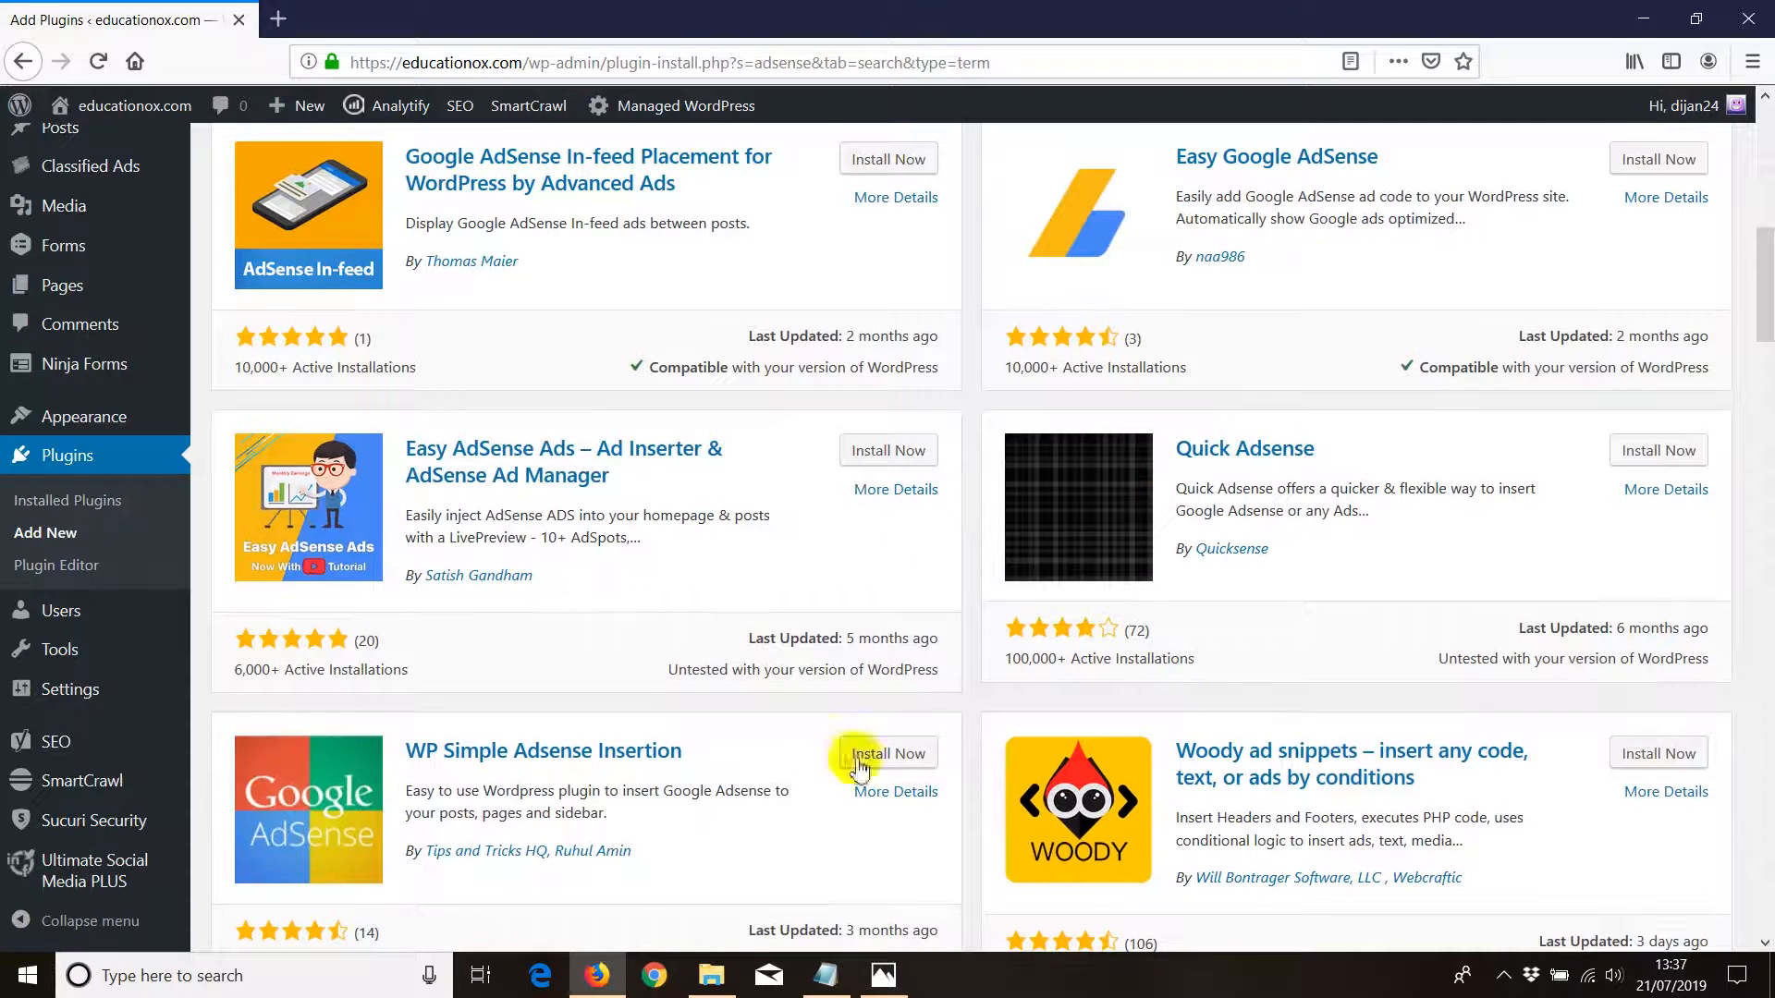
scroll(down, 3)
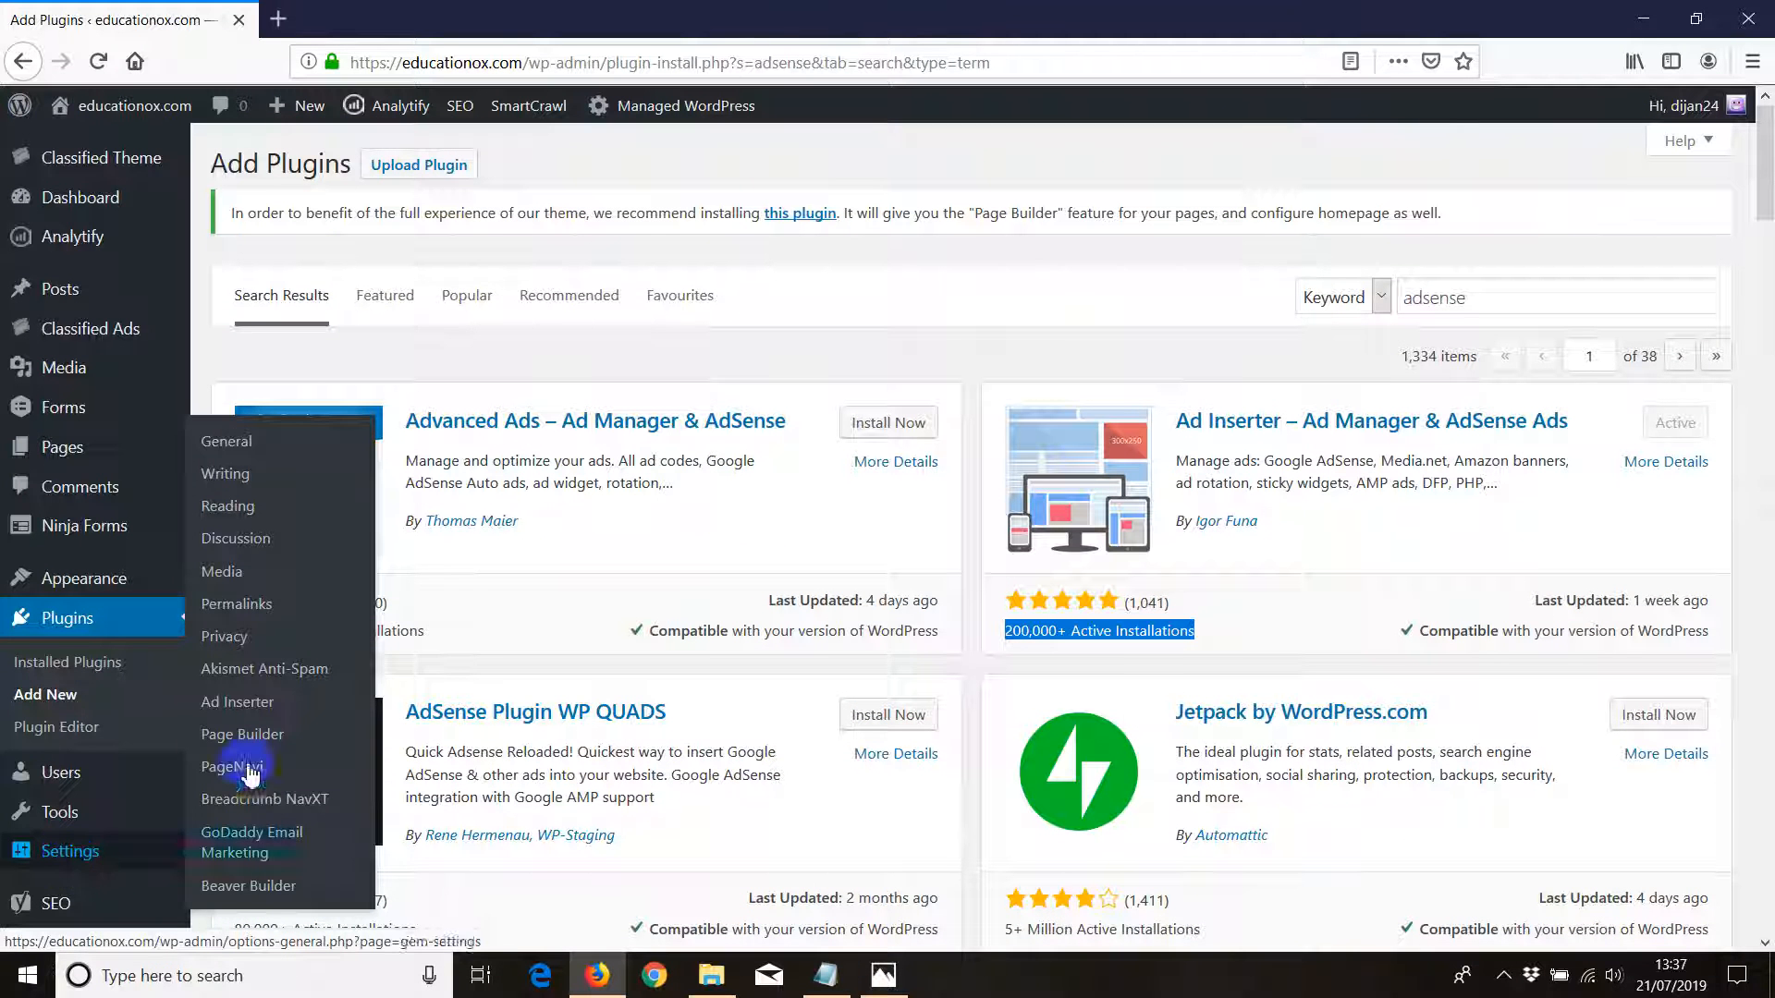
View Block 1 with the AdSense code in Ad Inserter settings, then head to Widgets
click(239, 702)
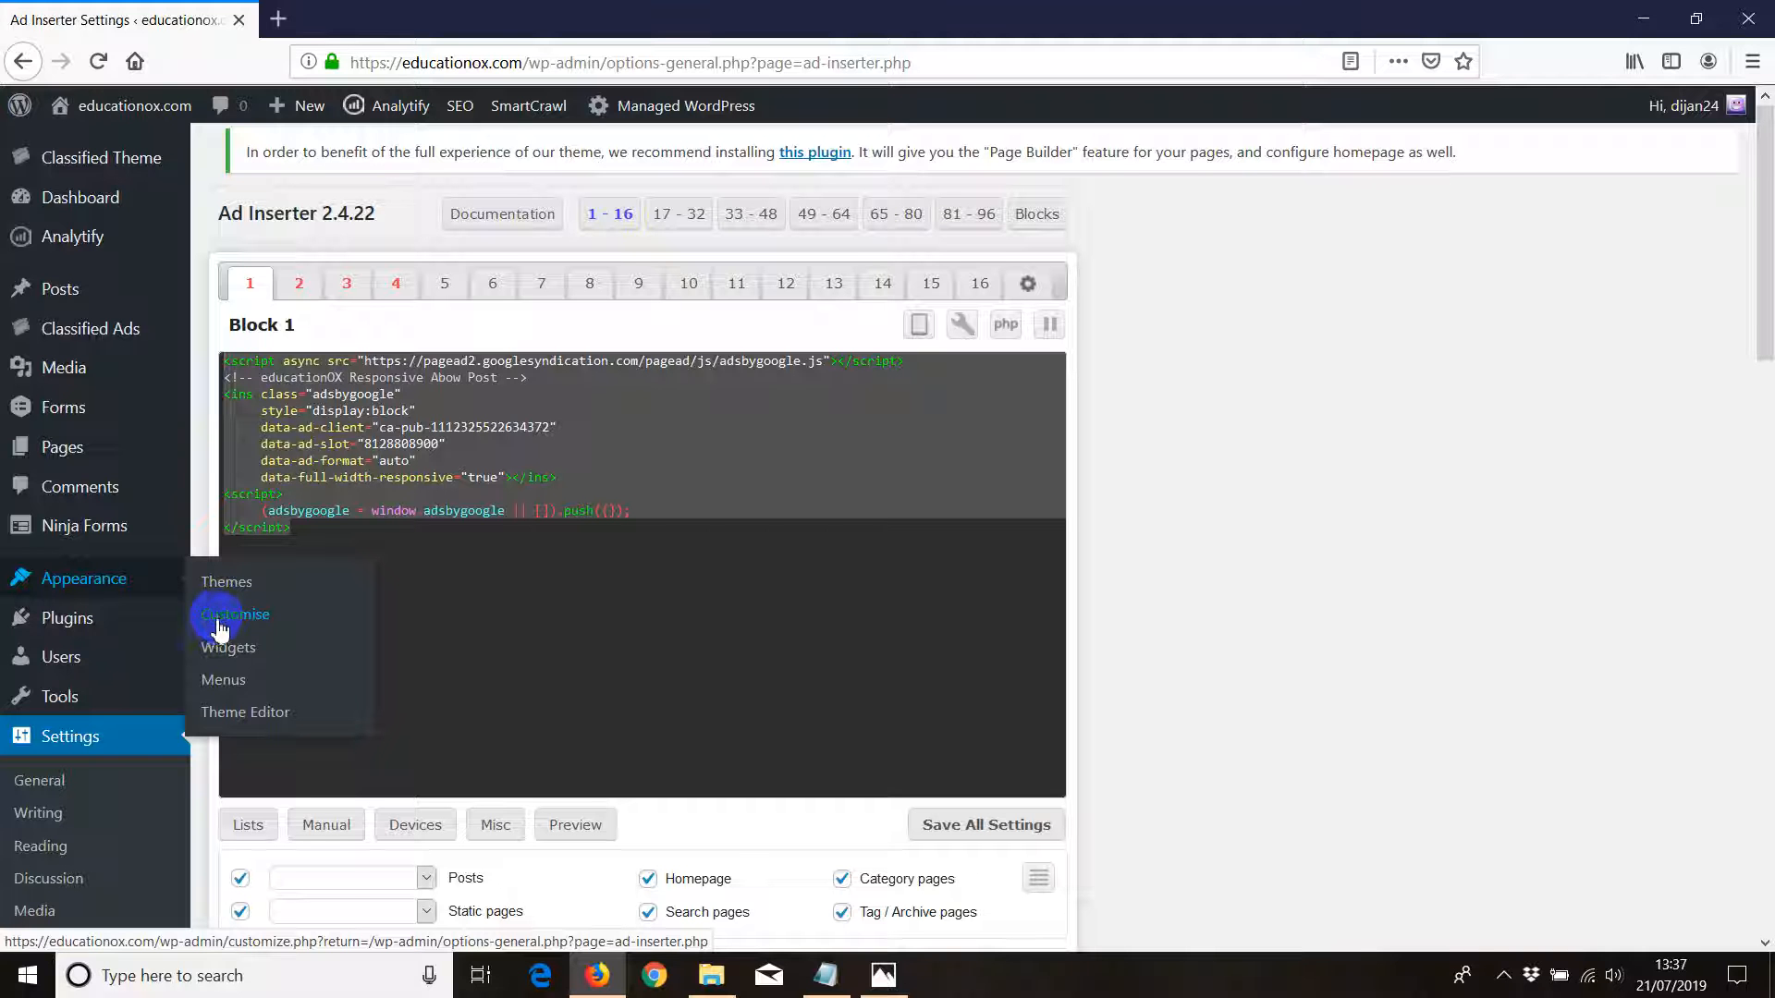
click(235, 614)
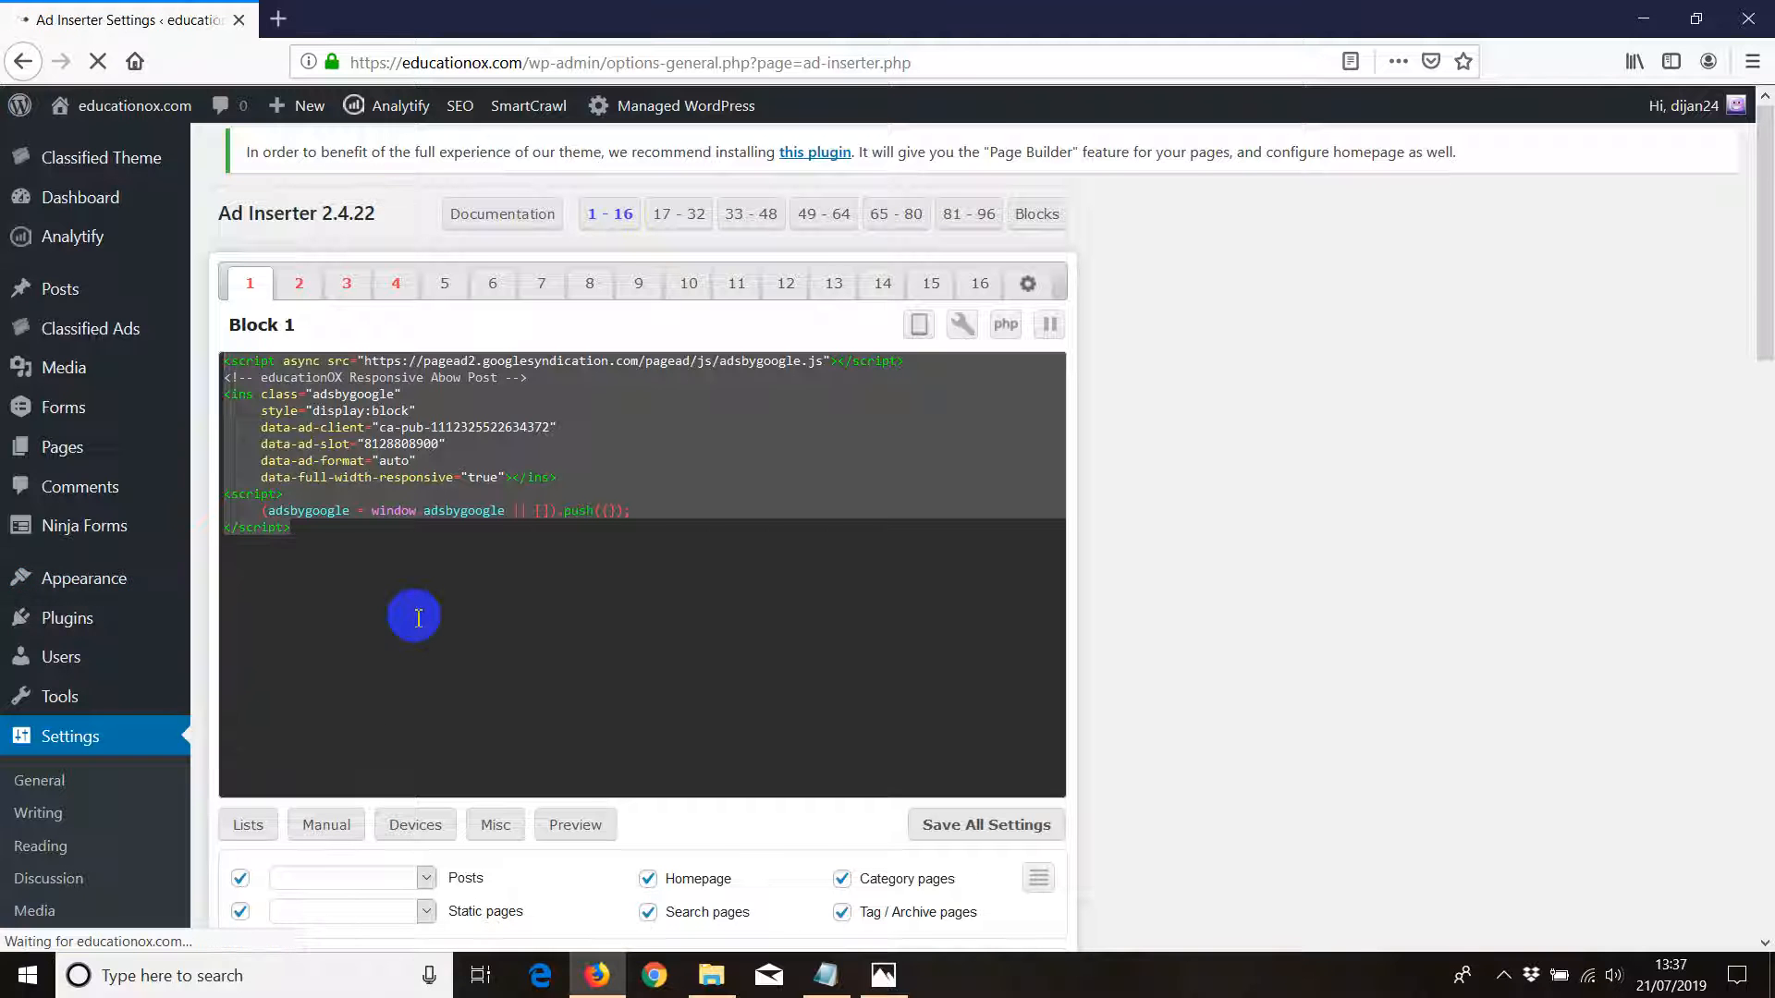
Expand Single Page Sidebar and view the Text widget's raw AdSense HTML, then collapse it
click(43, 687)
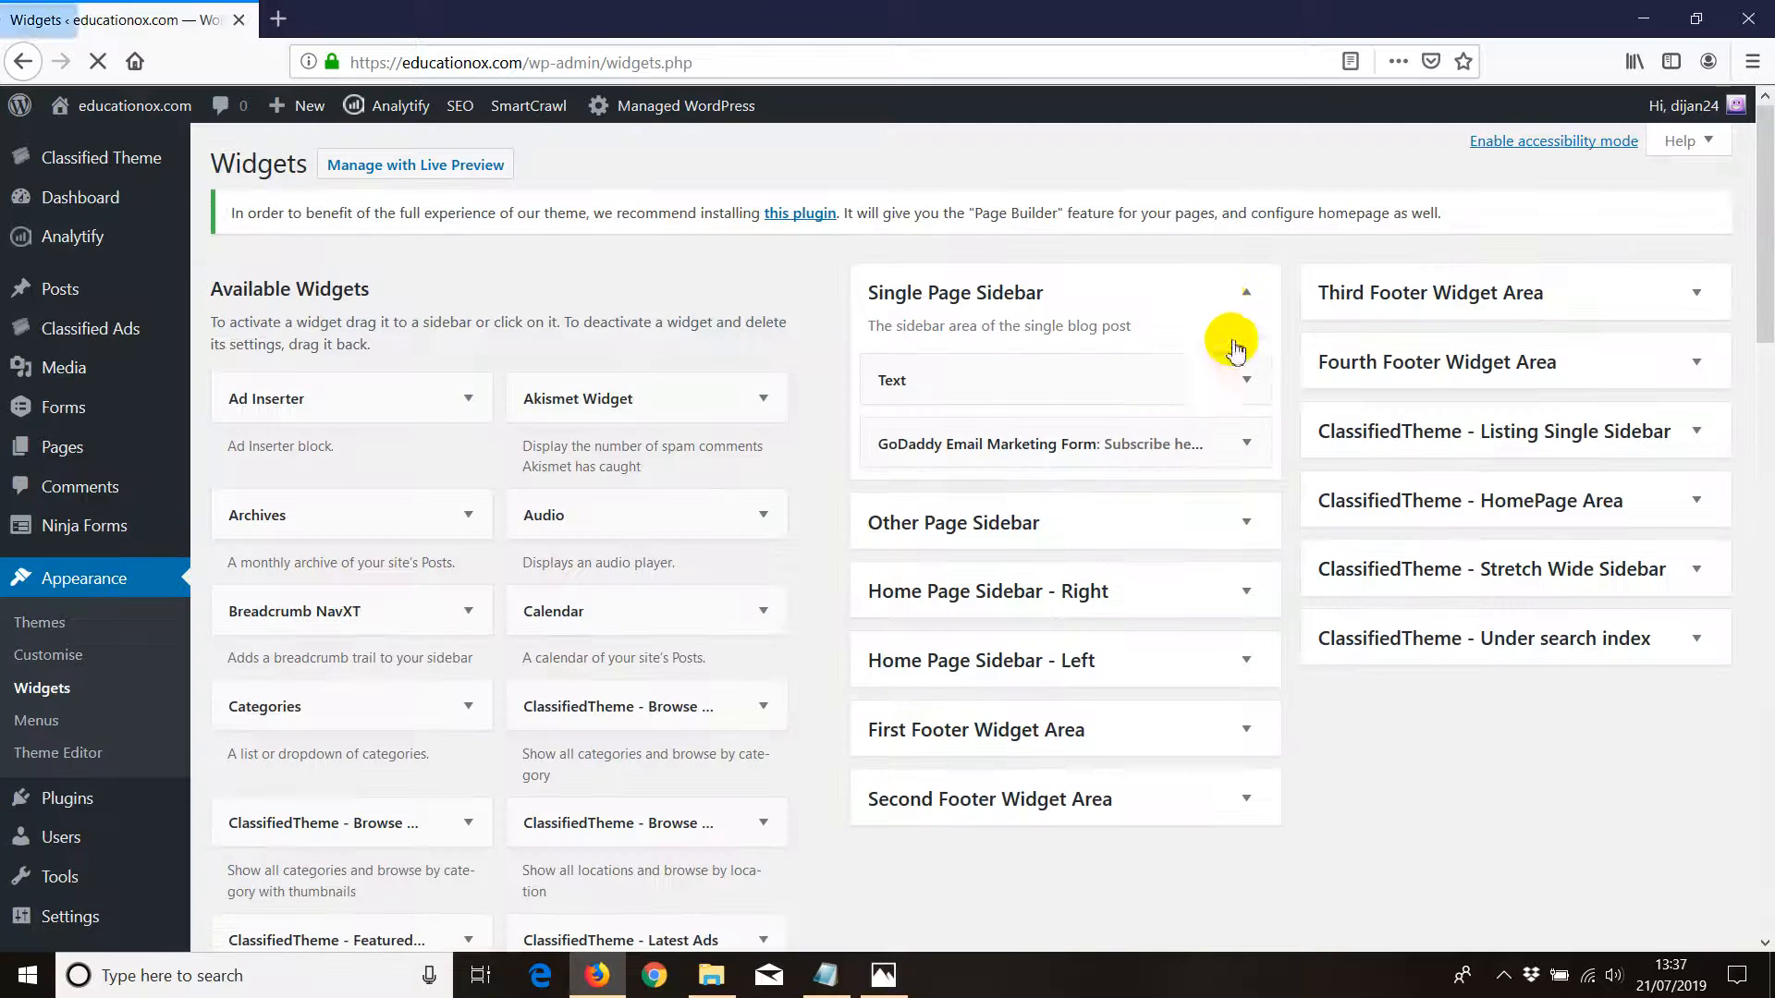
click(1245, 292)
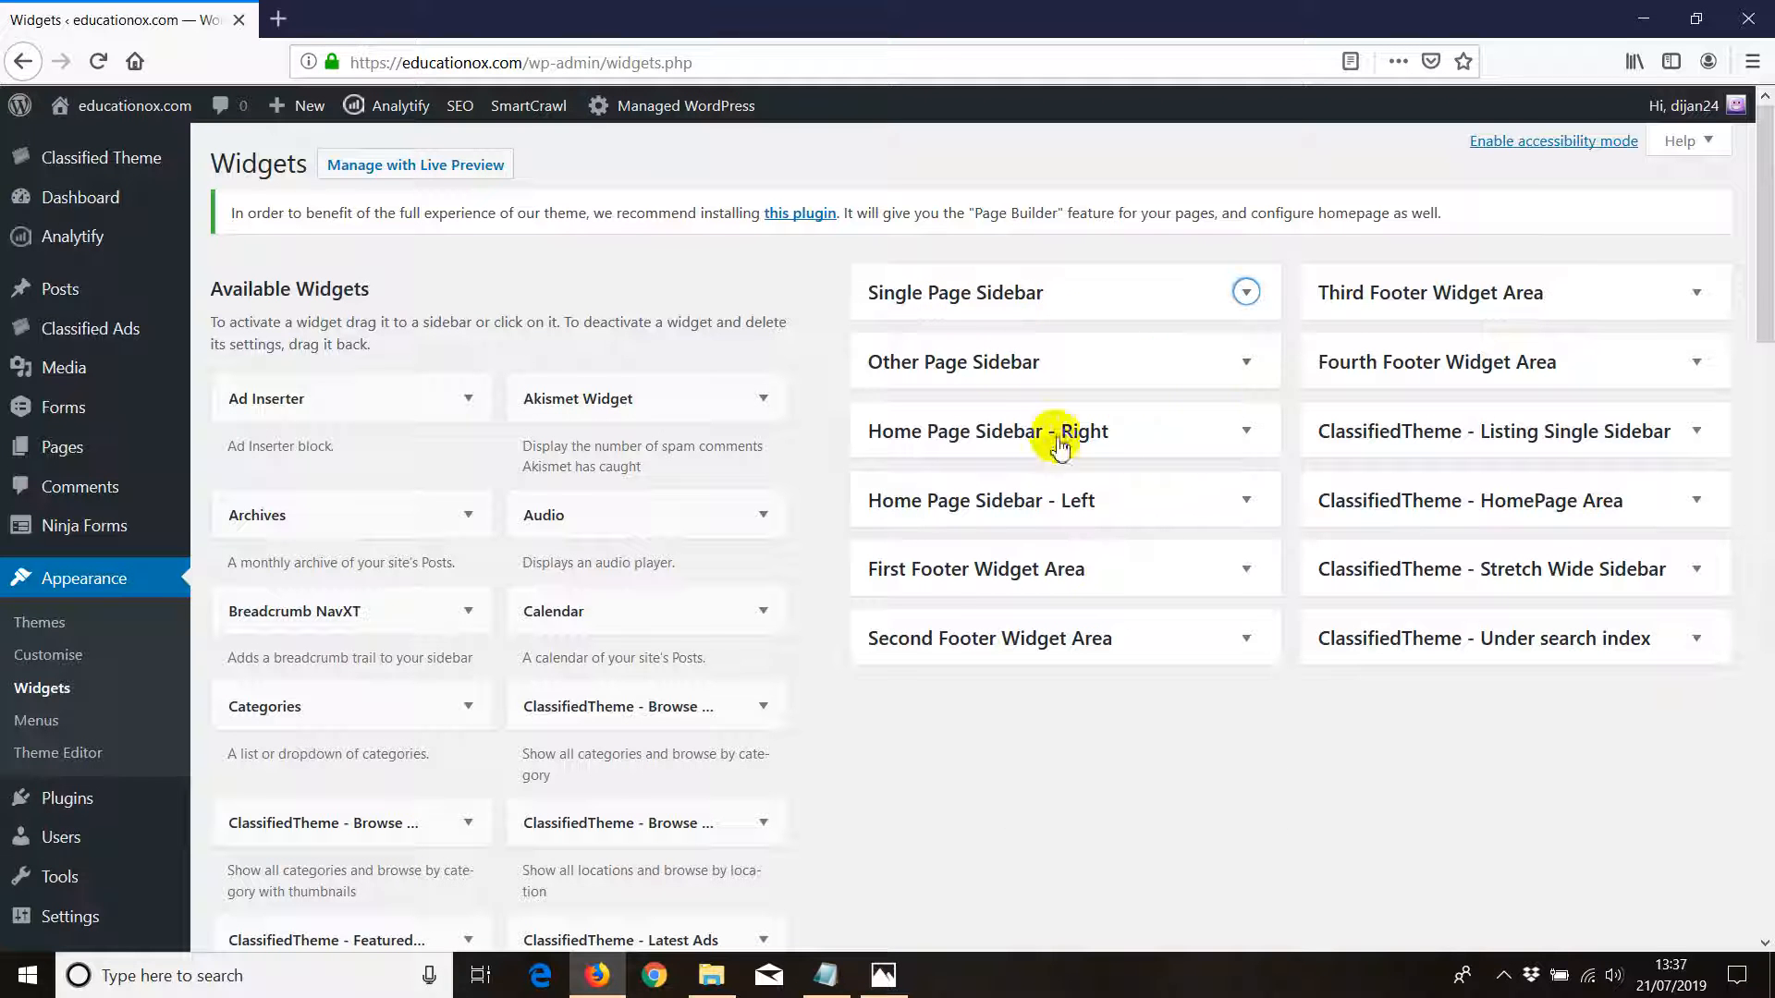
mouse_move(941, 430)
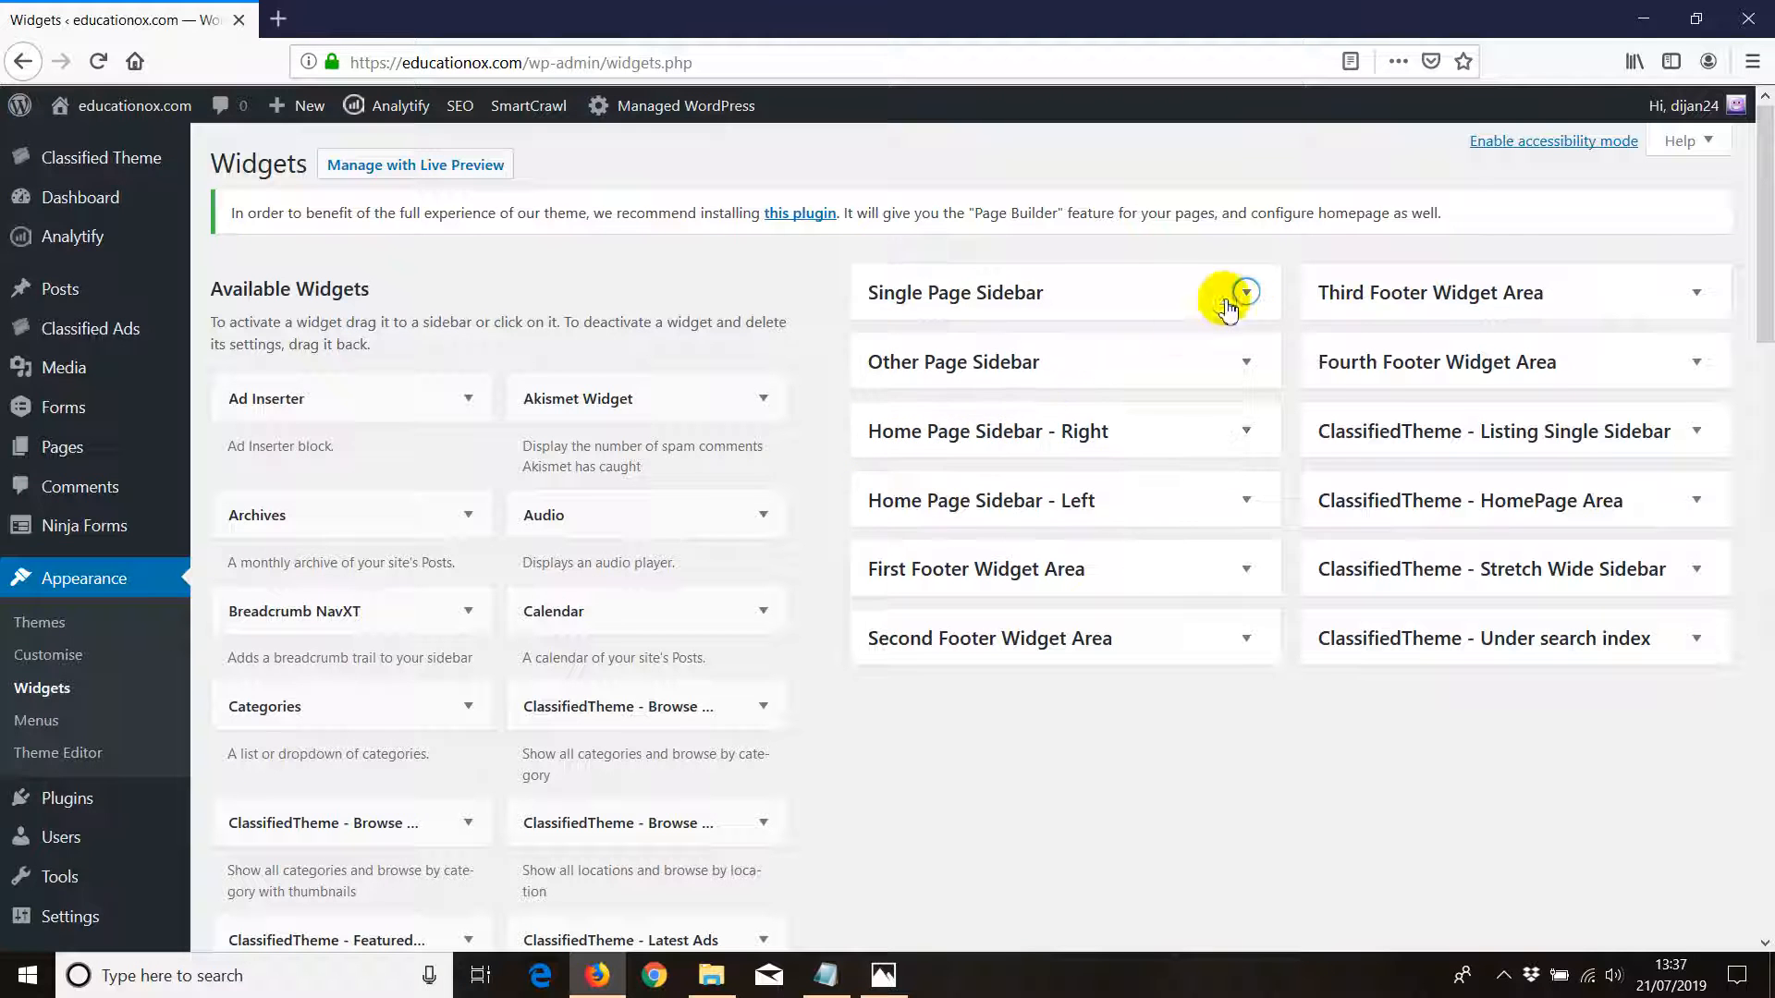
click(1243, 292)
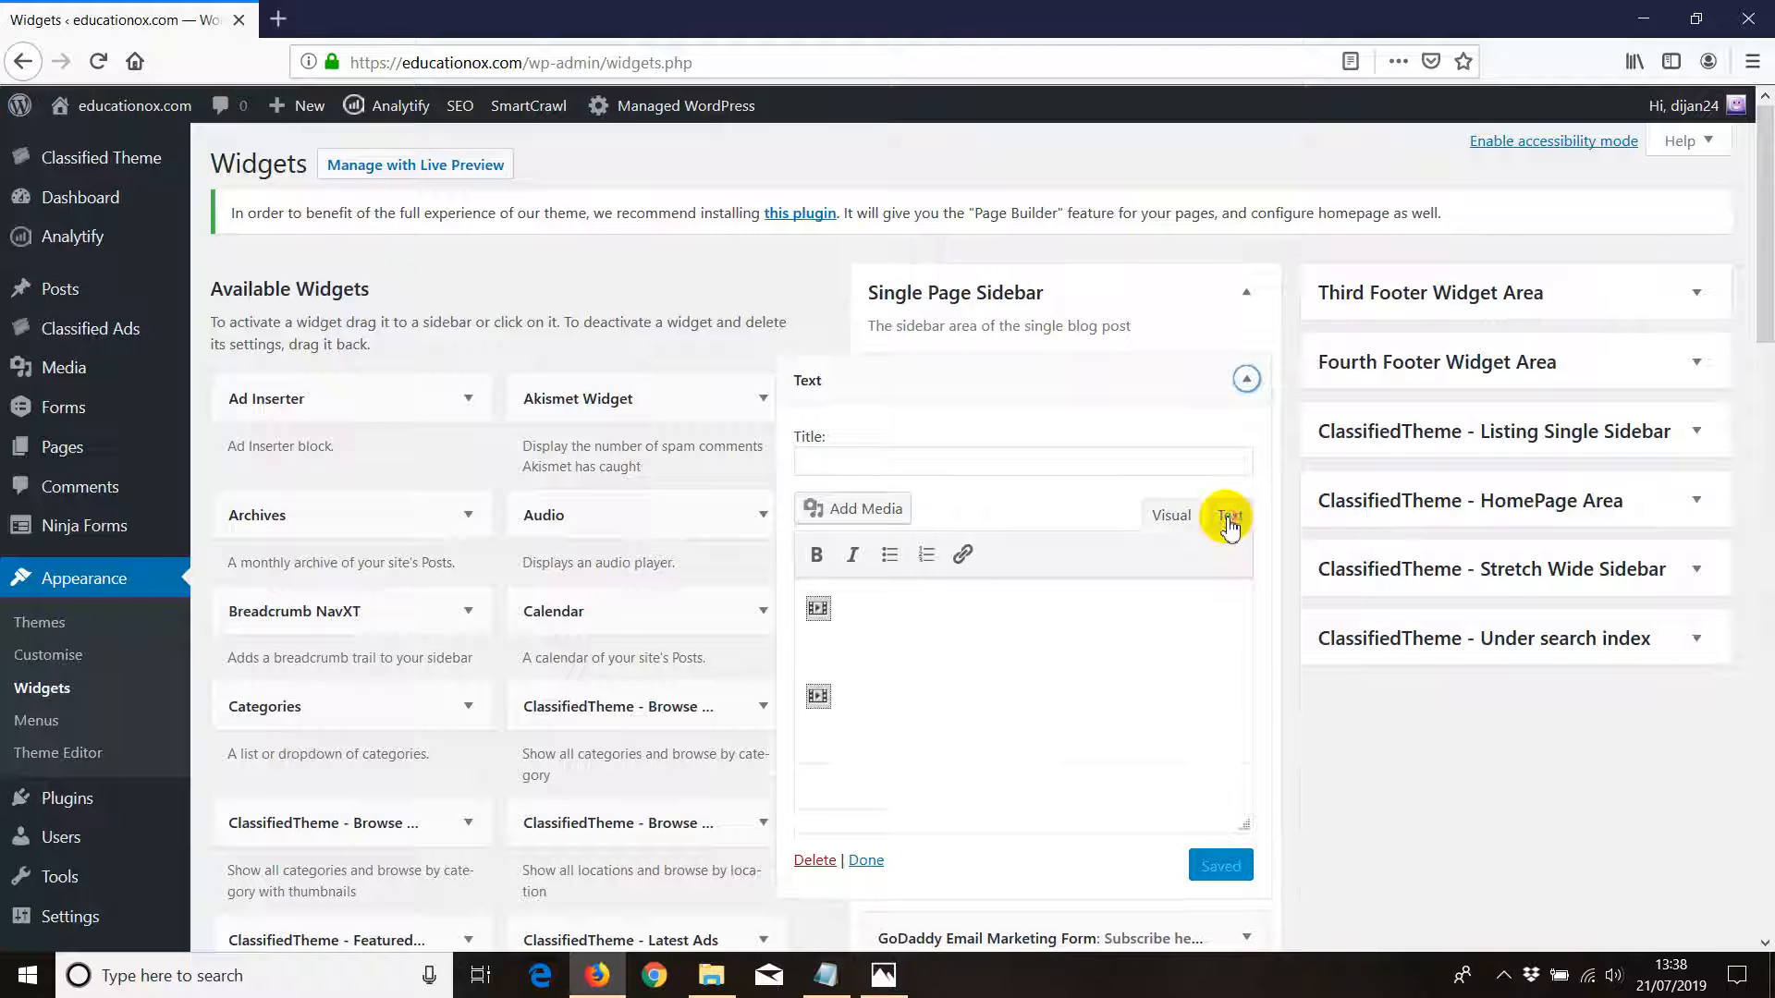
click(1229, 516)
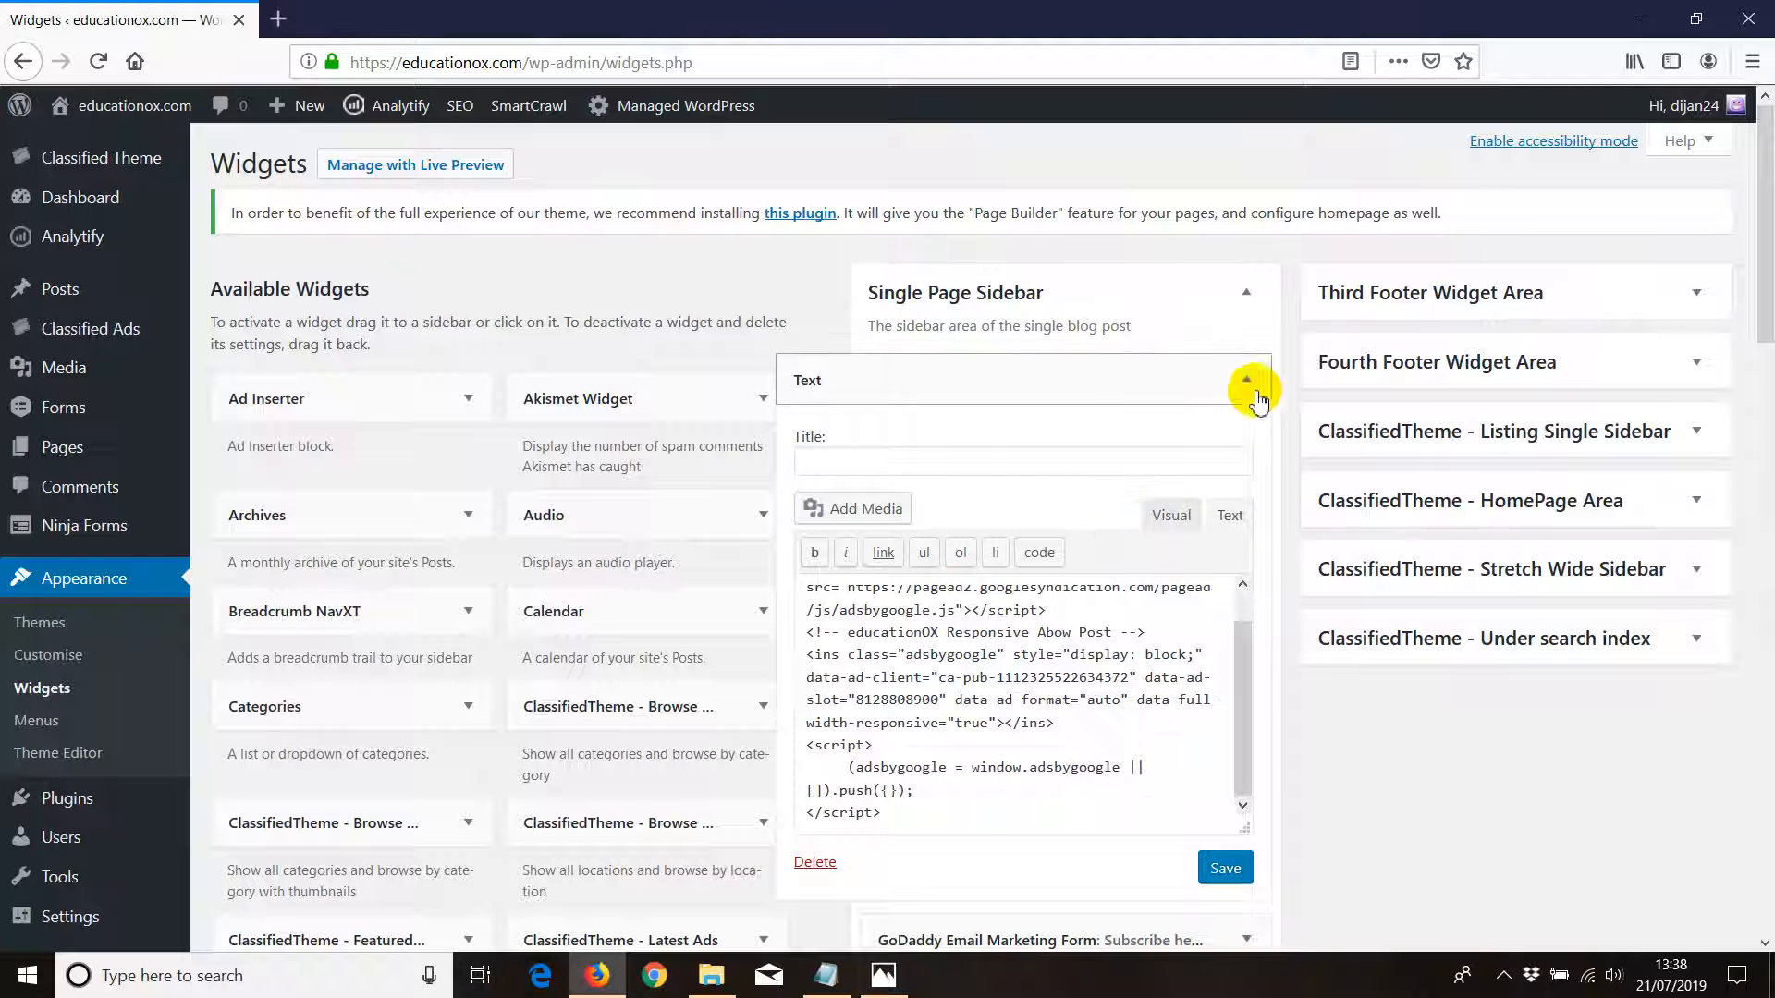
click(1245, 379)
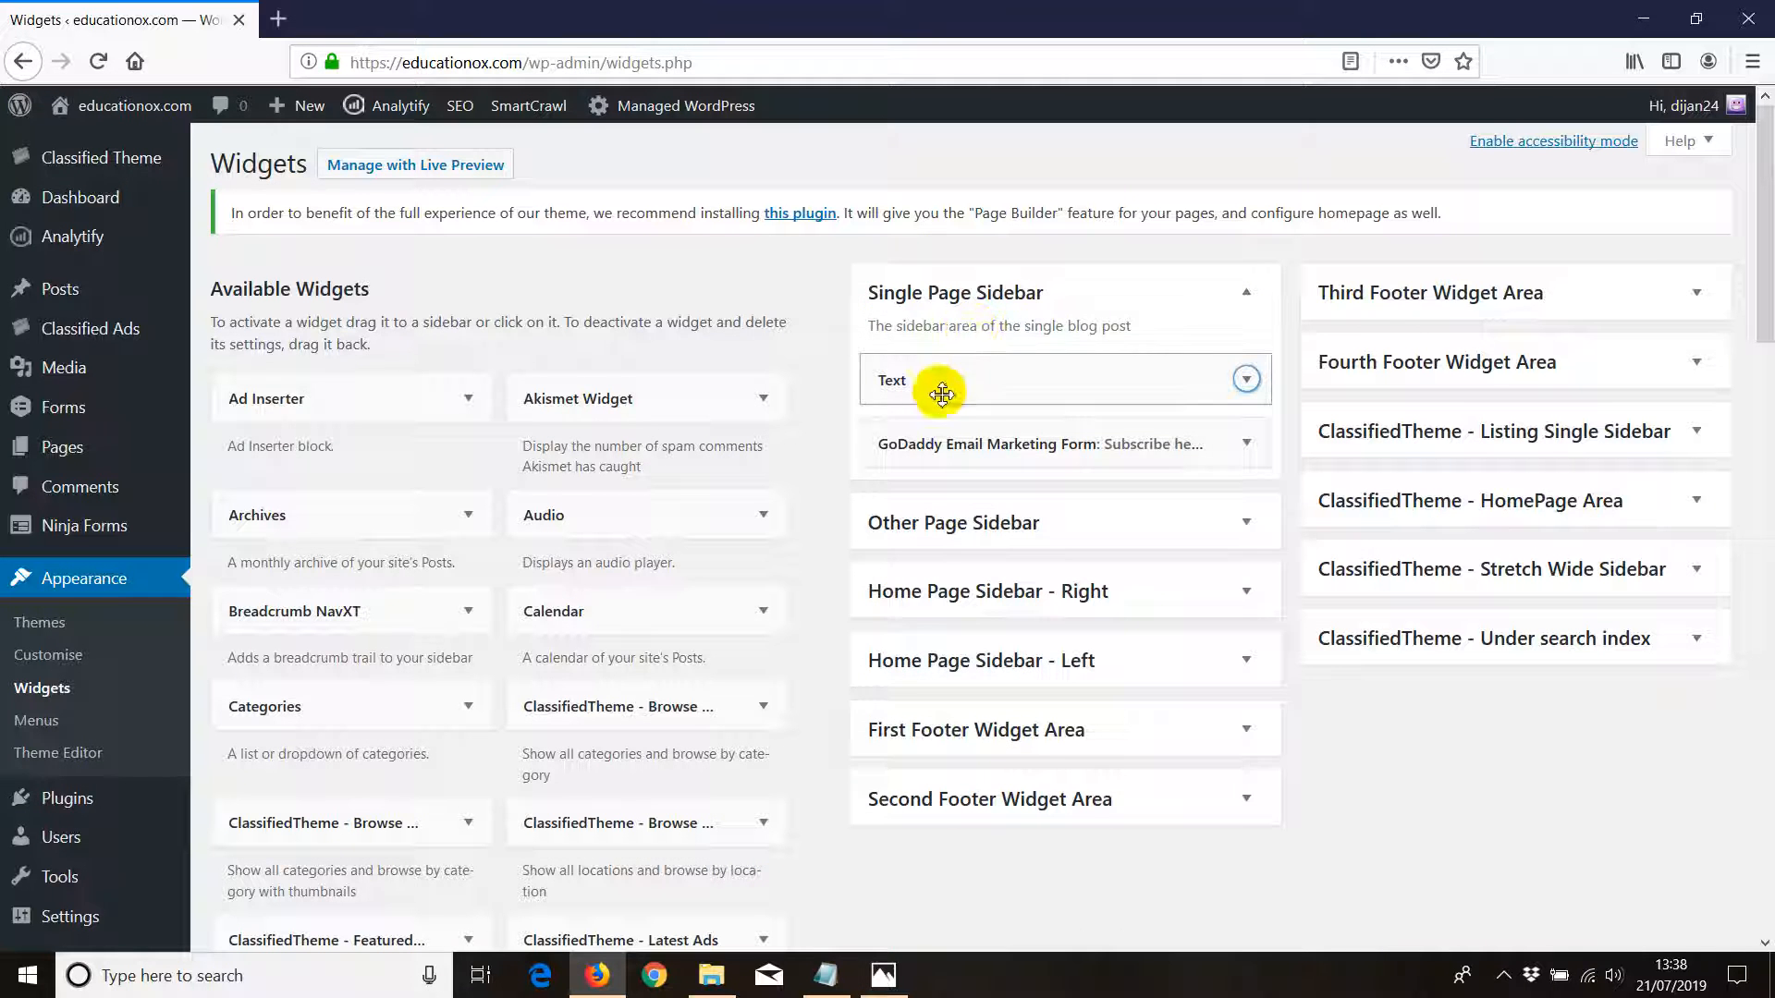
drag(941, 394, 384, 517)
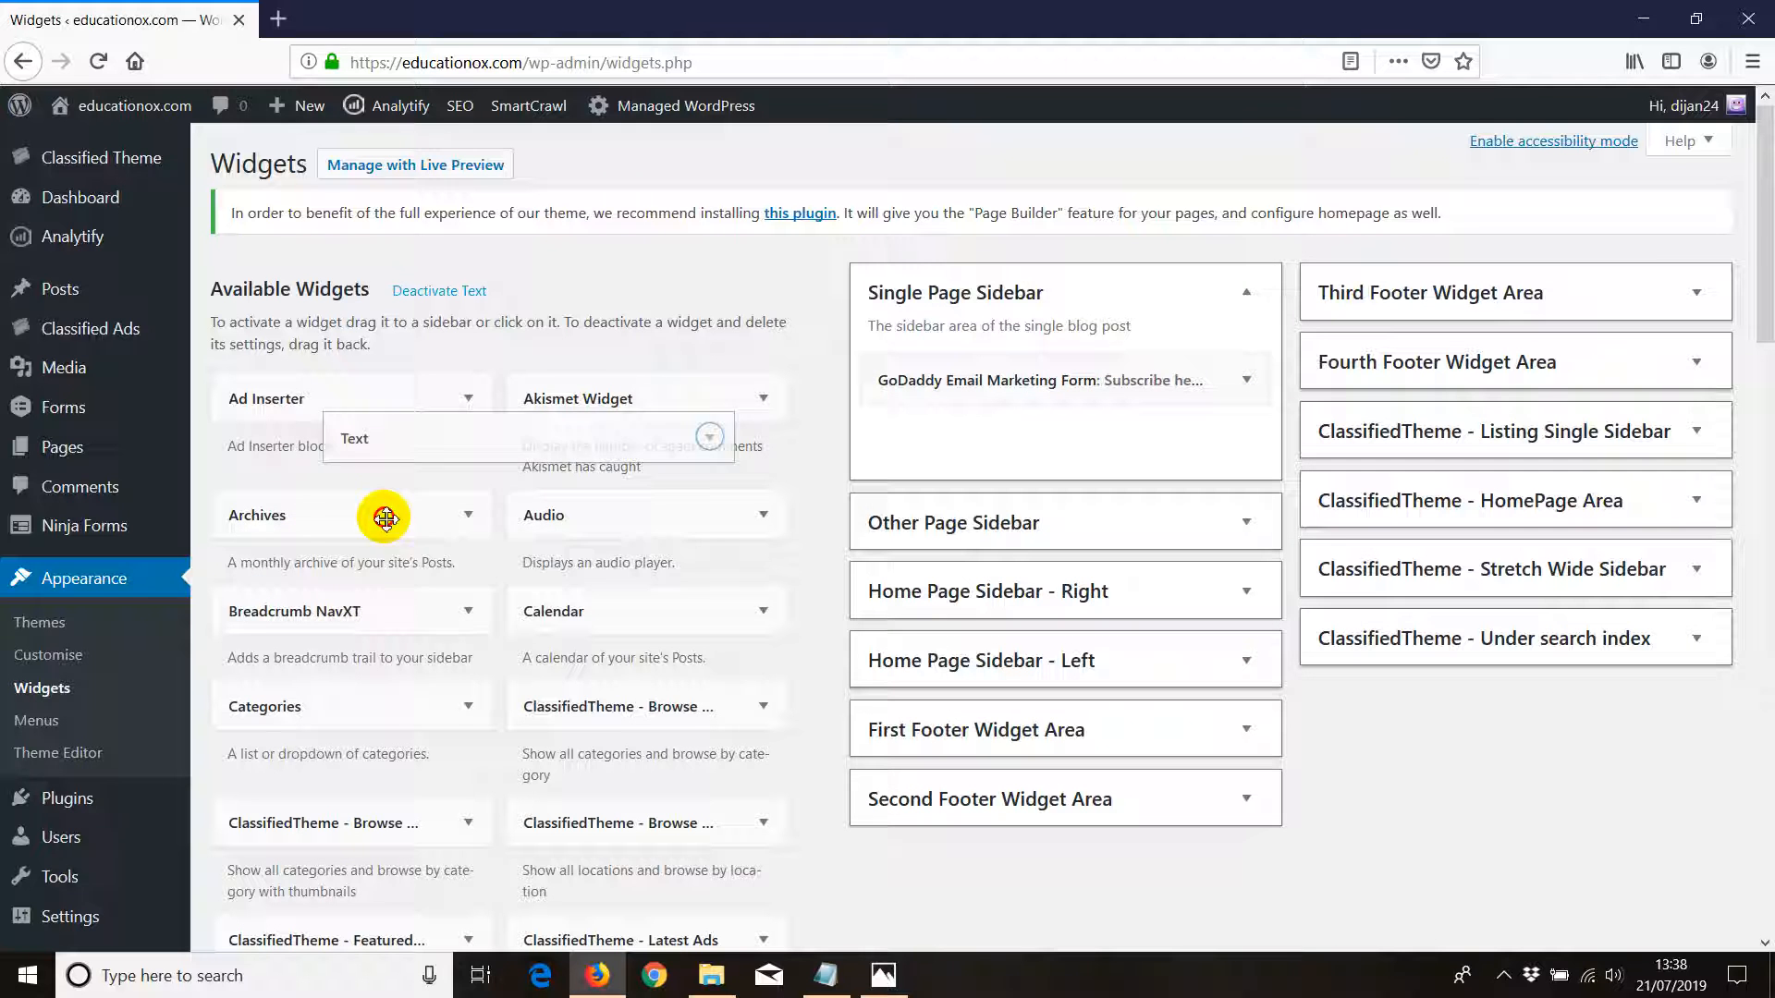
drag(384, 518, 744, 336)
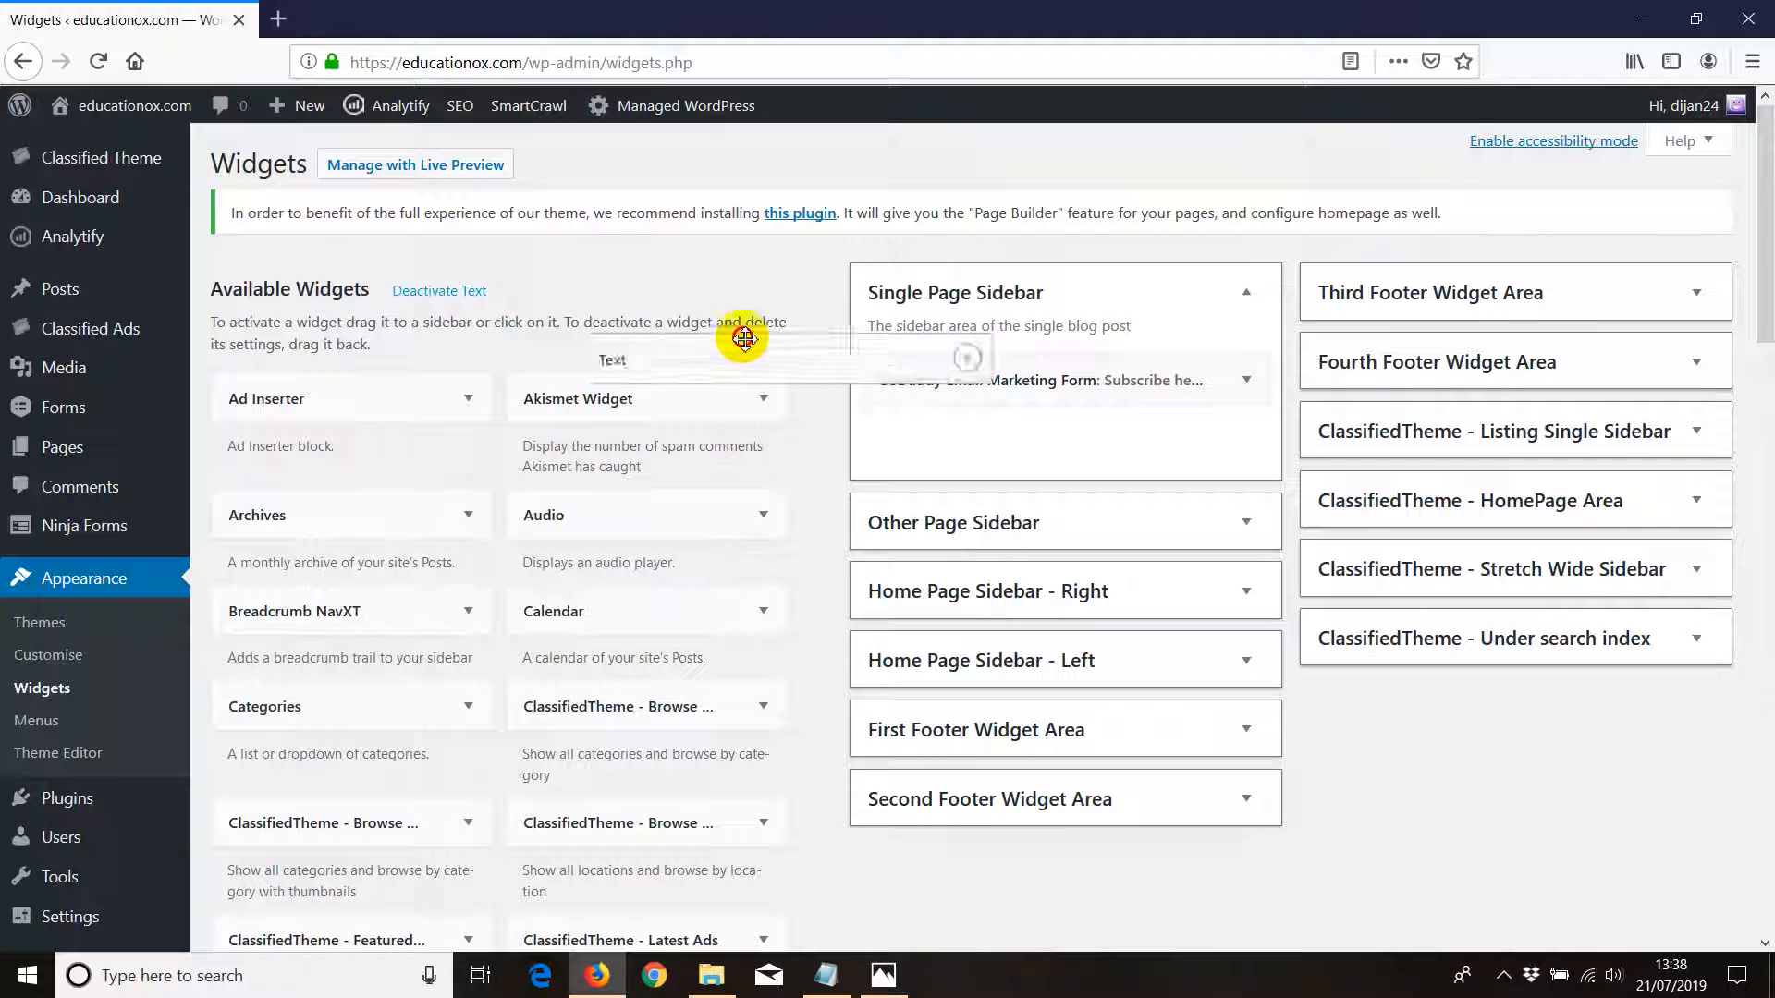
drag(741, 337, 1098, 379)
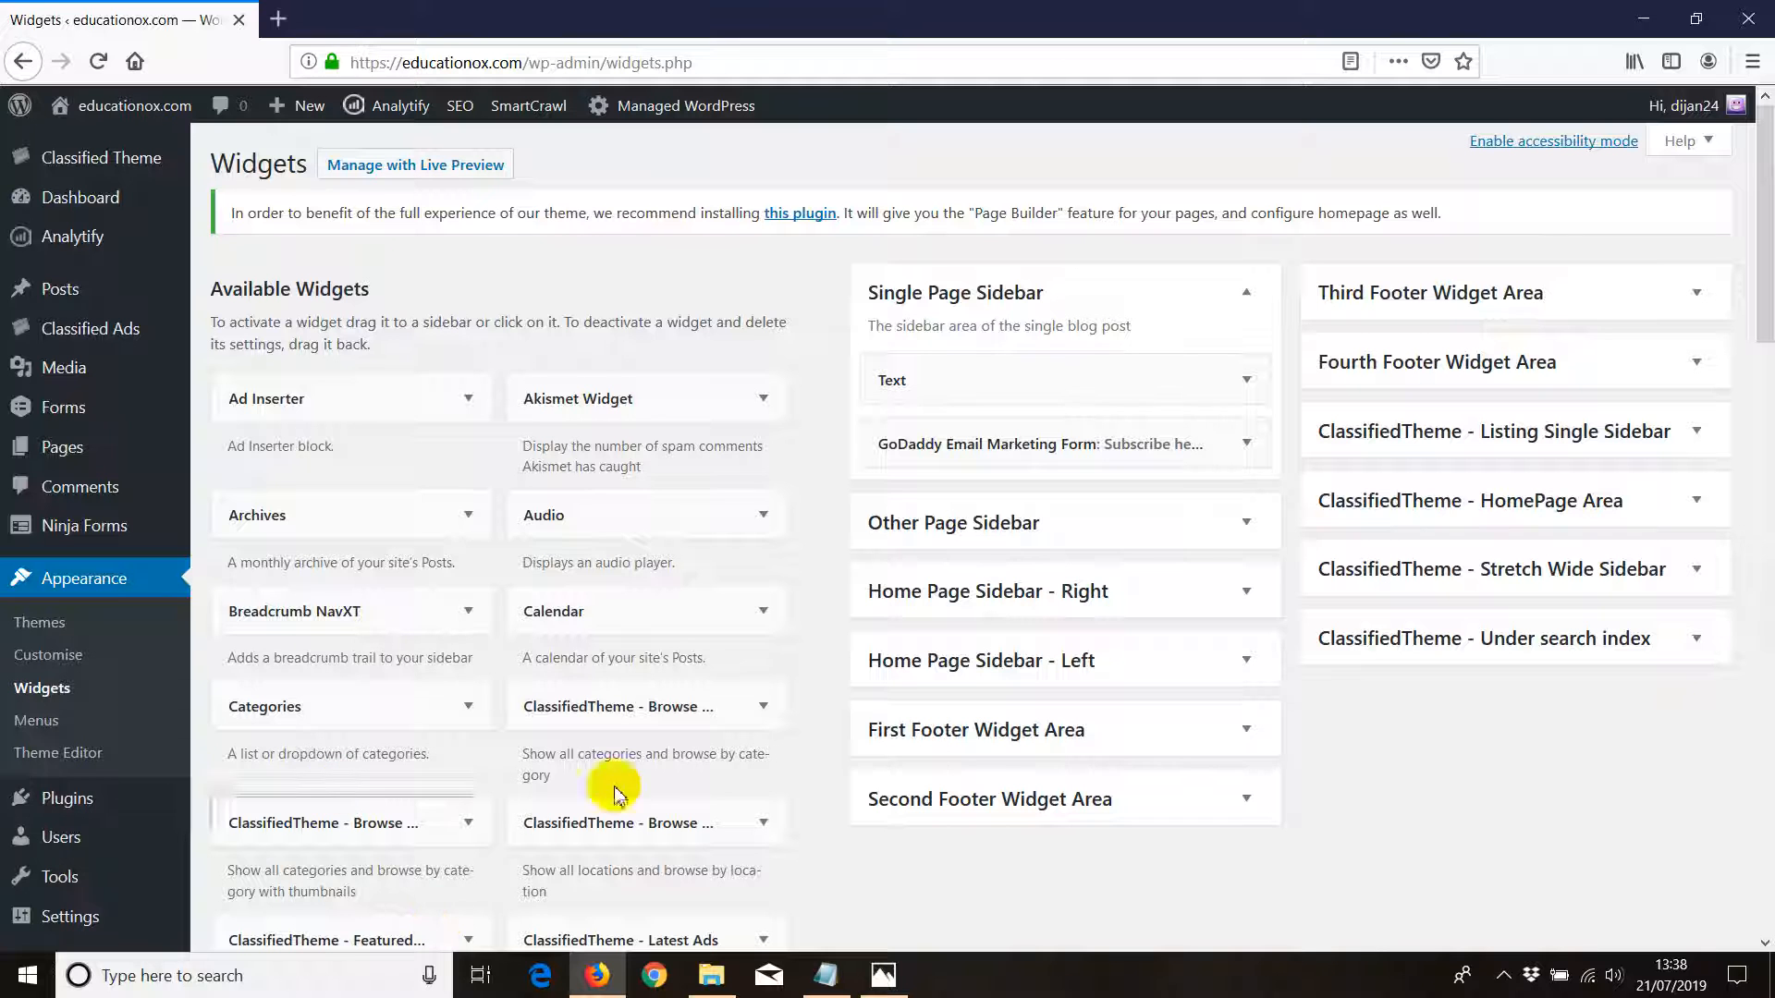
mouse_move(395, 736)
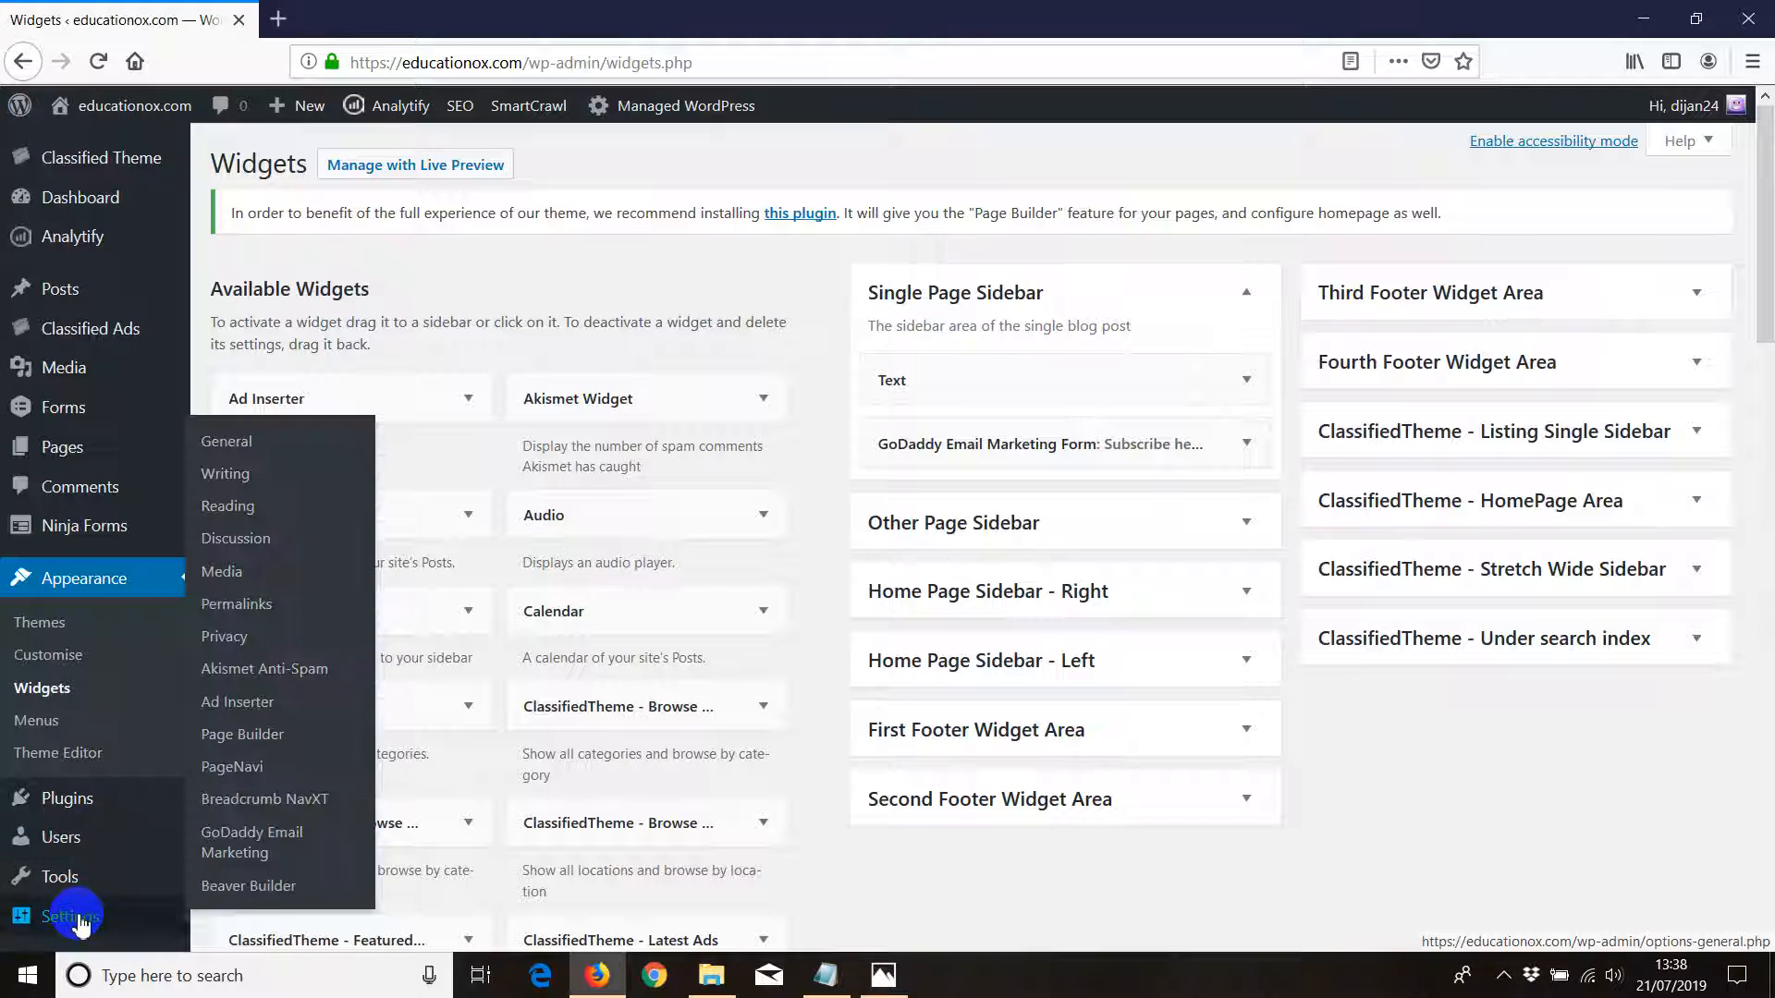
mouse_move(246, 703)
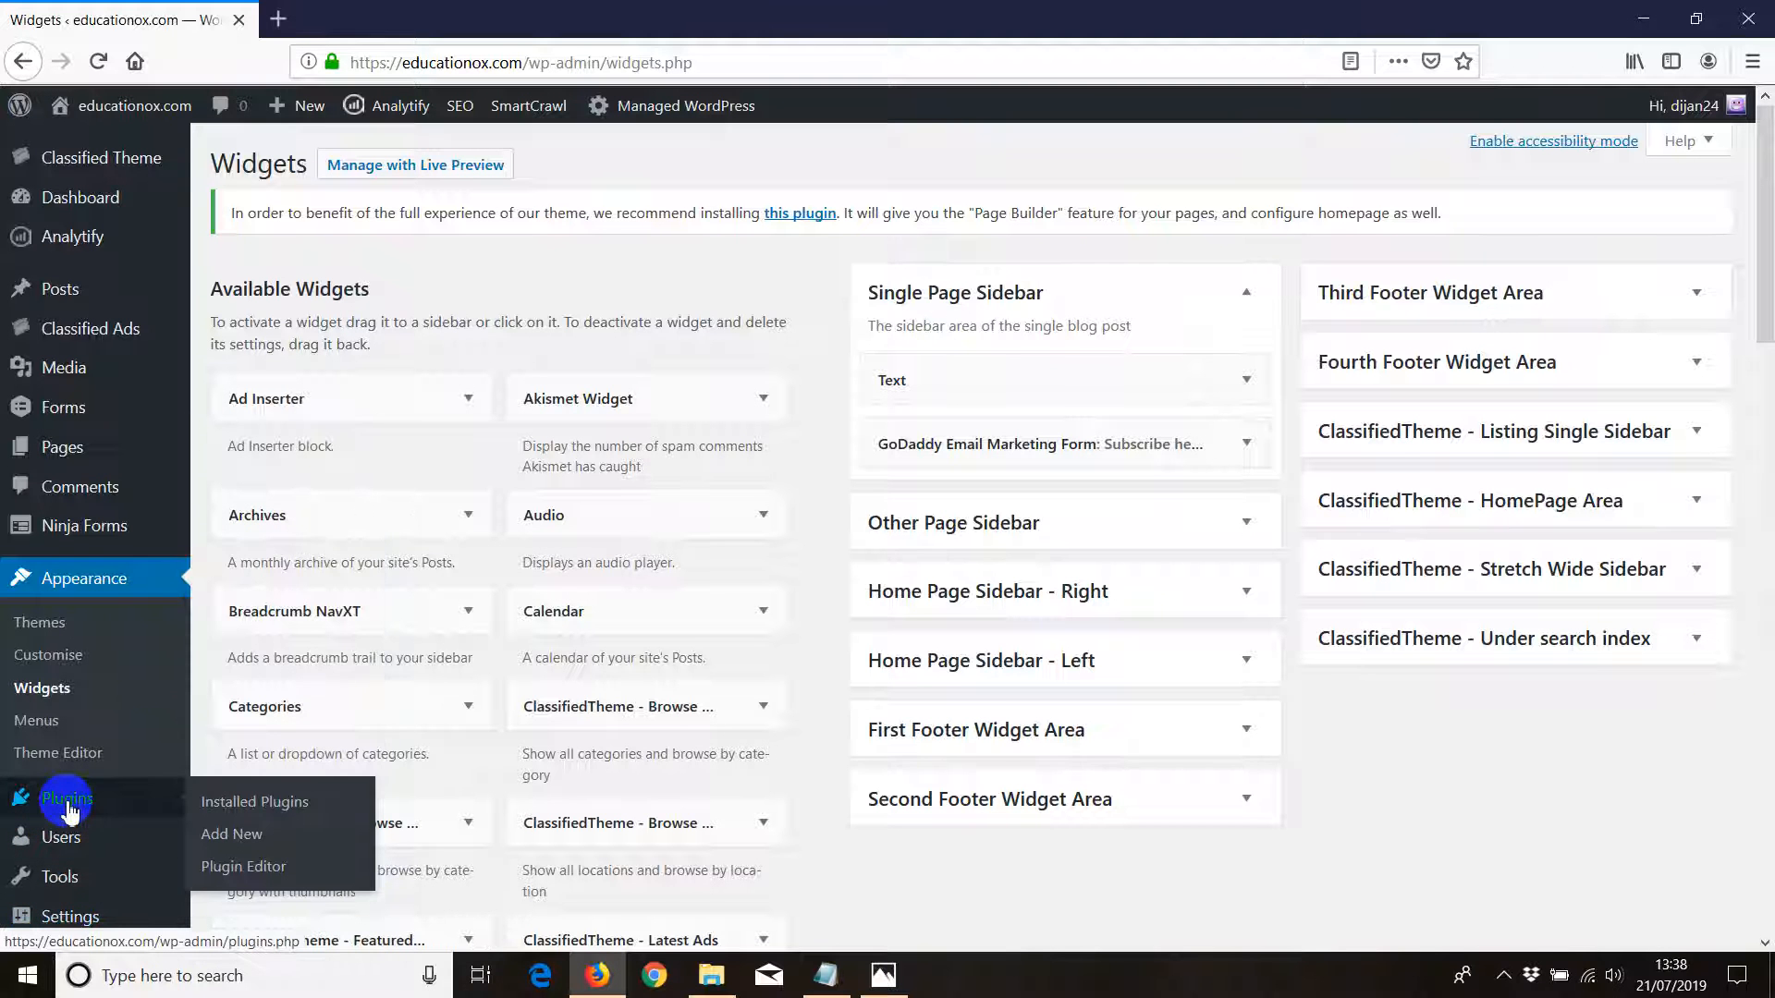
mouse_move(255, 800)
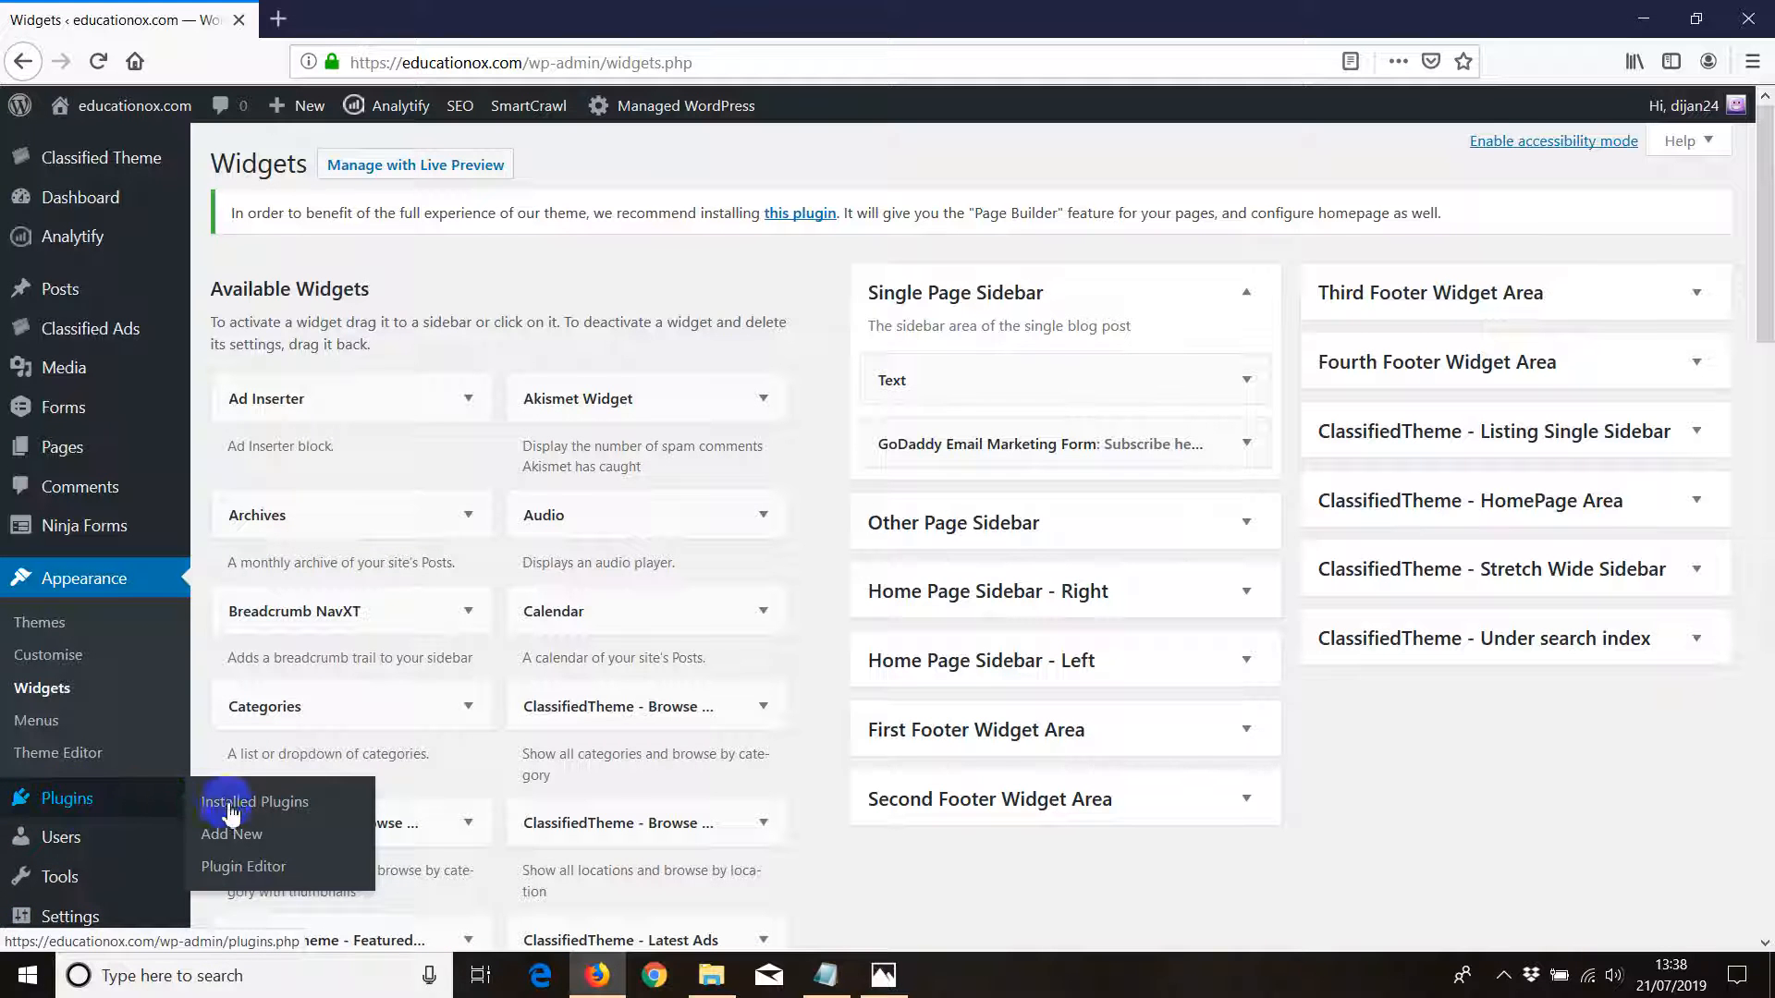
Leave the widgets page for the Installed Plugins list
click(256, 801)
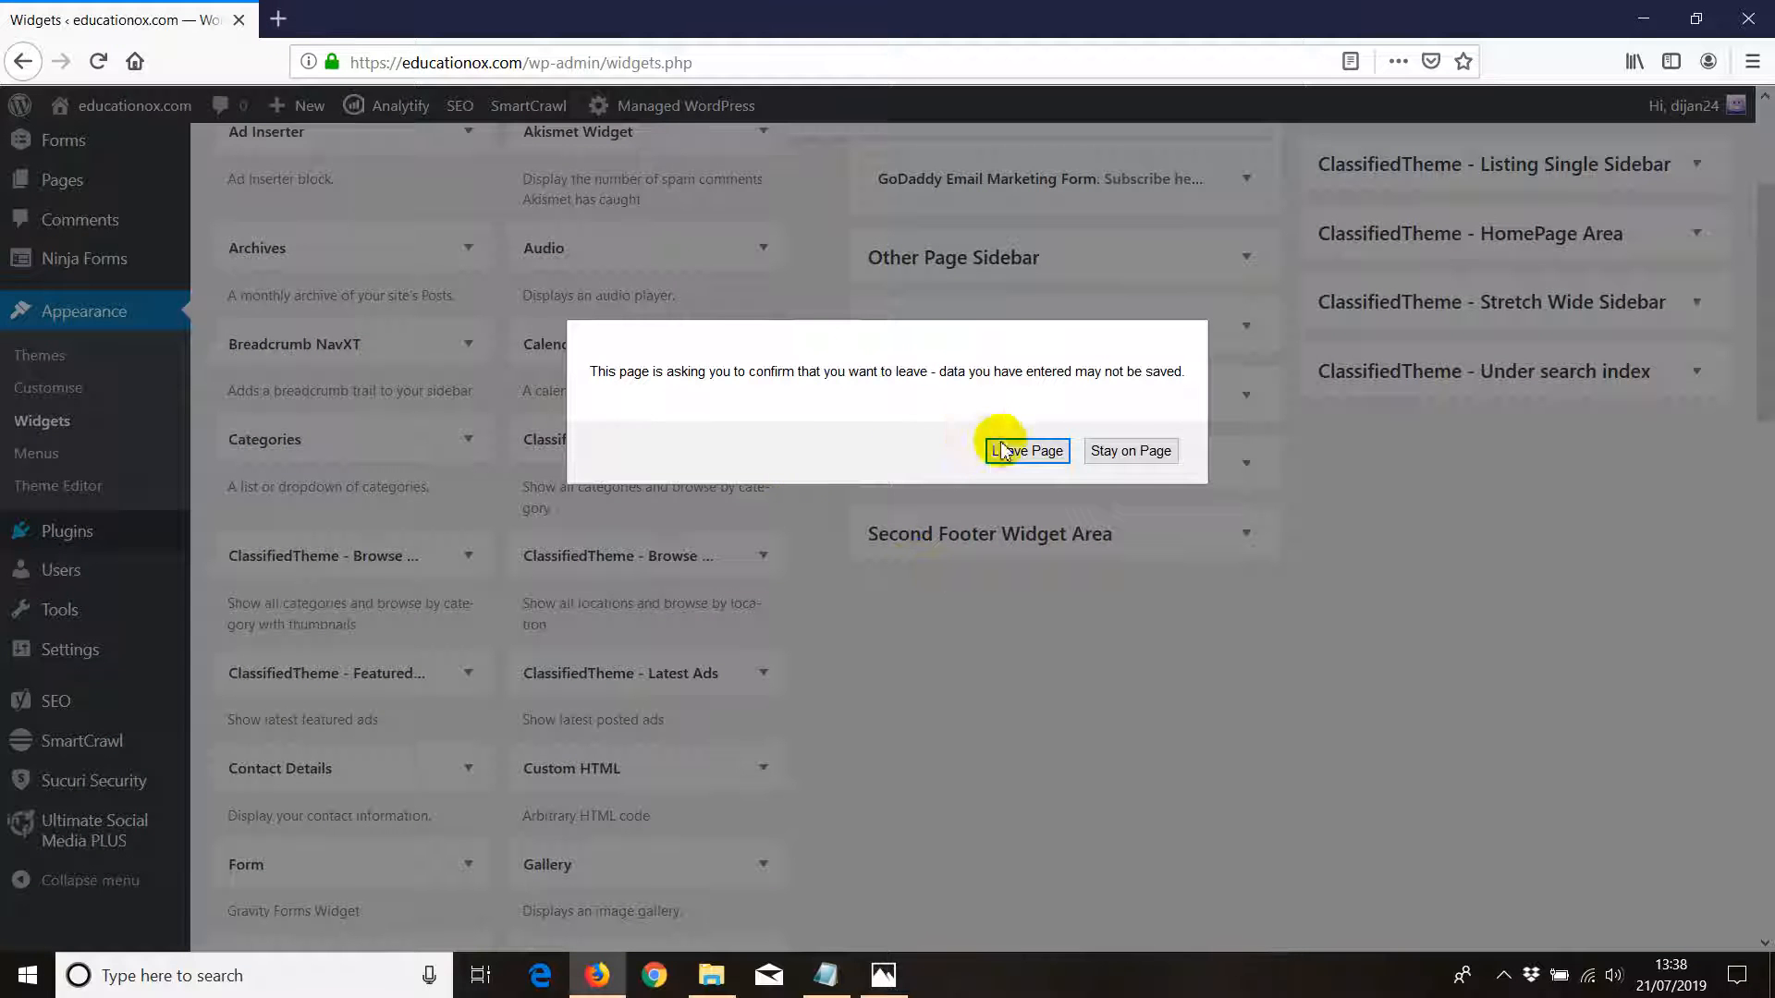
click(1023, 452)
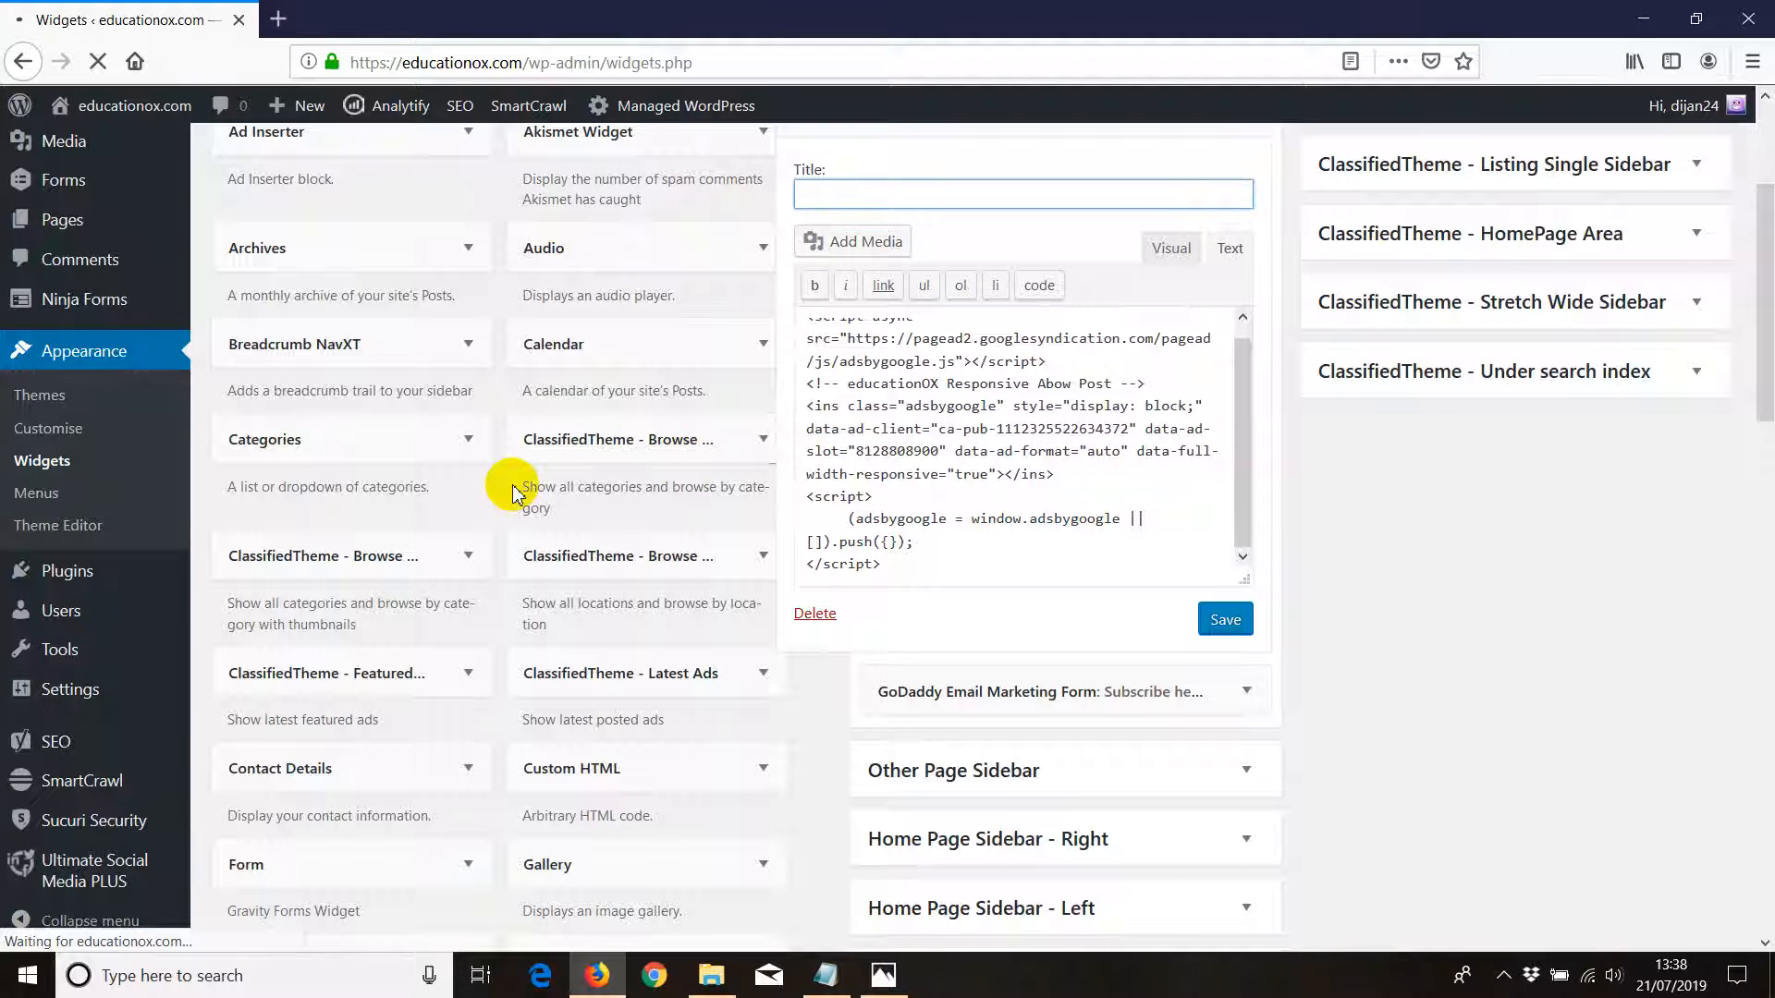
click(66, 491)
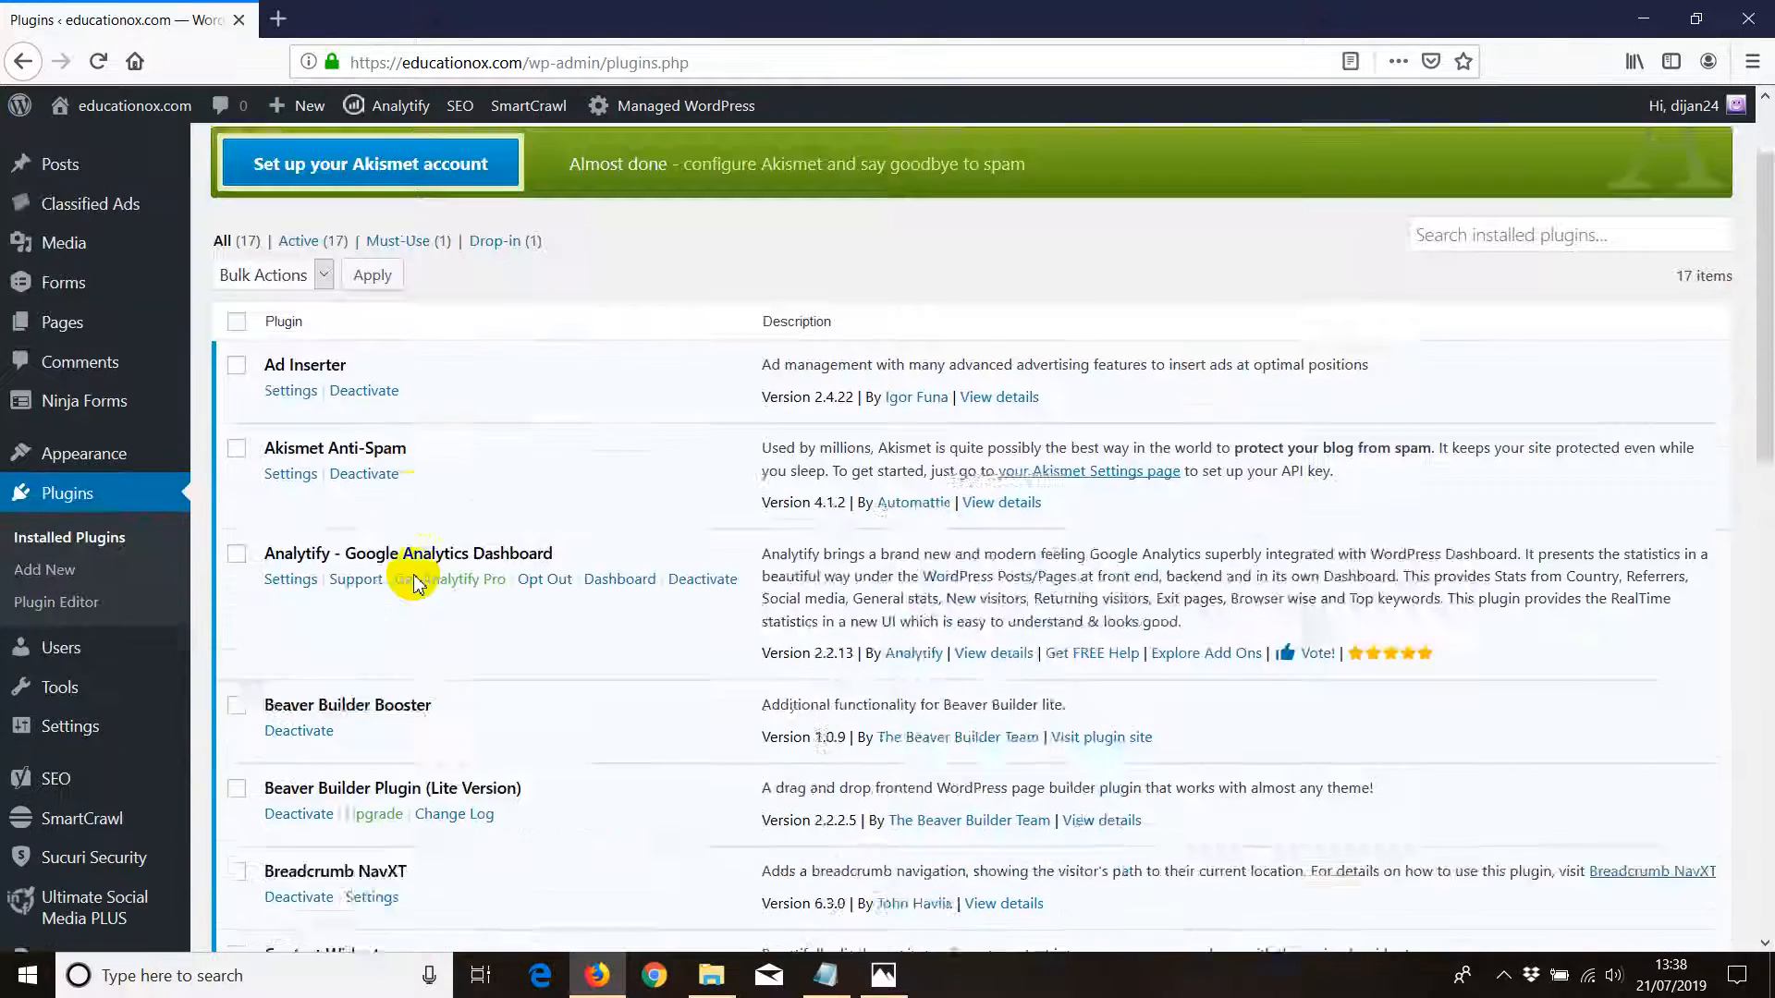
Deactivate the Ad Inserter plugin from the installed plugins list
scroll(down, 3)
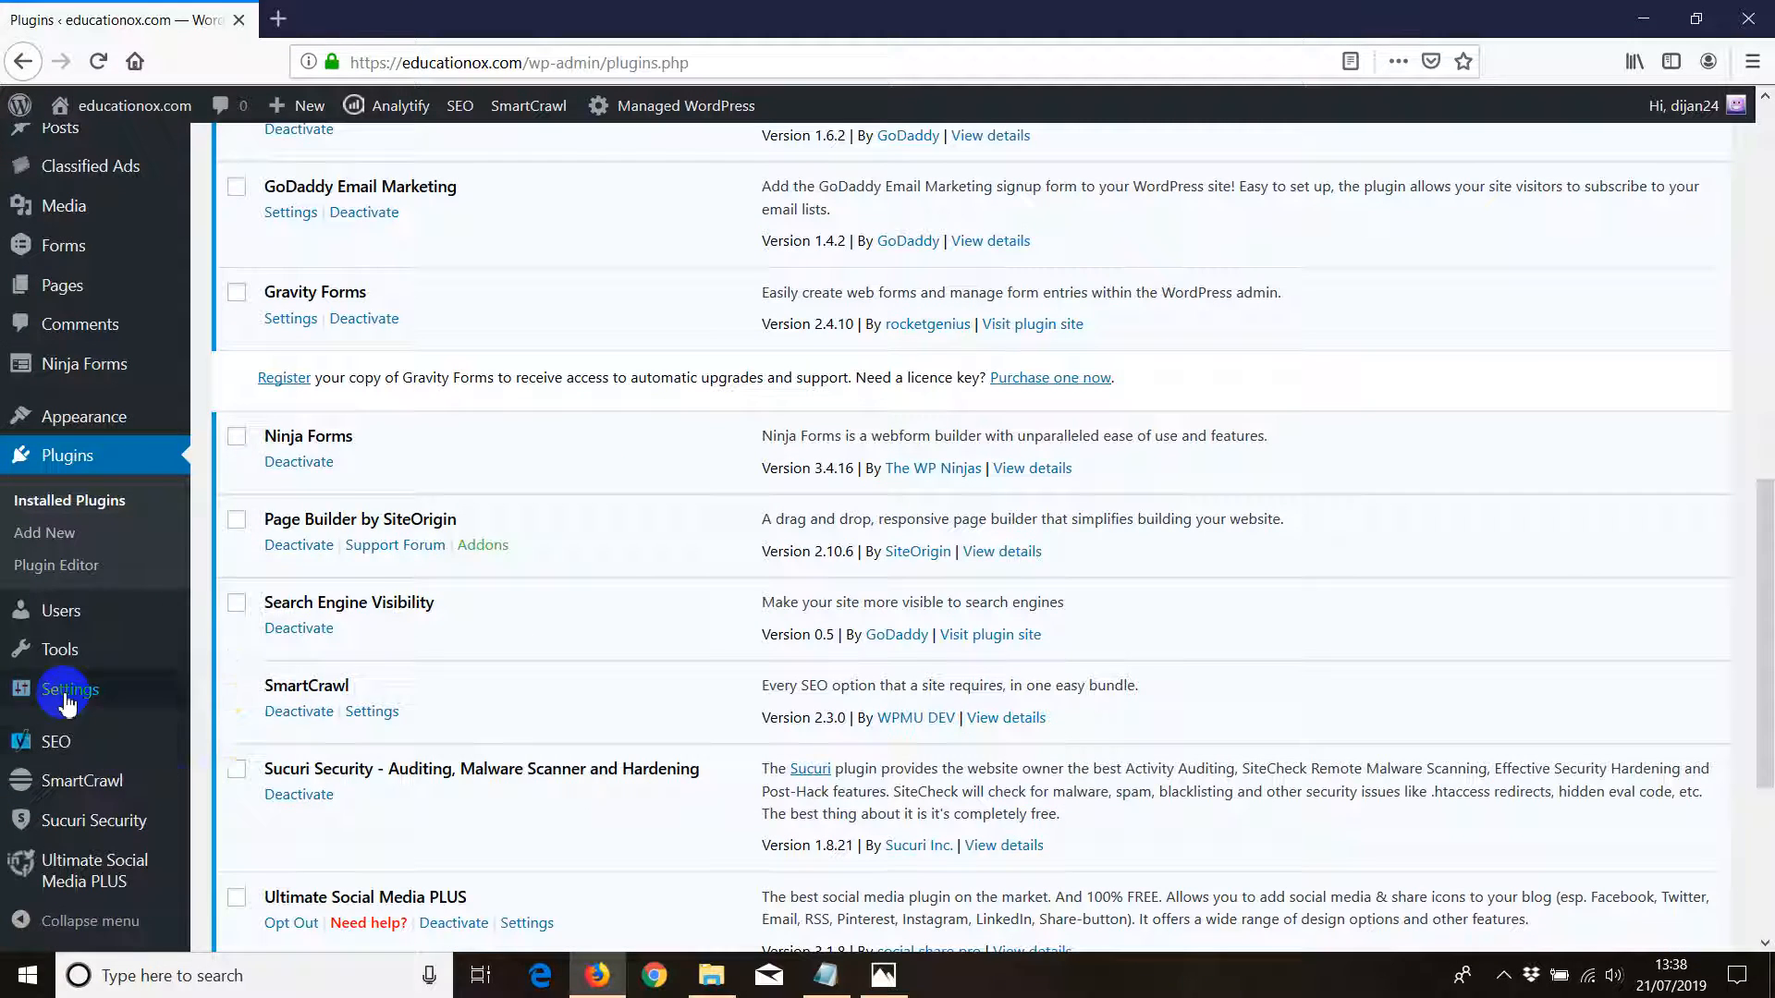
click(68, 689)
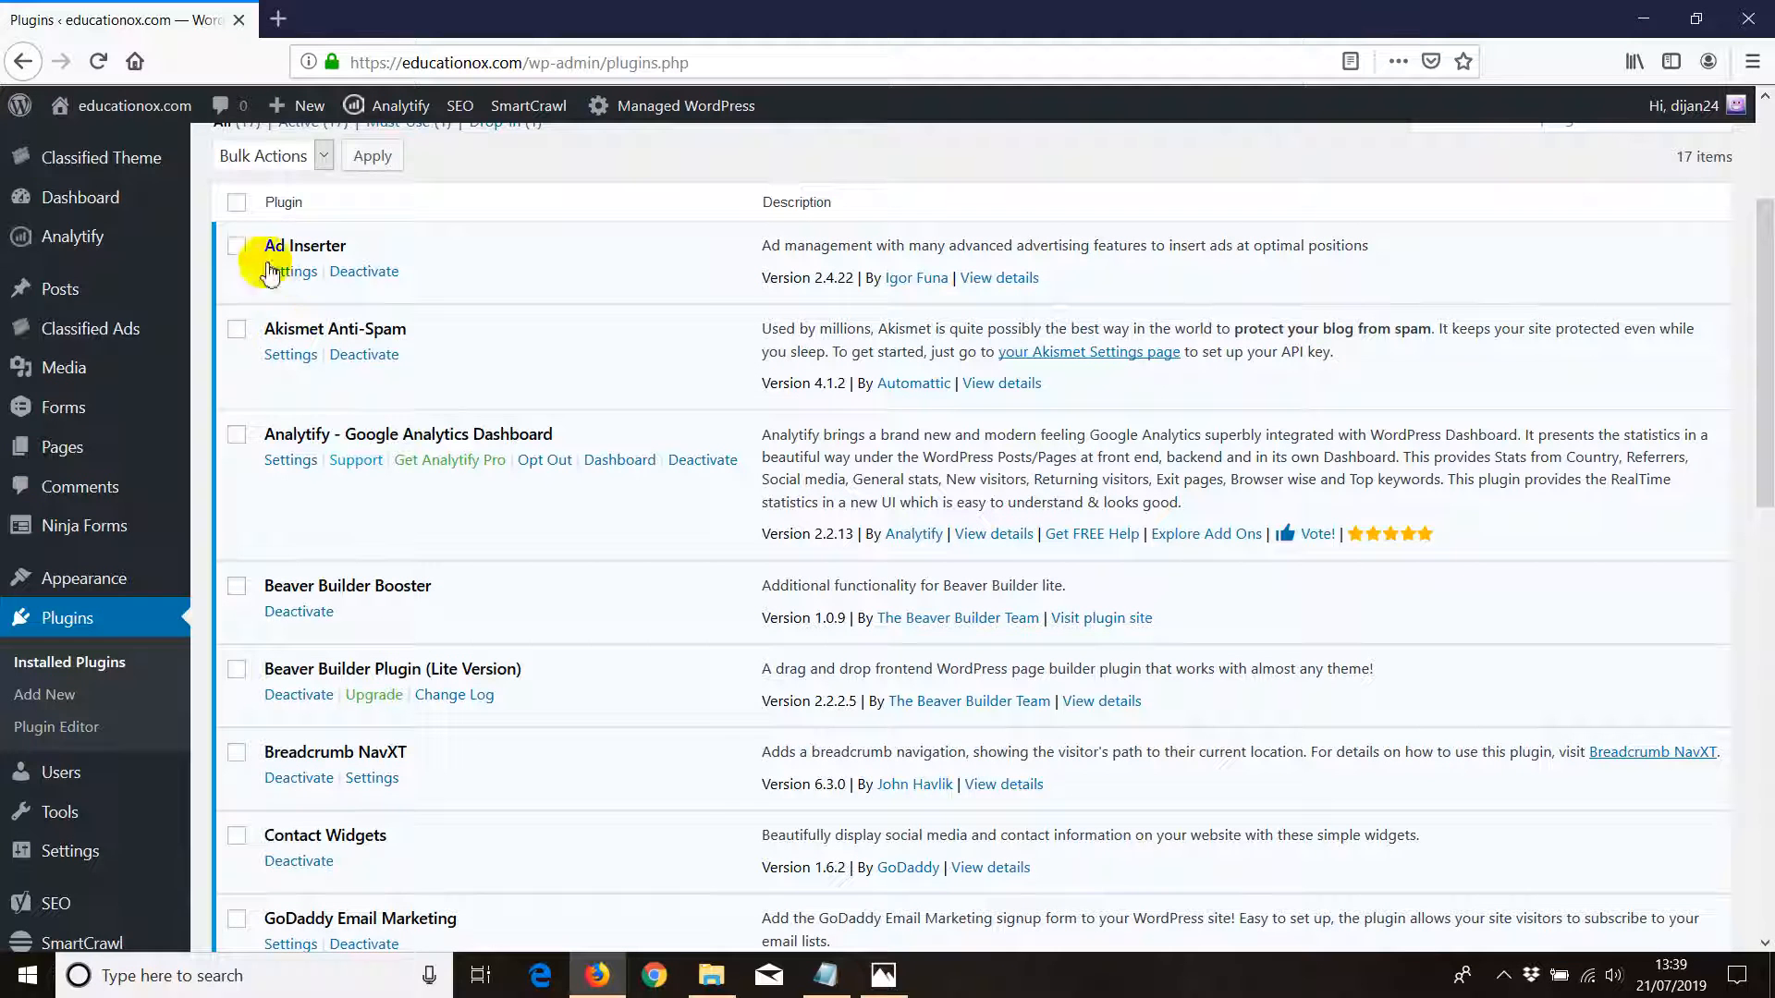
mouse_move(365, 270)
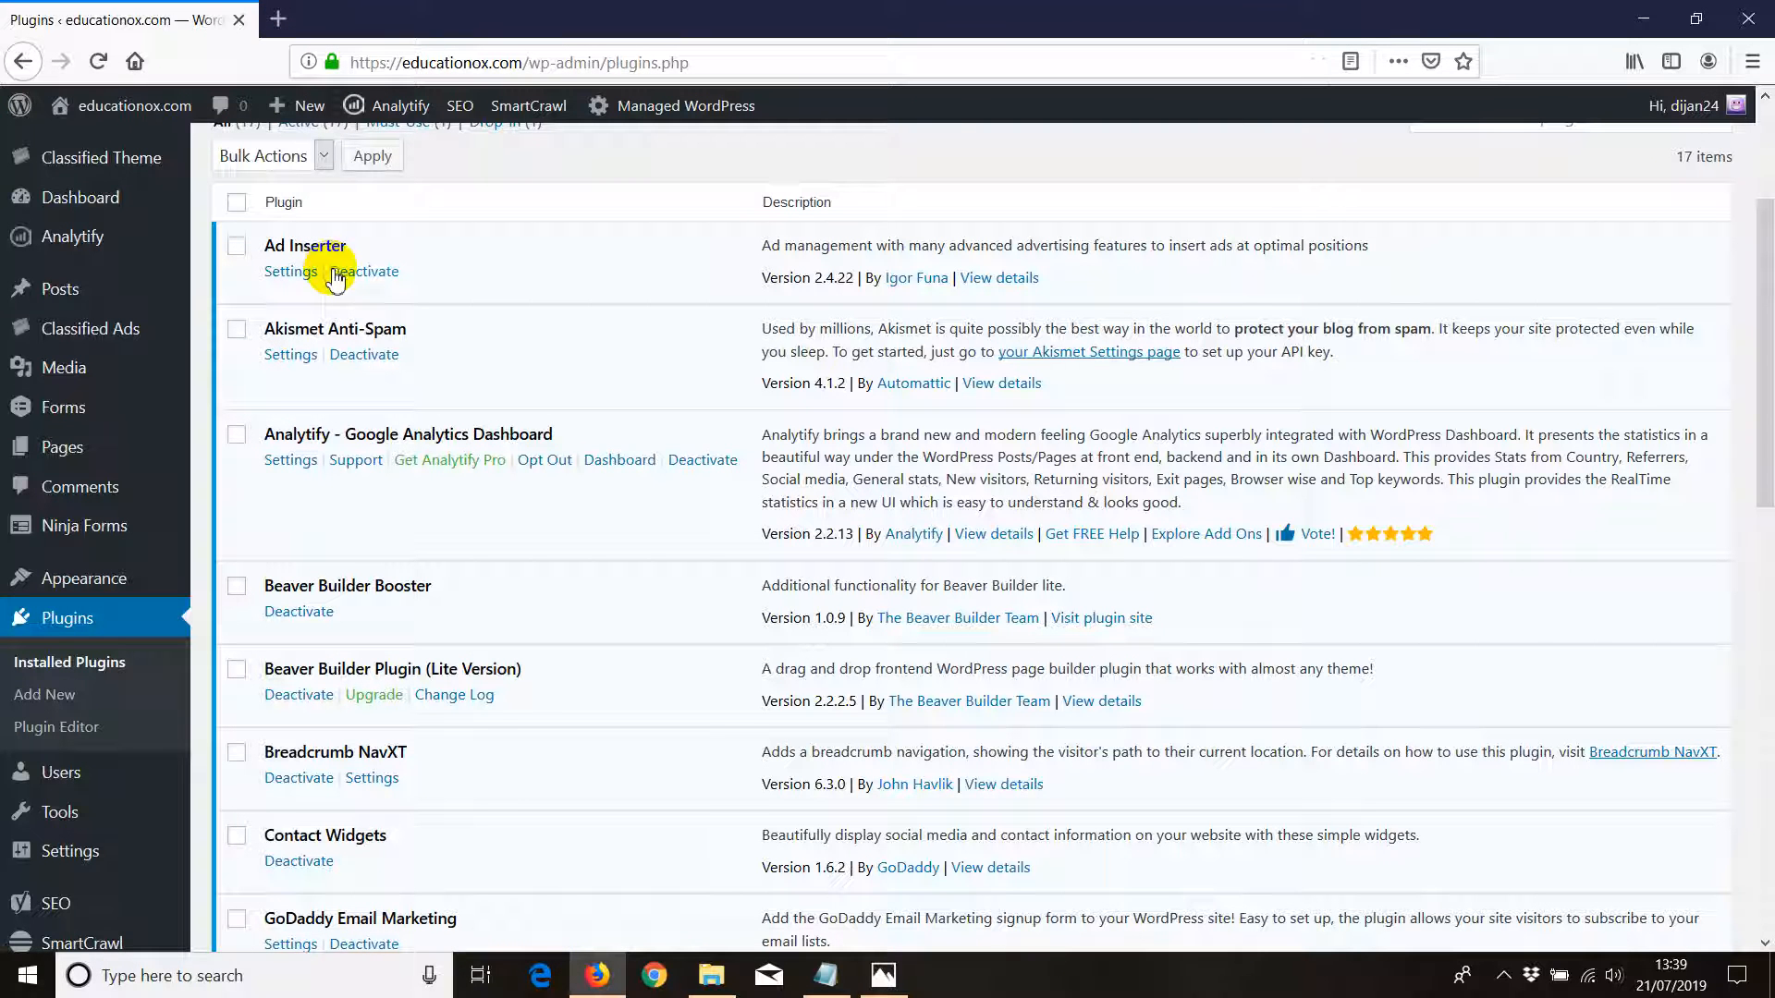
click(289, 270)
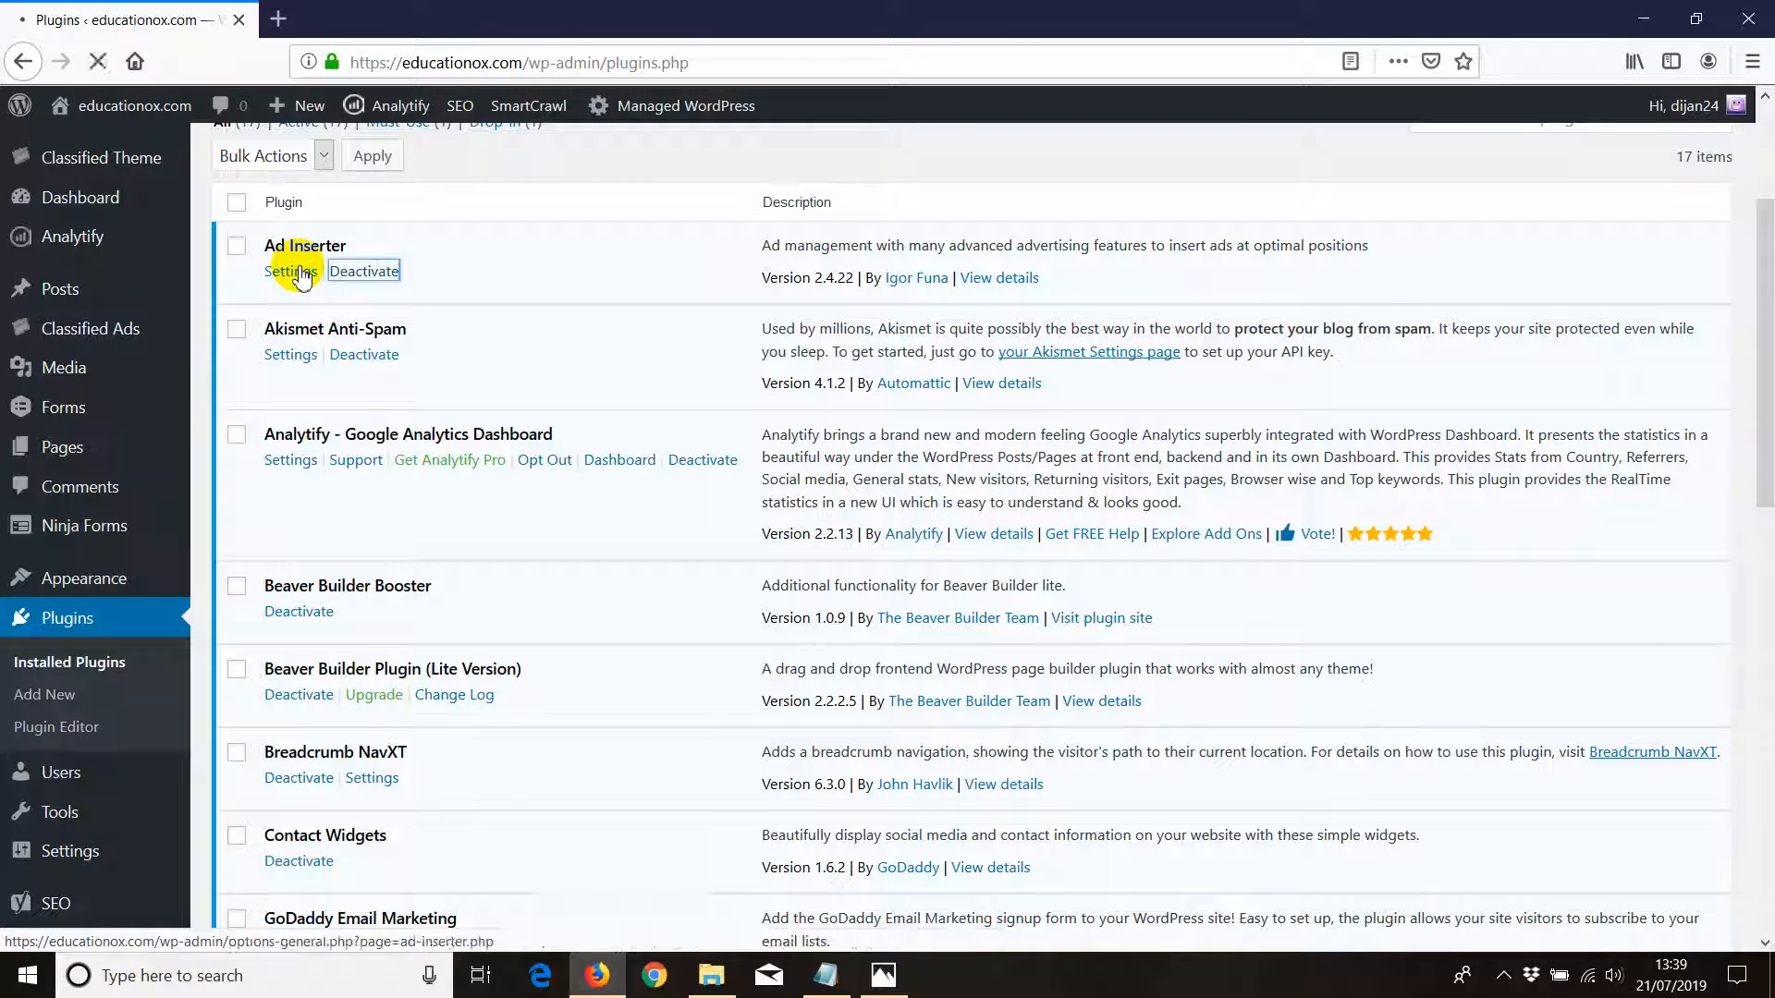
View the OxKos Multiplayer Game Hacks and Cheats listing on the live site, then return to Plugins
click(364, 269)
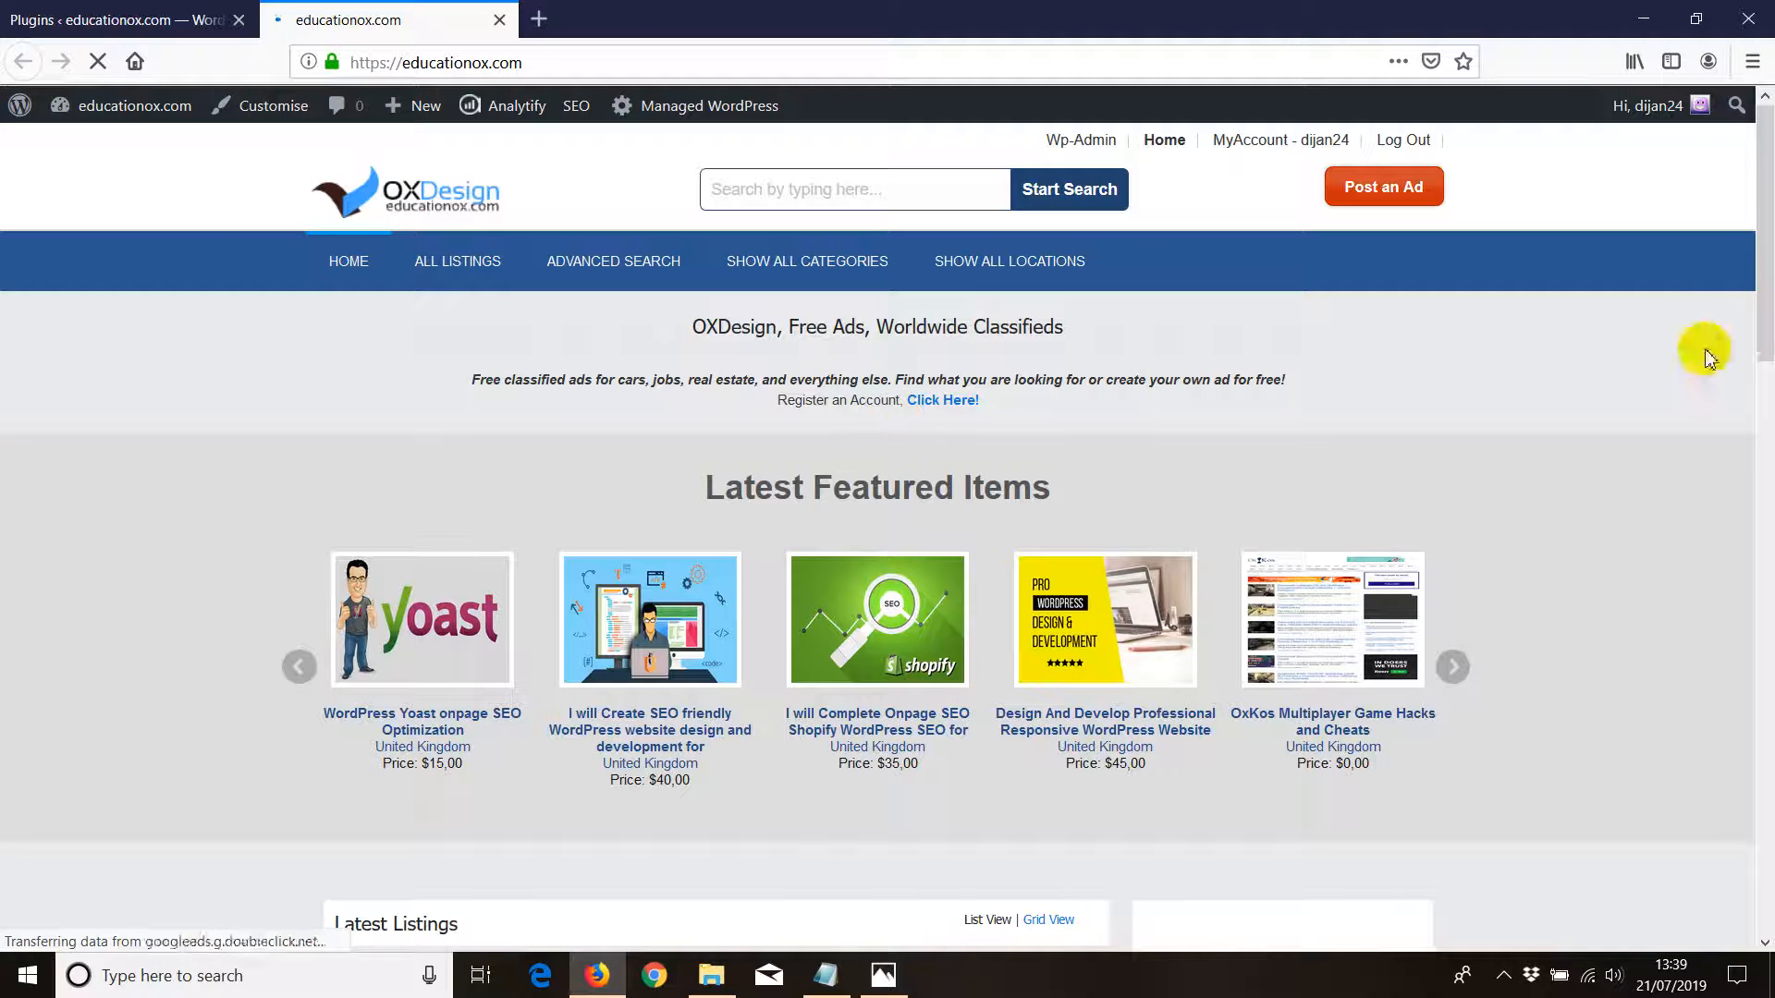
scroll(down, 3)
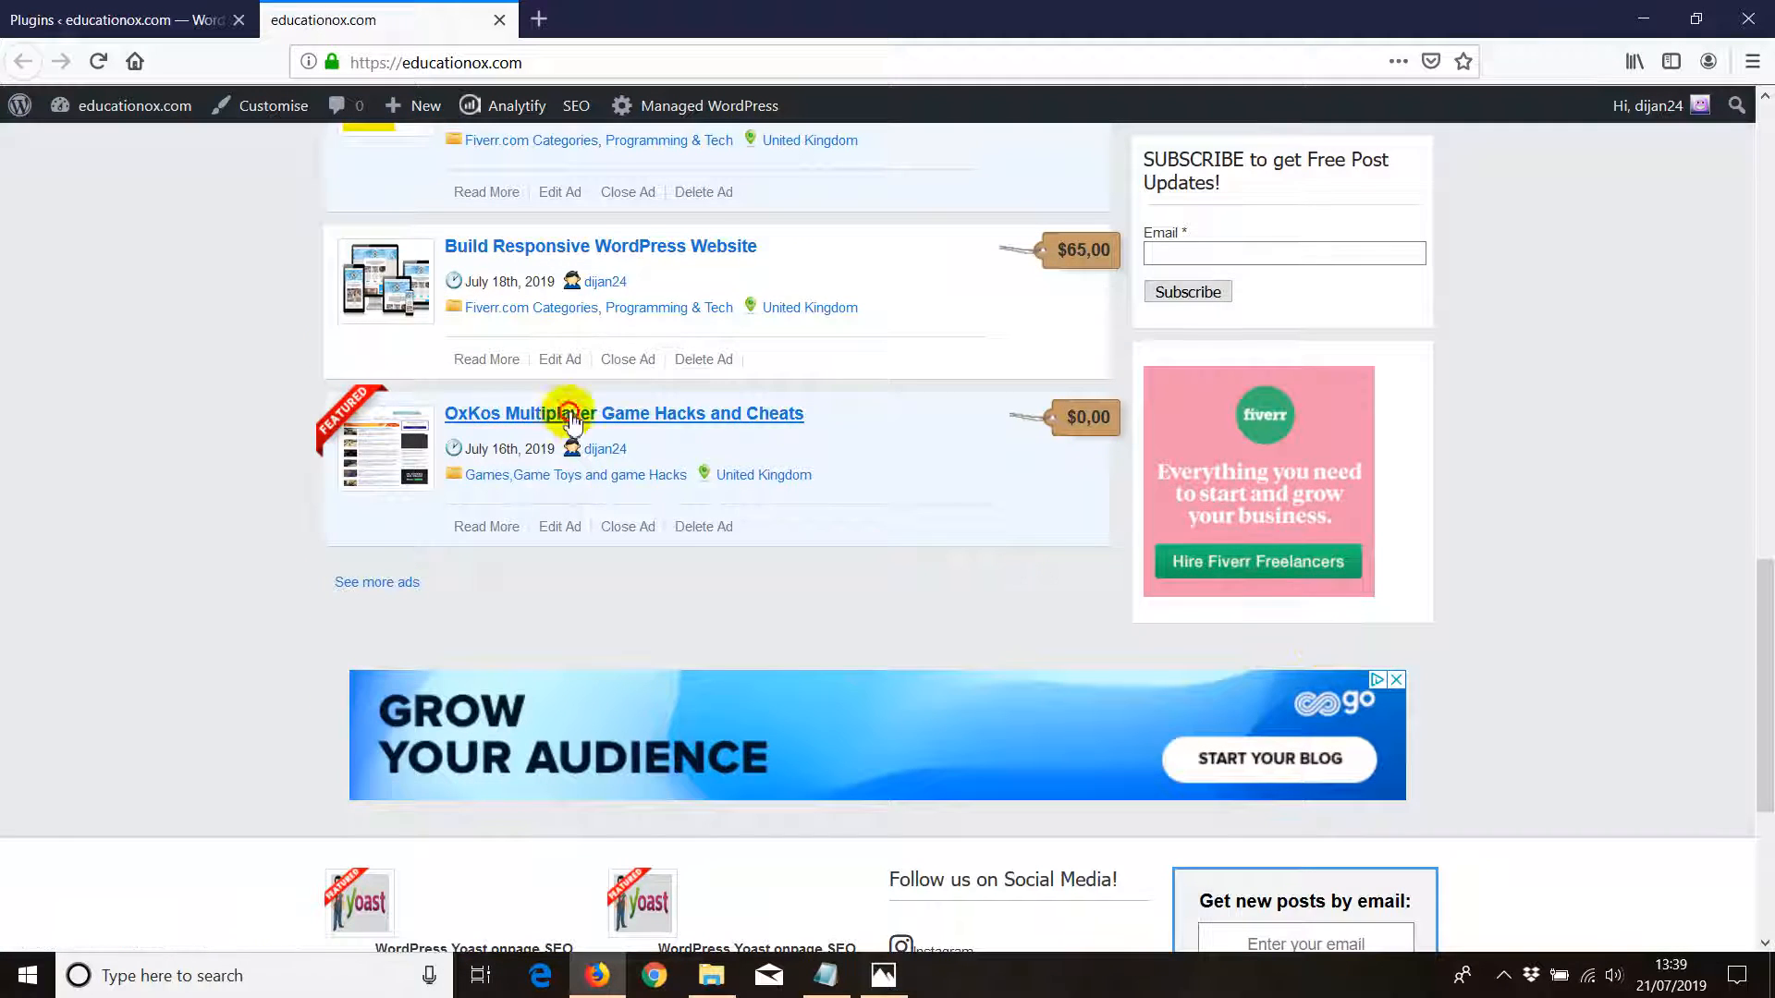
click(621, 412)
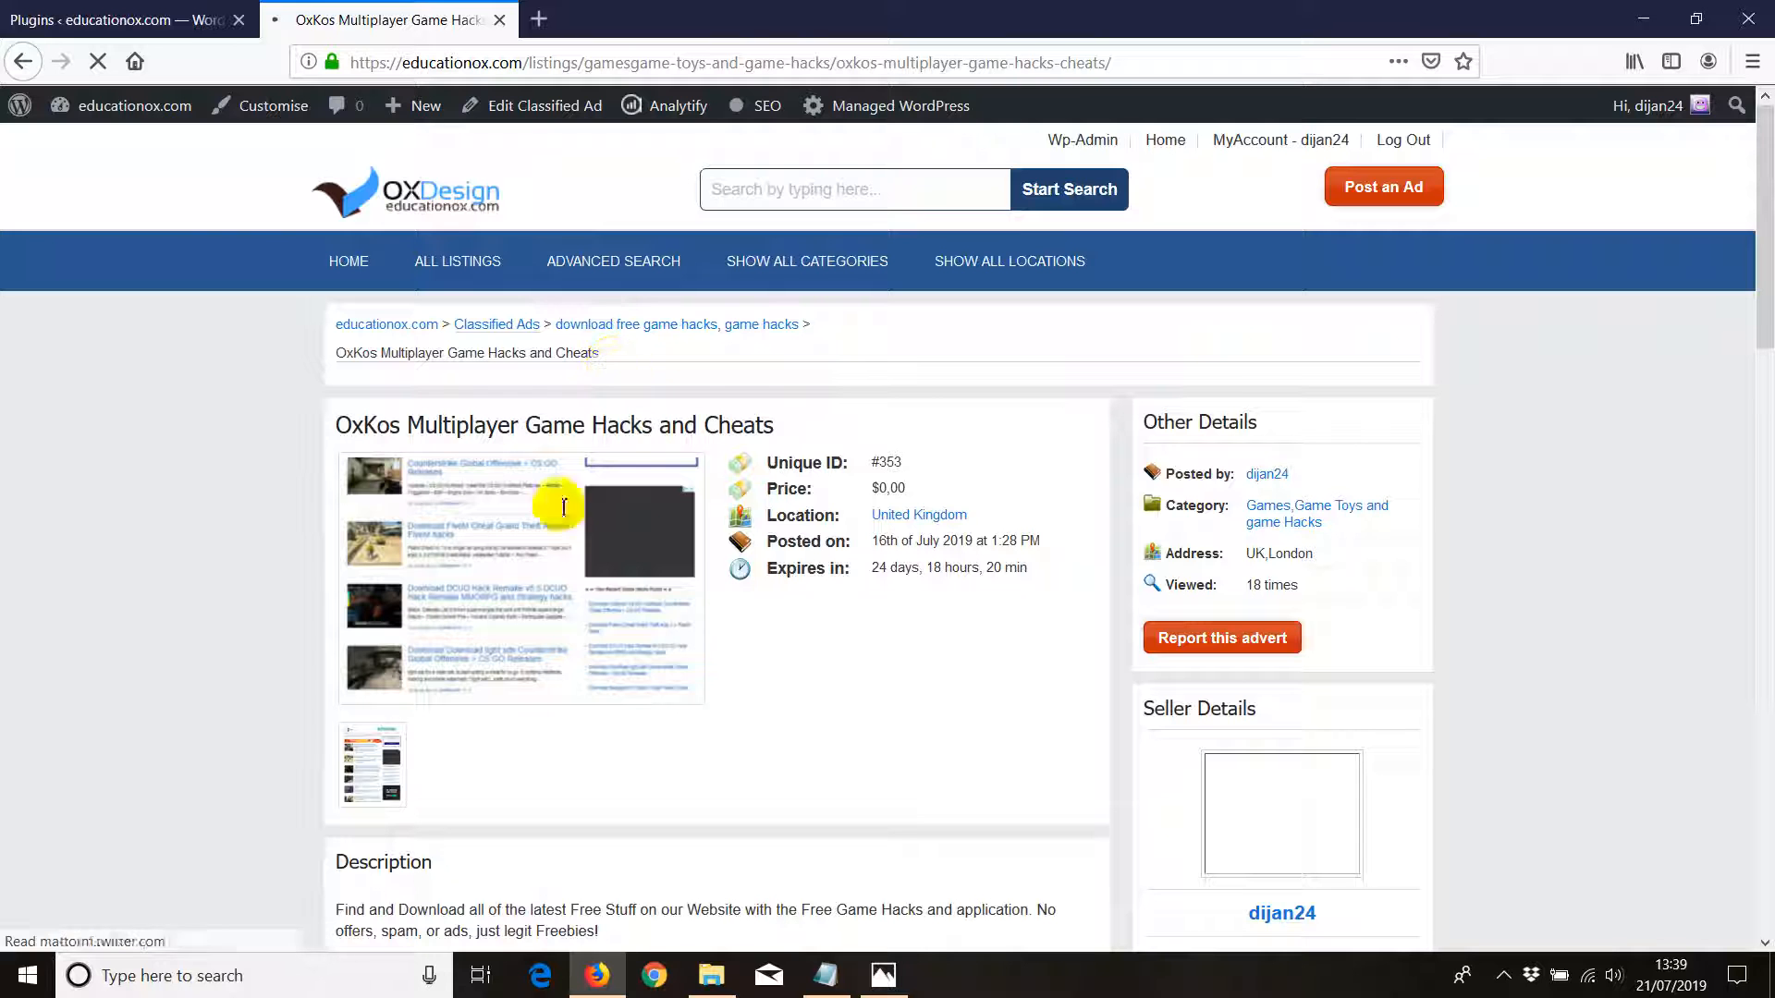
click(124, 19)
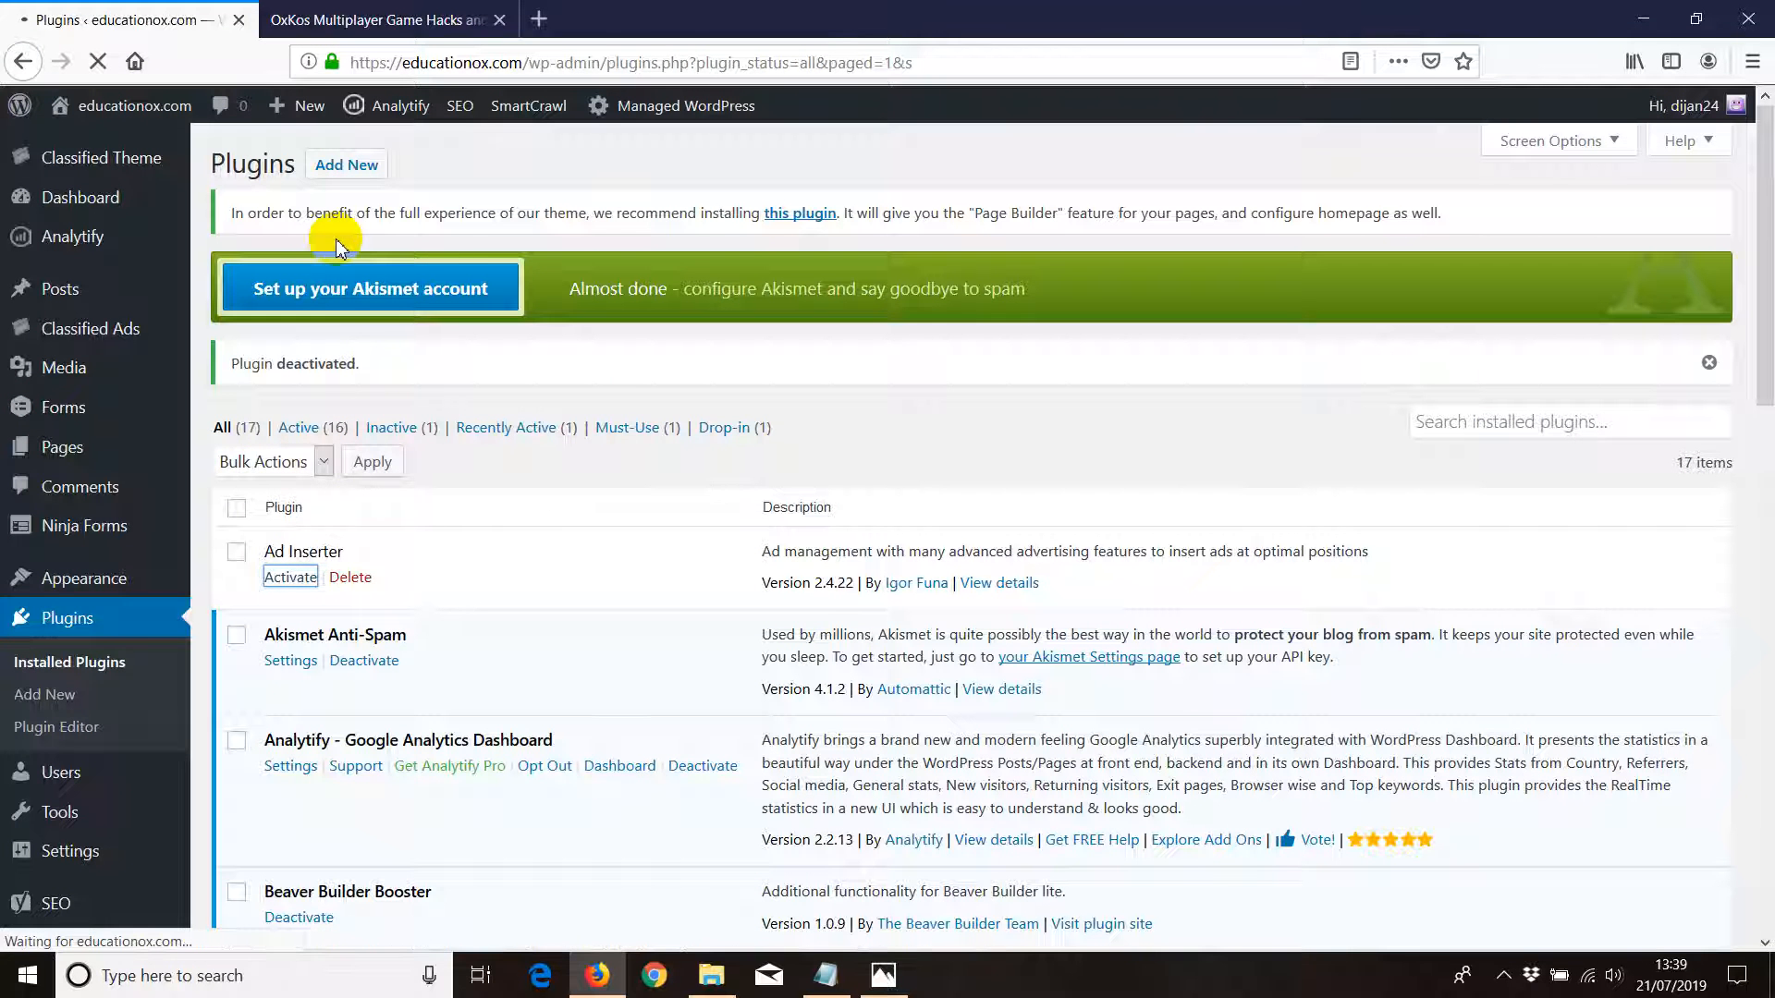
Check the OxKos listing still shows an ad banner under its Description
click(384, 18)
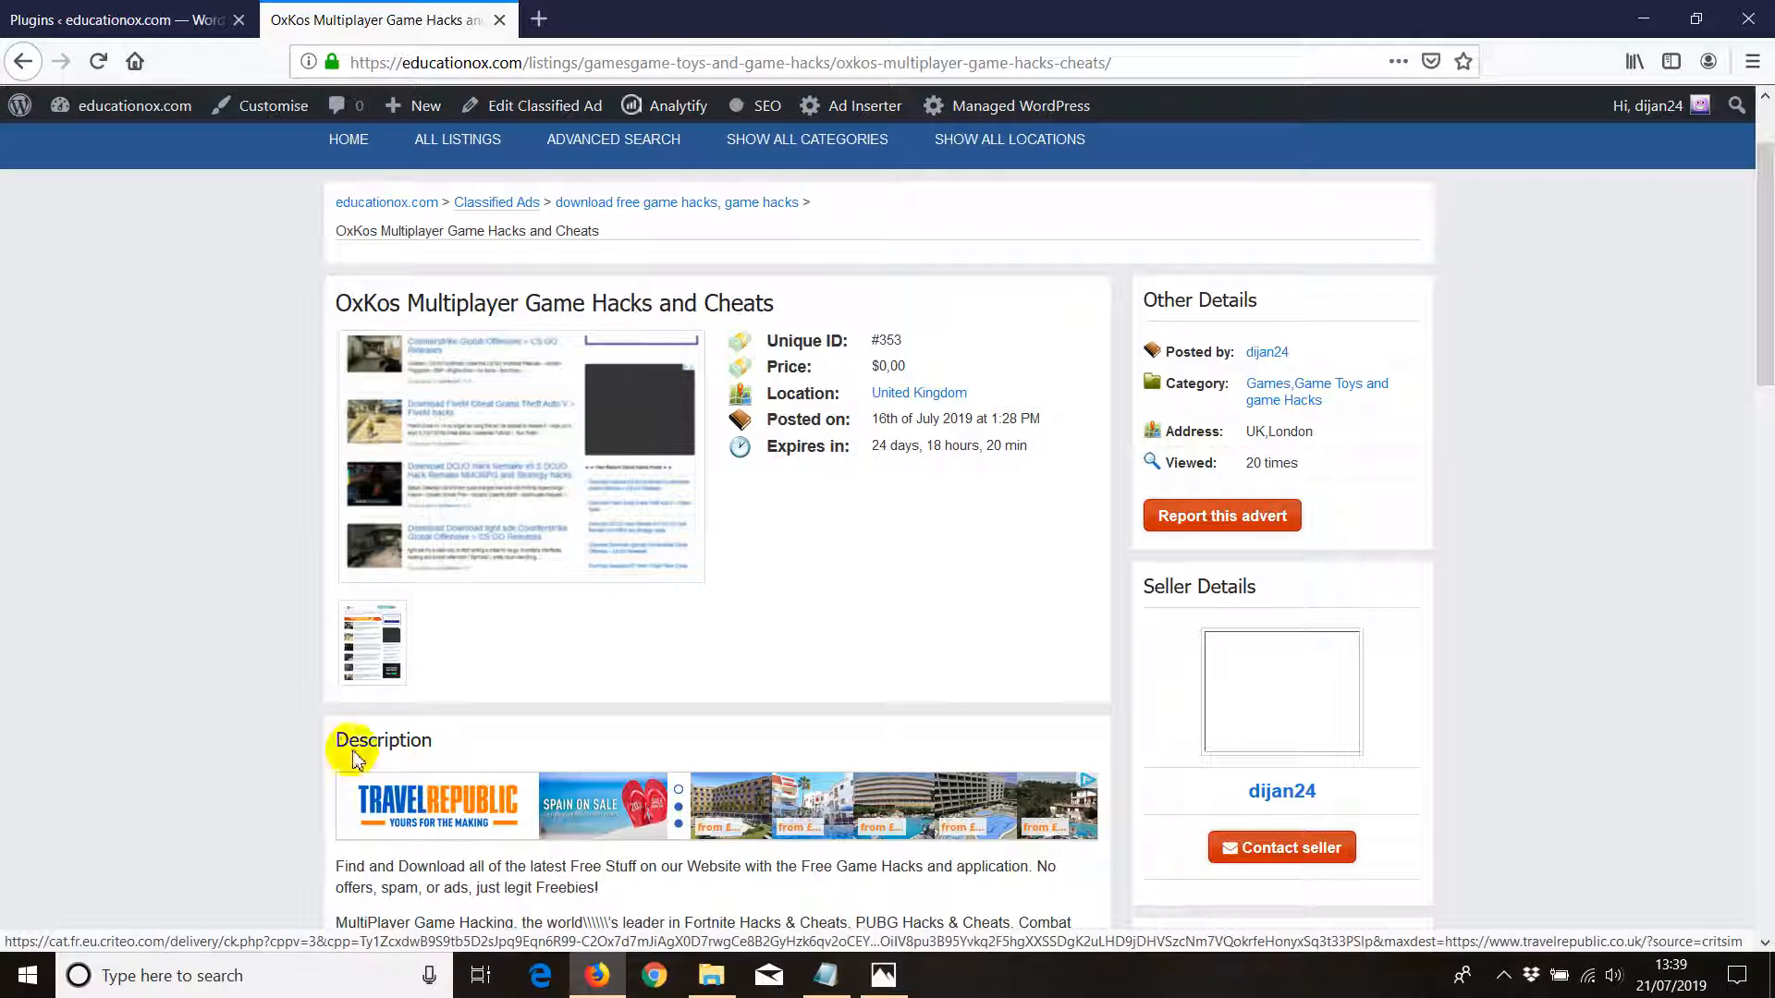
scroll(down, 3)
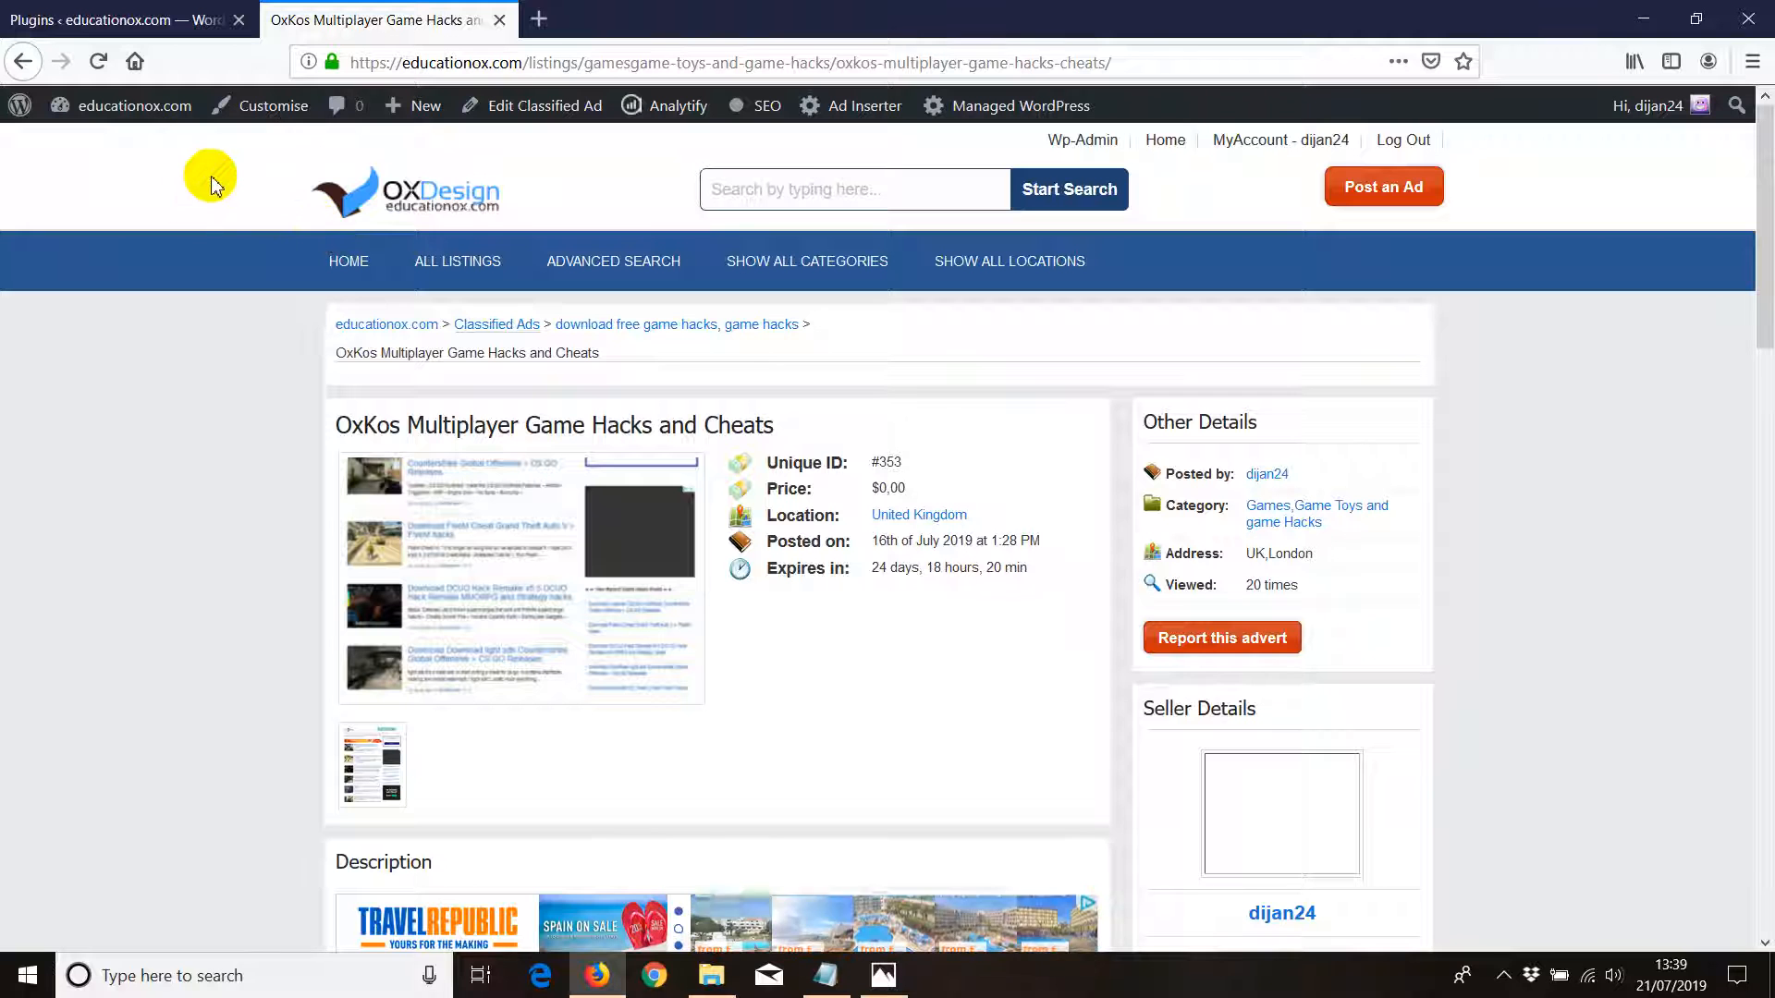
mouse_move(135, 381)
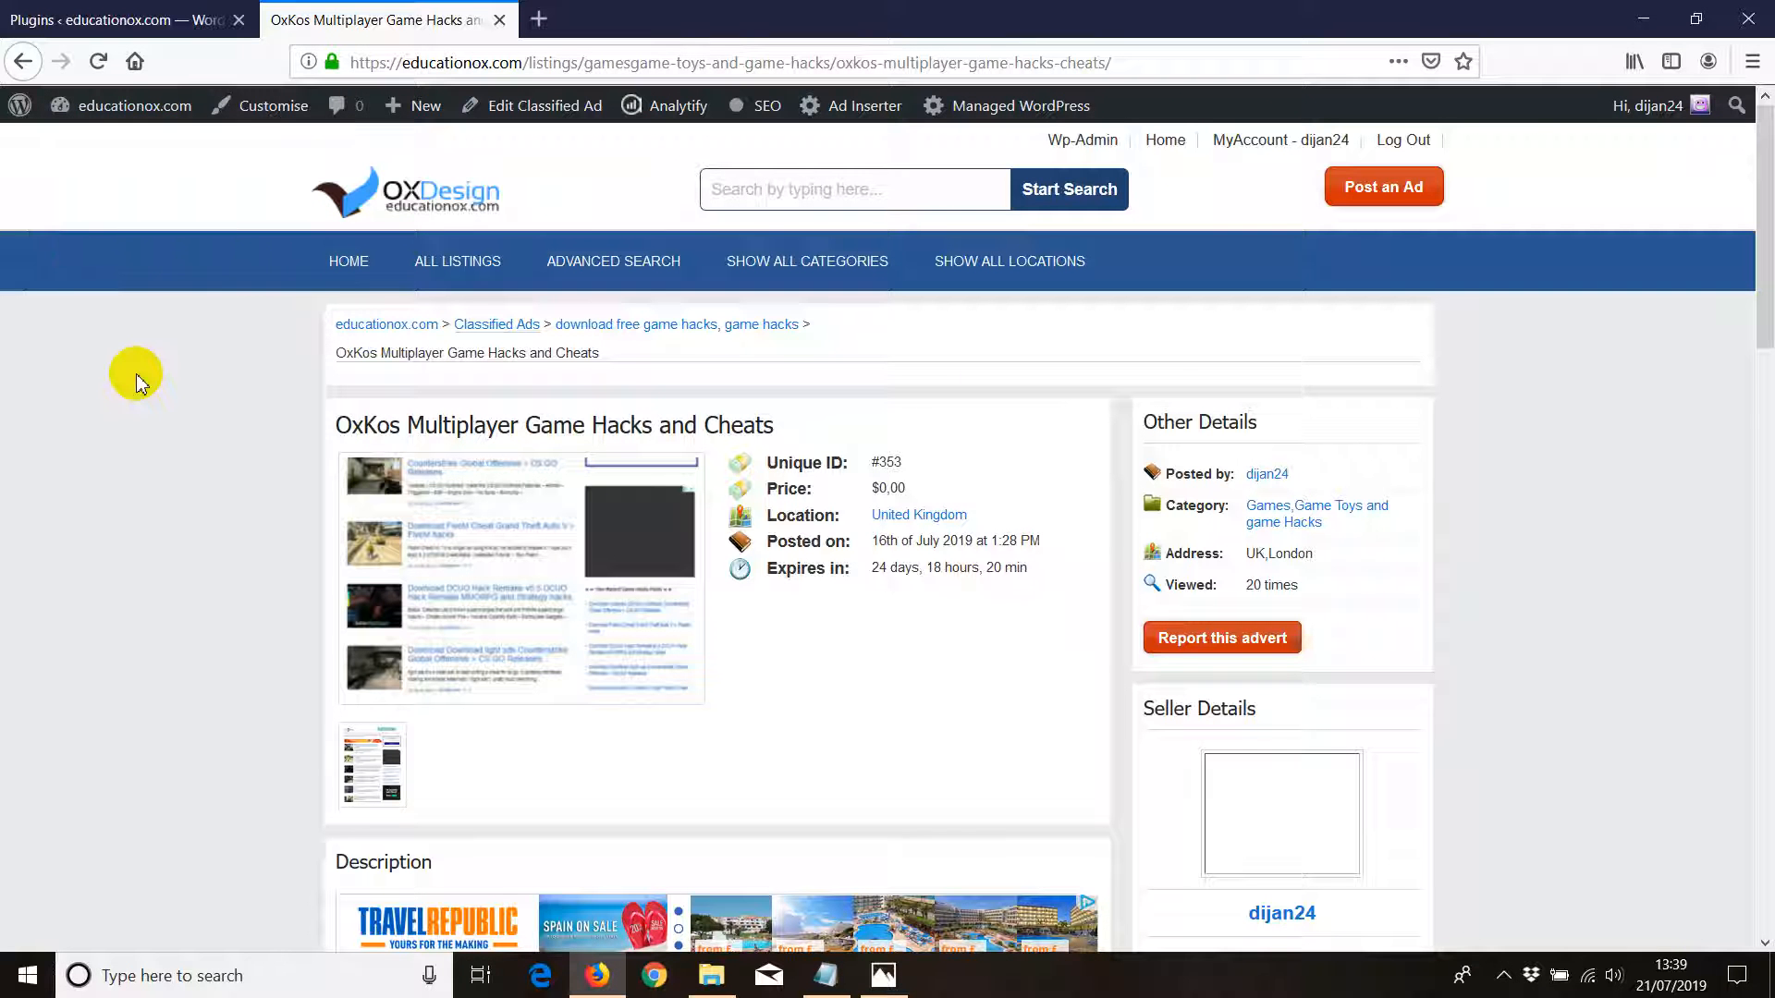